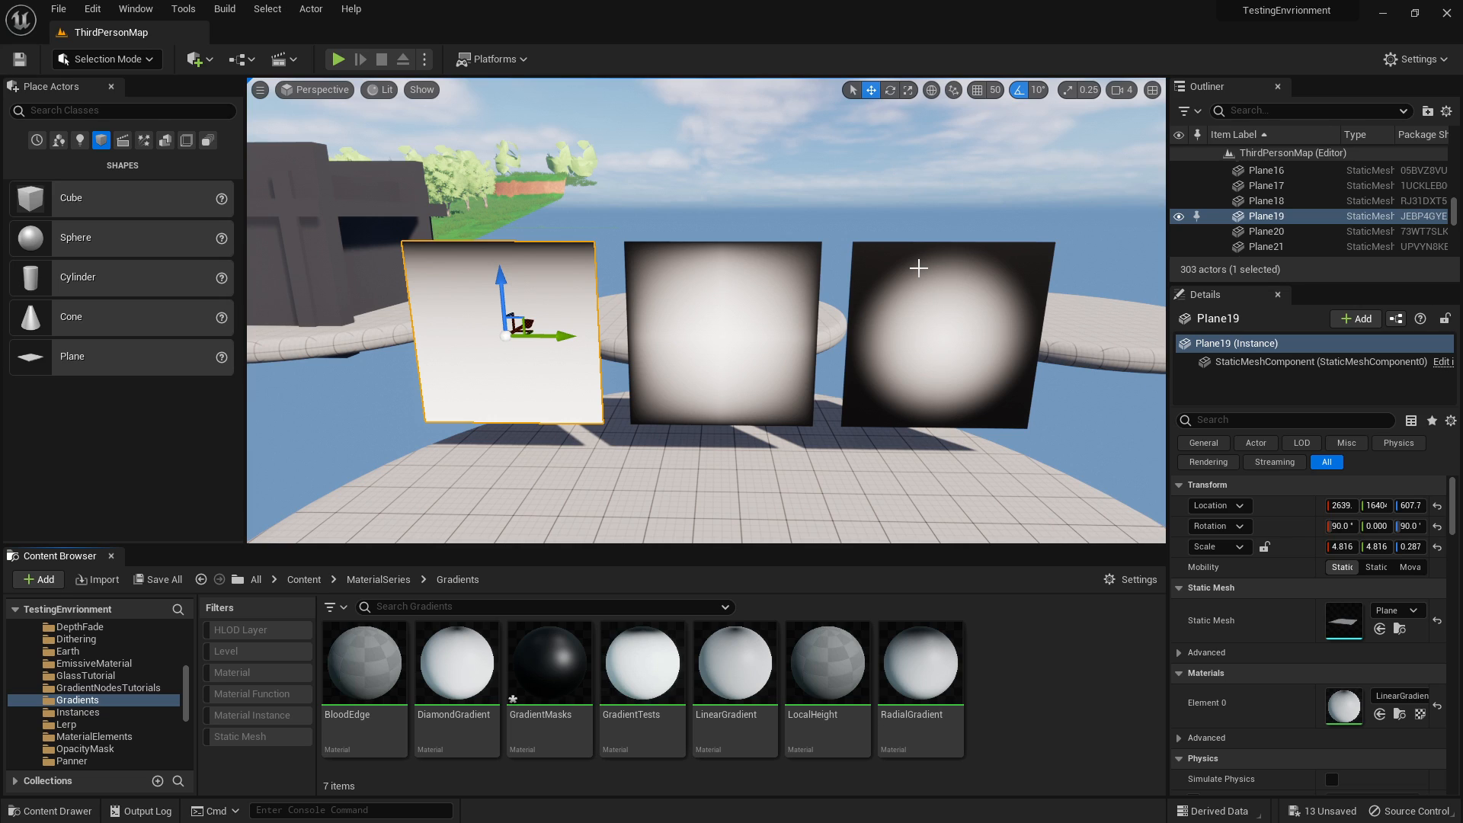
pyautogui.moveTo(744, 319)
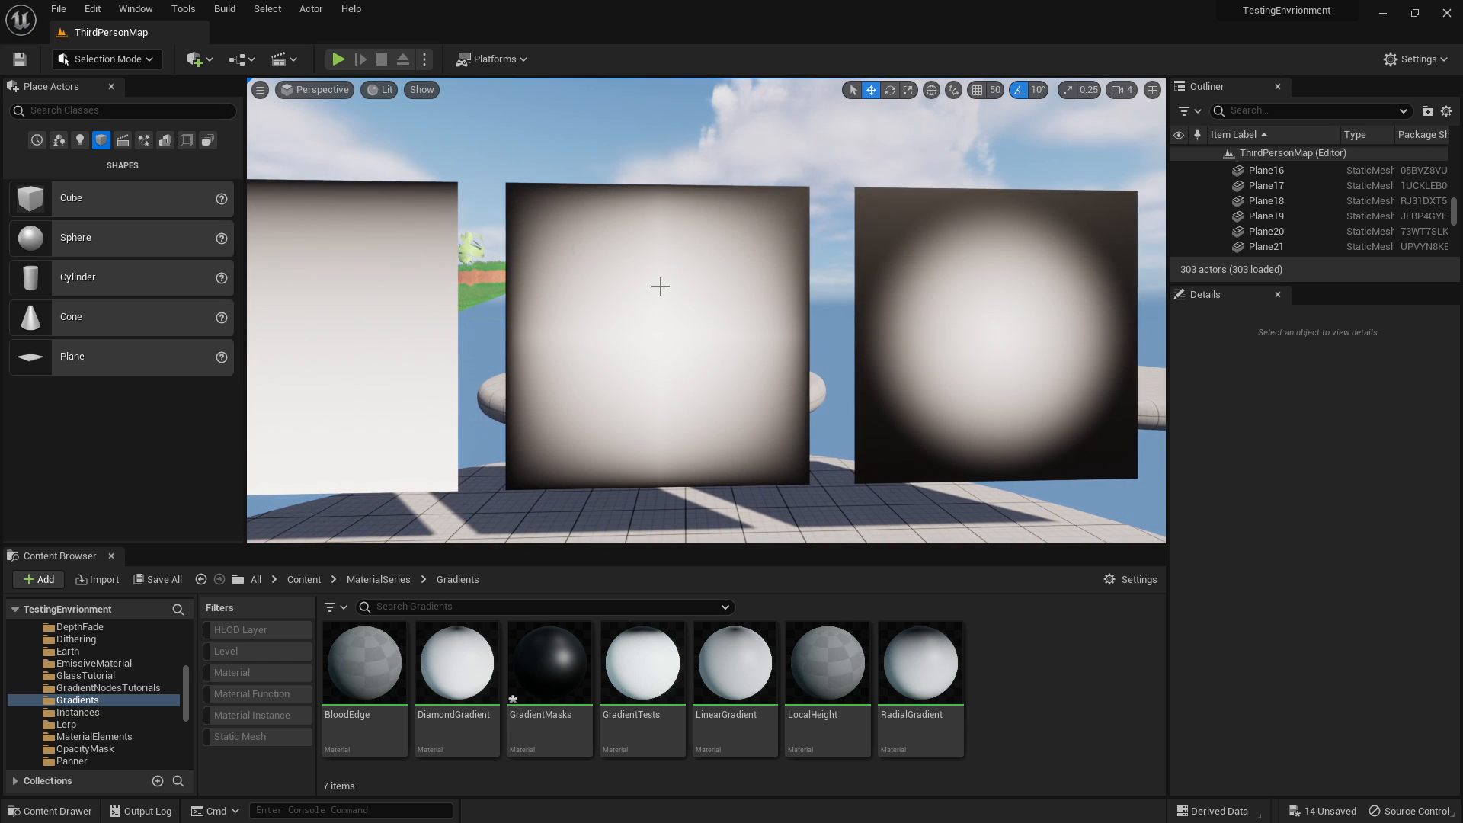
pyautogui.moveTo(577, 226)
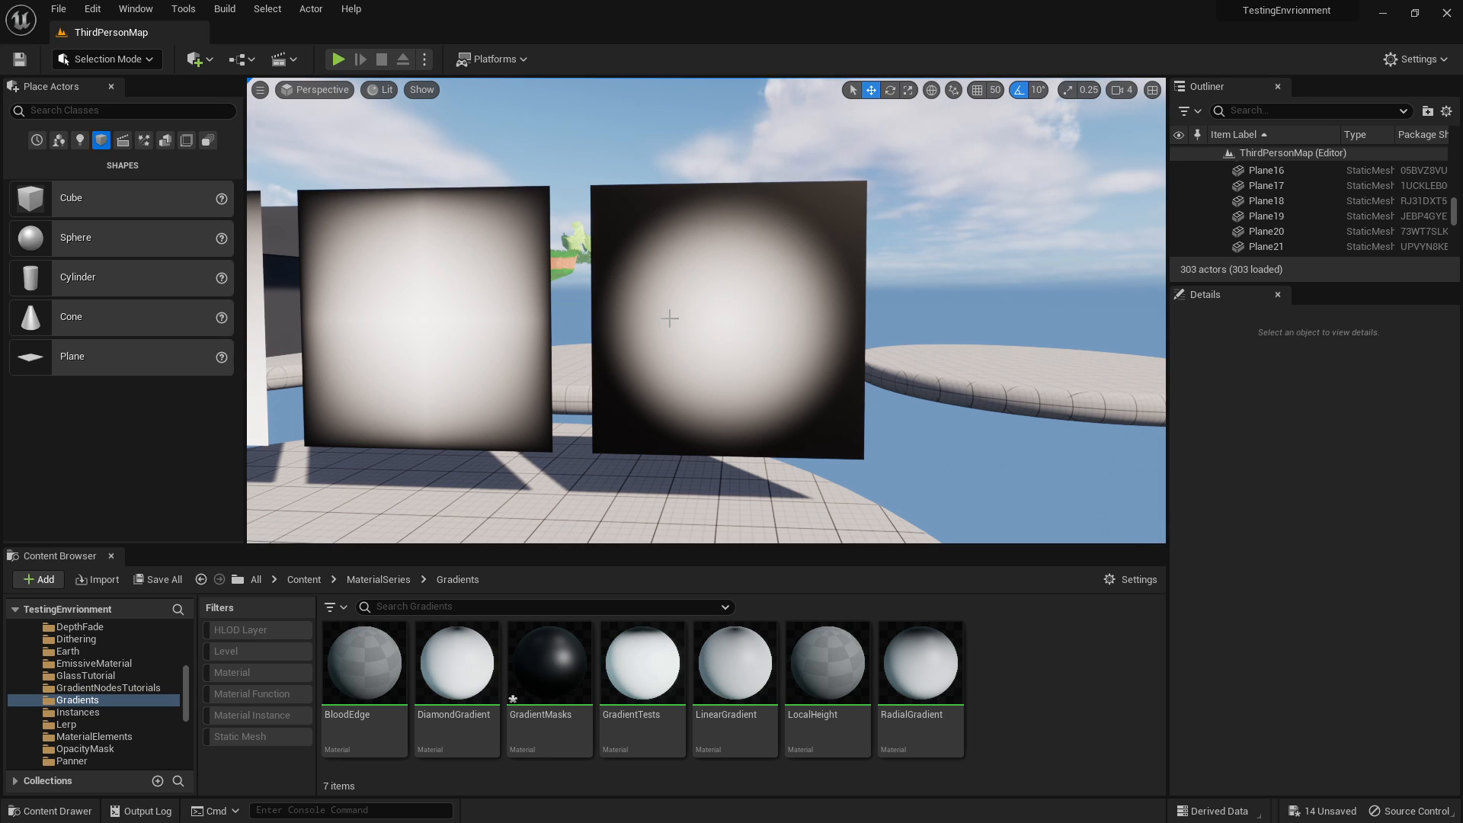
# Step: Open the GradientMasks material, maximize its editor, and add a LinearGradient node via search
pyautogui.doubleClick(548, 662)
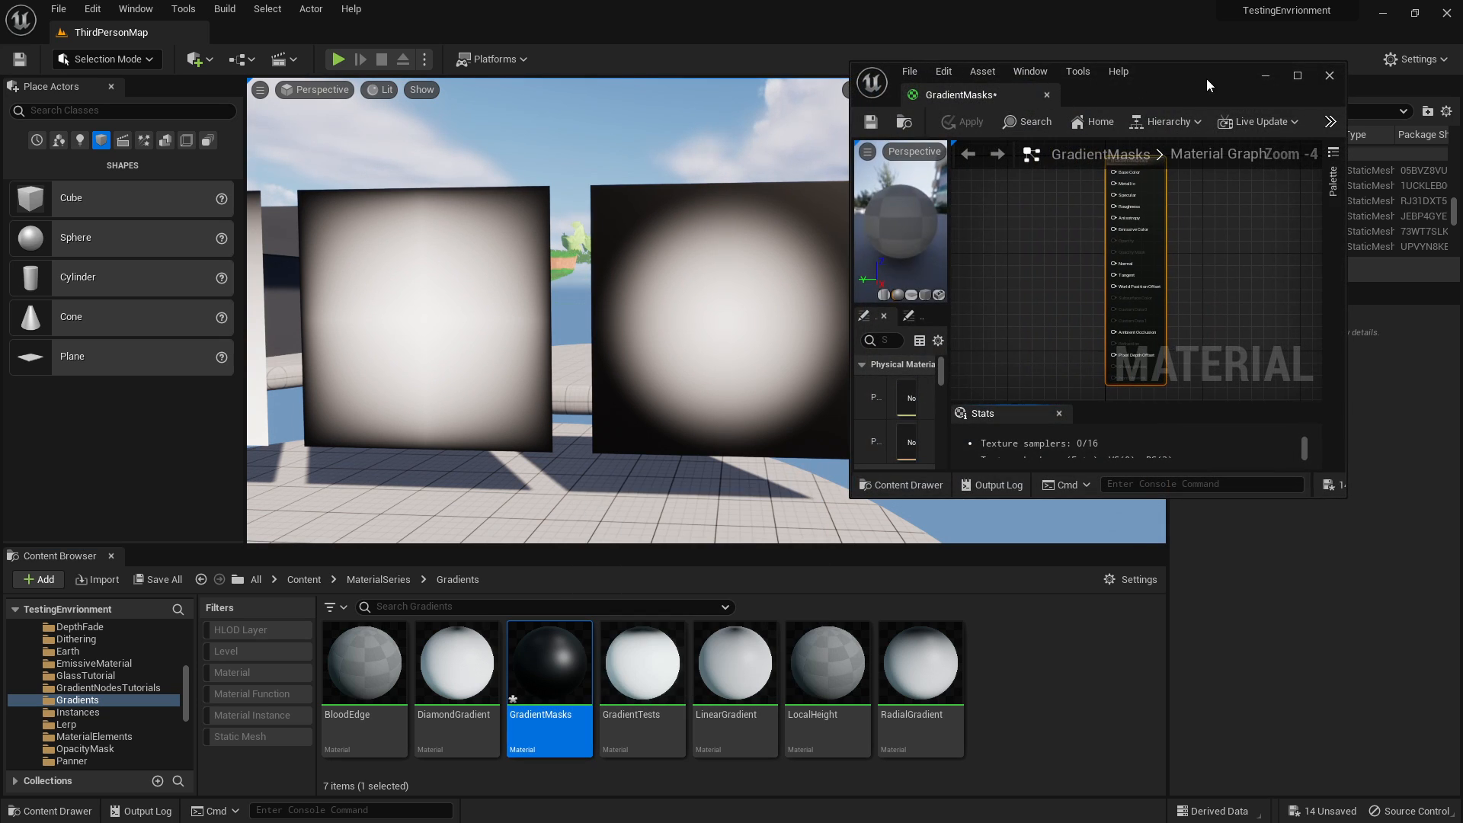
pyautogui.click(1297, 76)
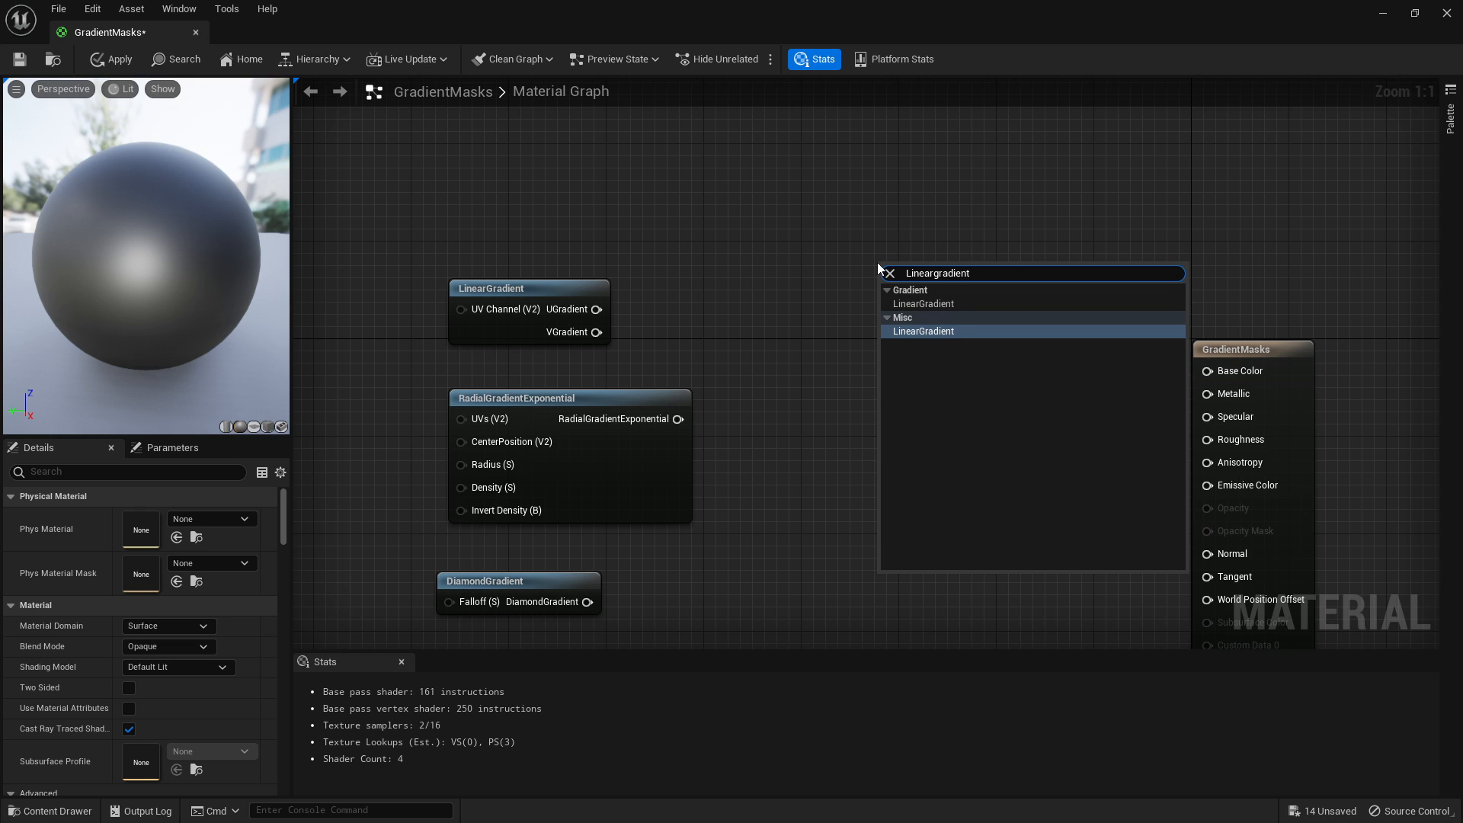
pyautogui.write('Gradi')
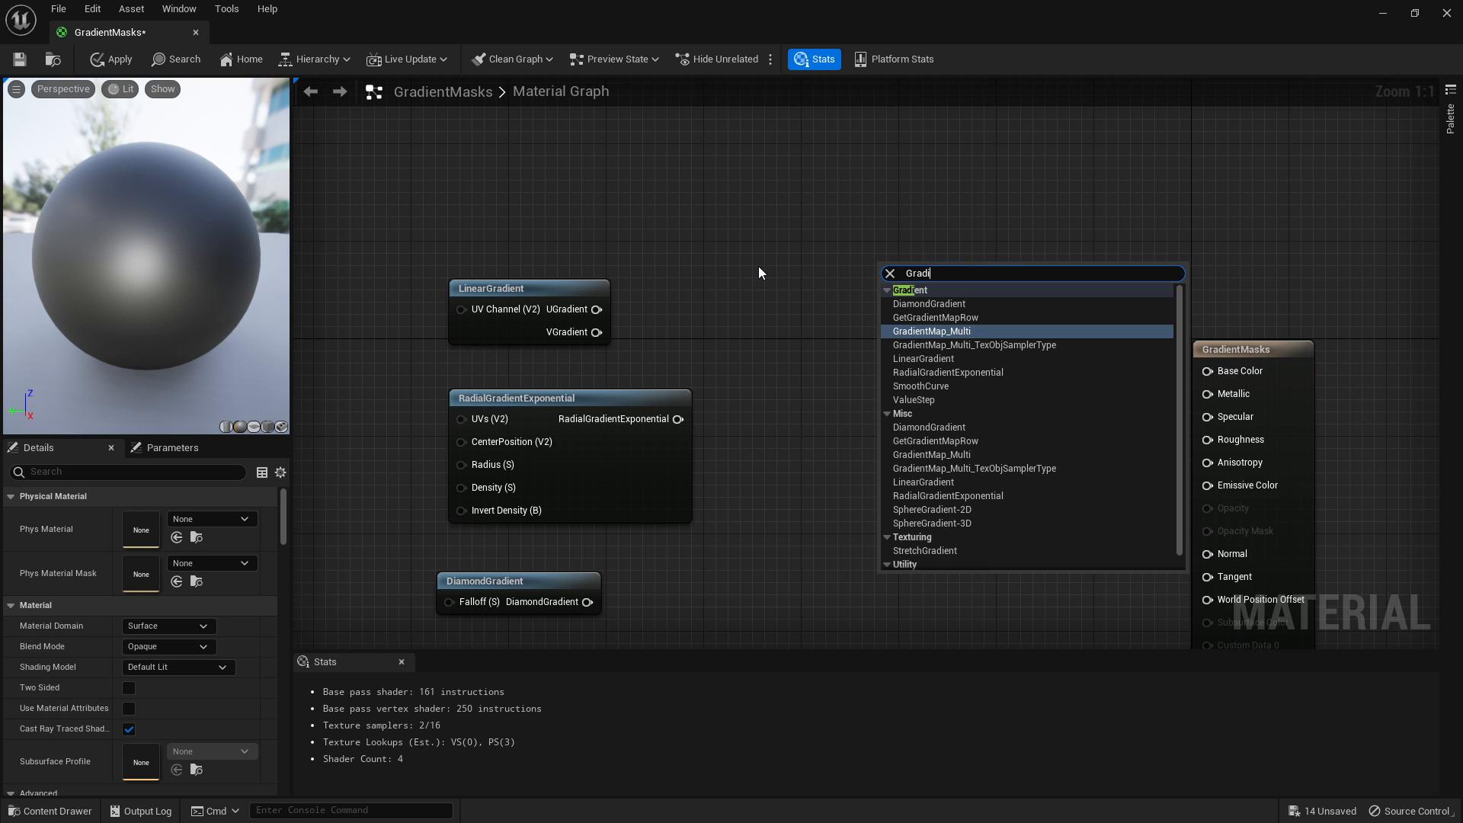
pyautogui.write('ent')
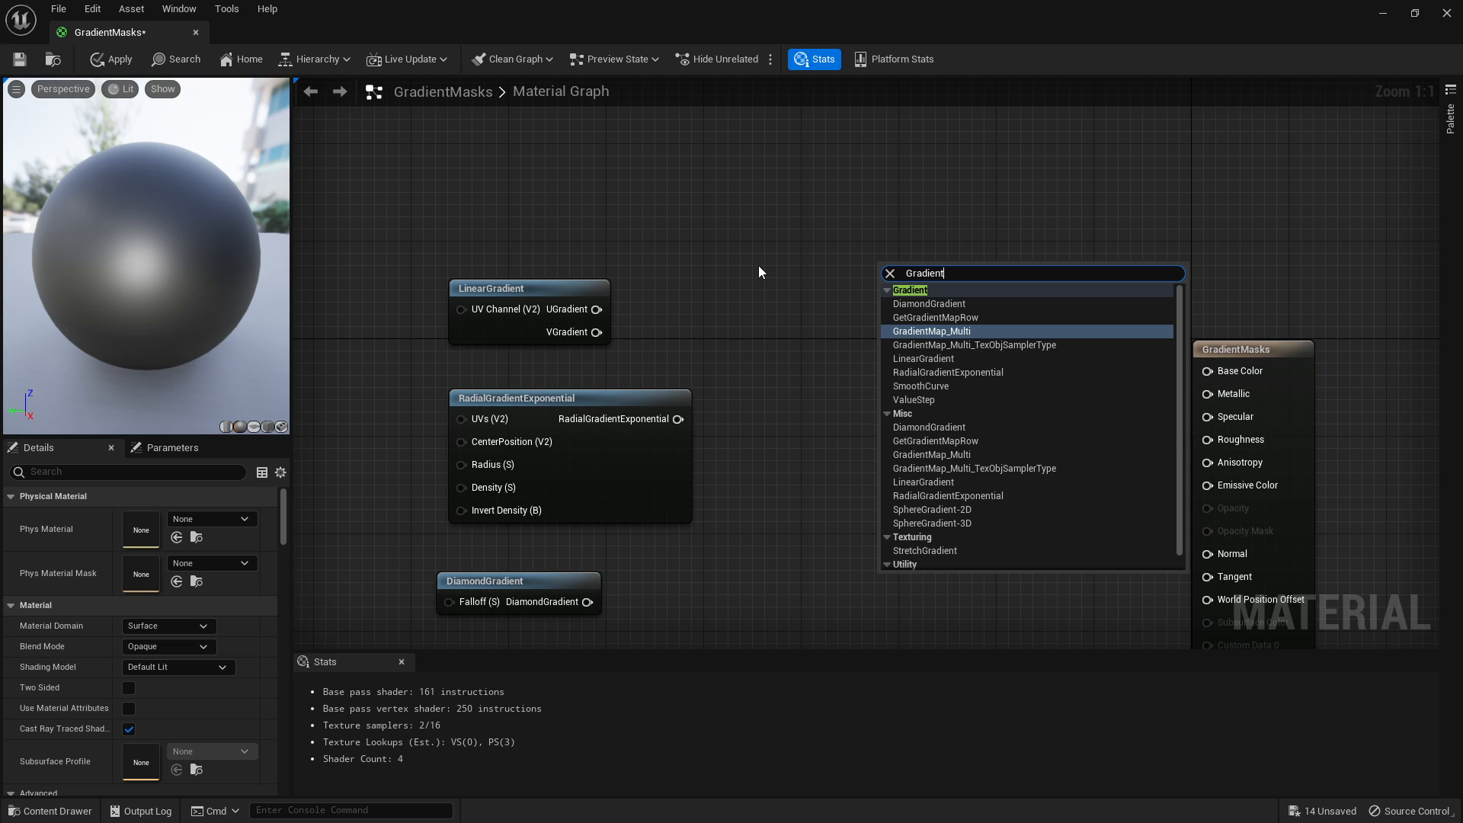
pyautogui.moveTo(910, 373)
pyautogui.write('gradiet')
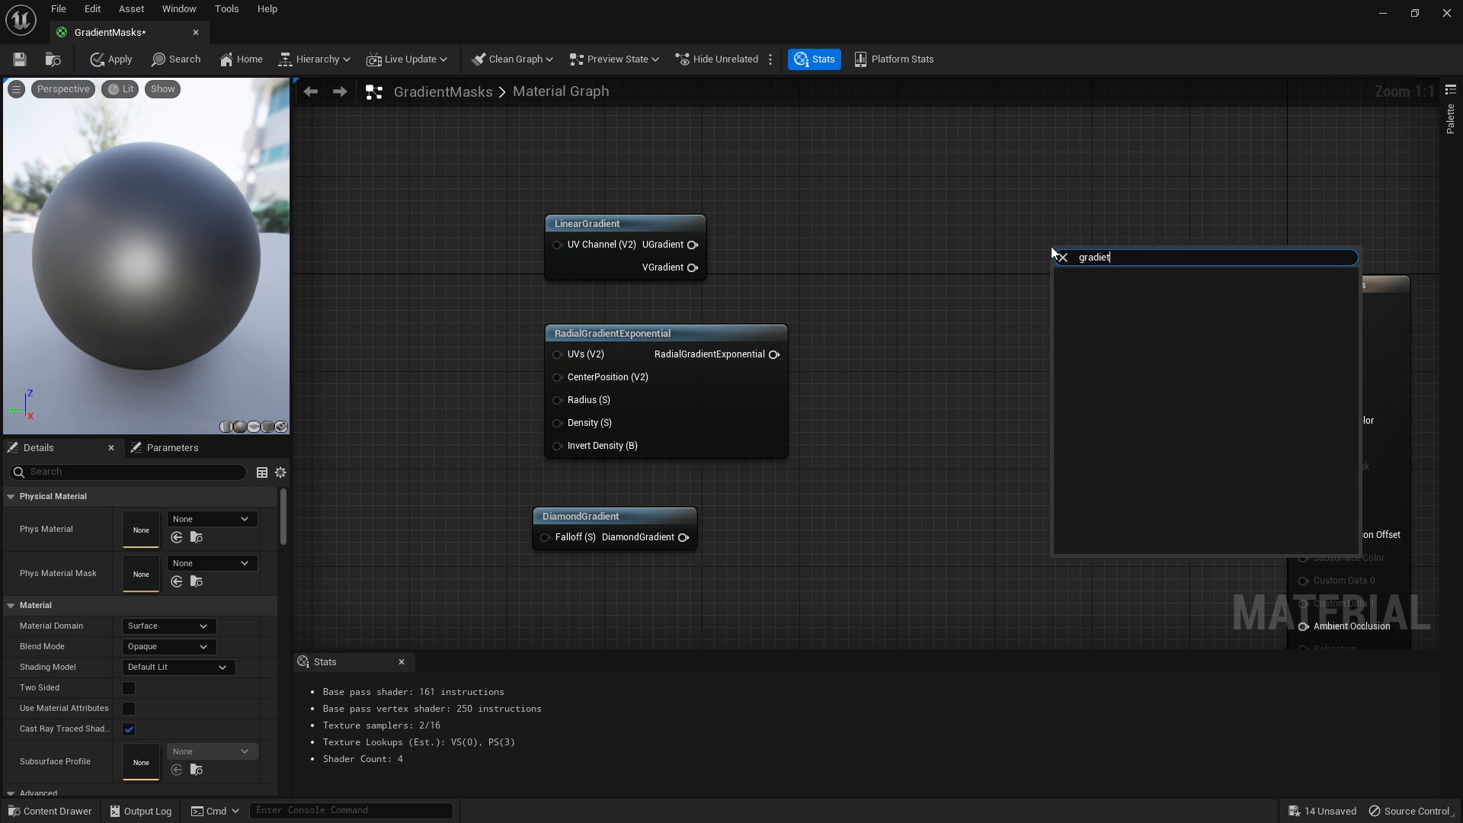
pyautogui.click(1093, 257)
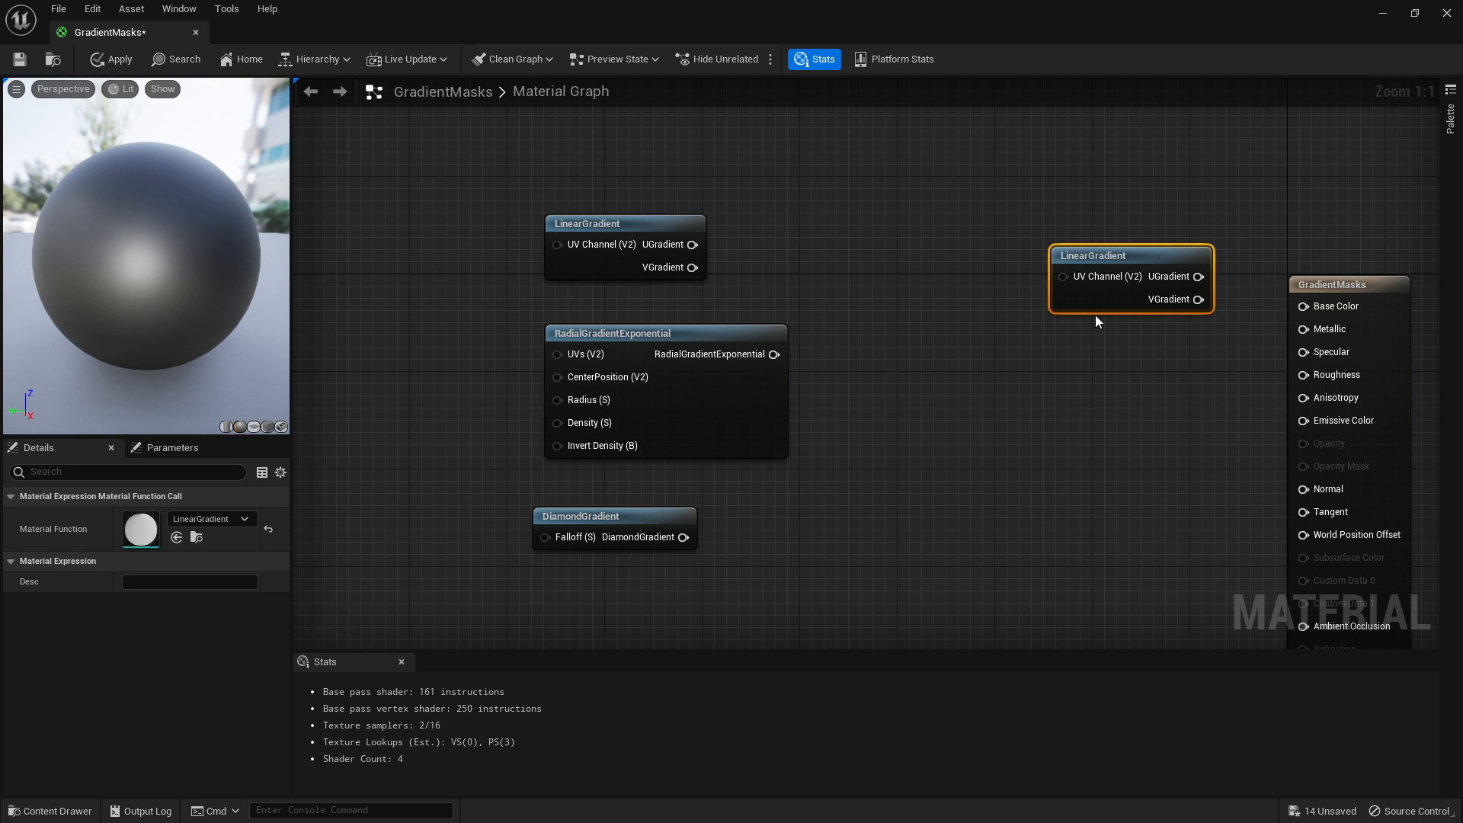
pyautogui.click(924, 324)
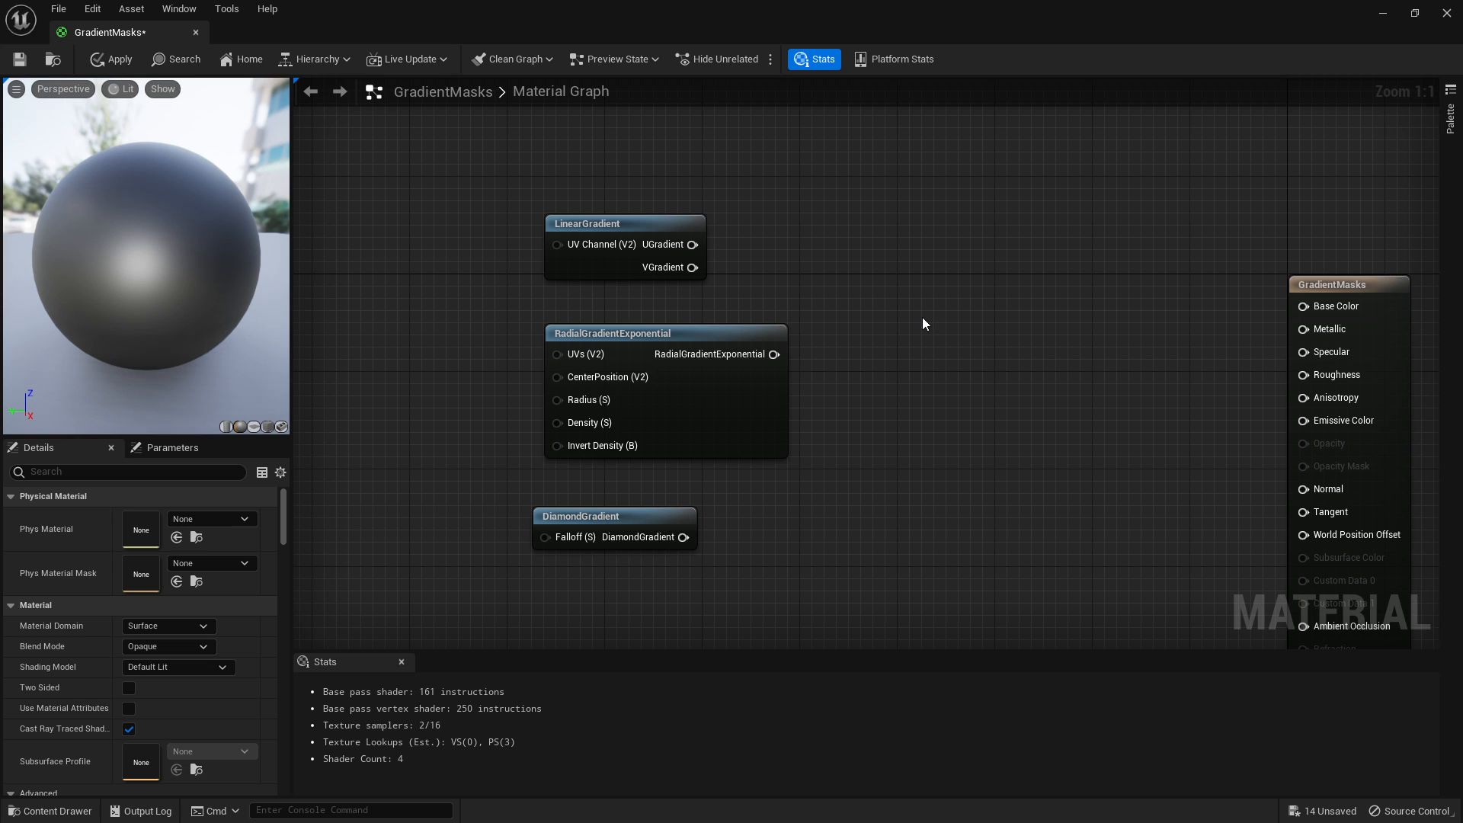
# Step: Wire UGradient to Base Color, preview on the plane mesh, then use VGradient instead
pyautogui.moveTo(695, 245); pyautogui.dragTo(1081, 207)
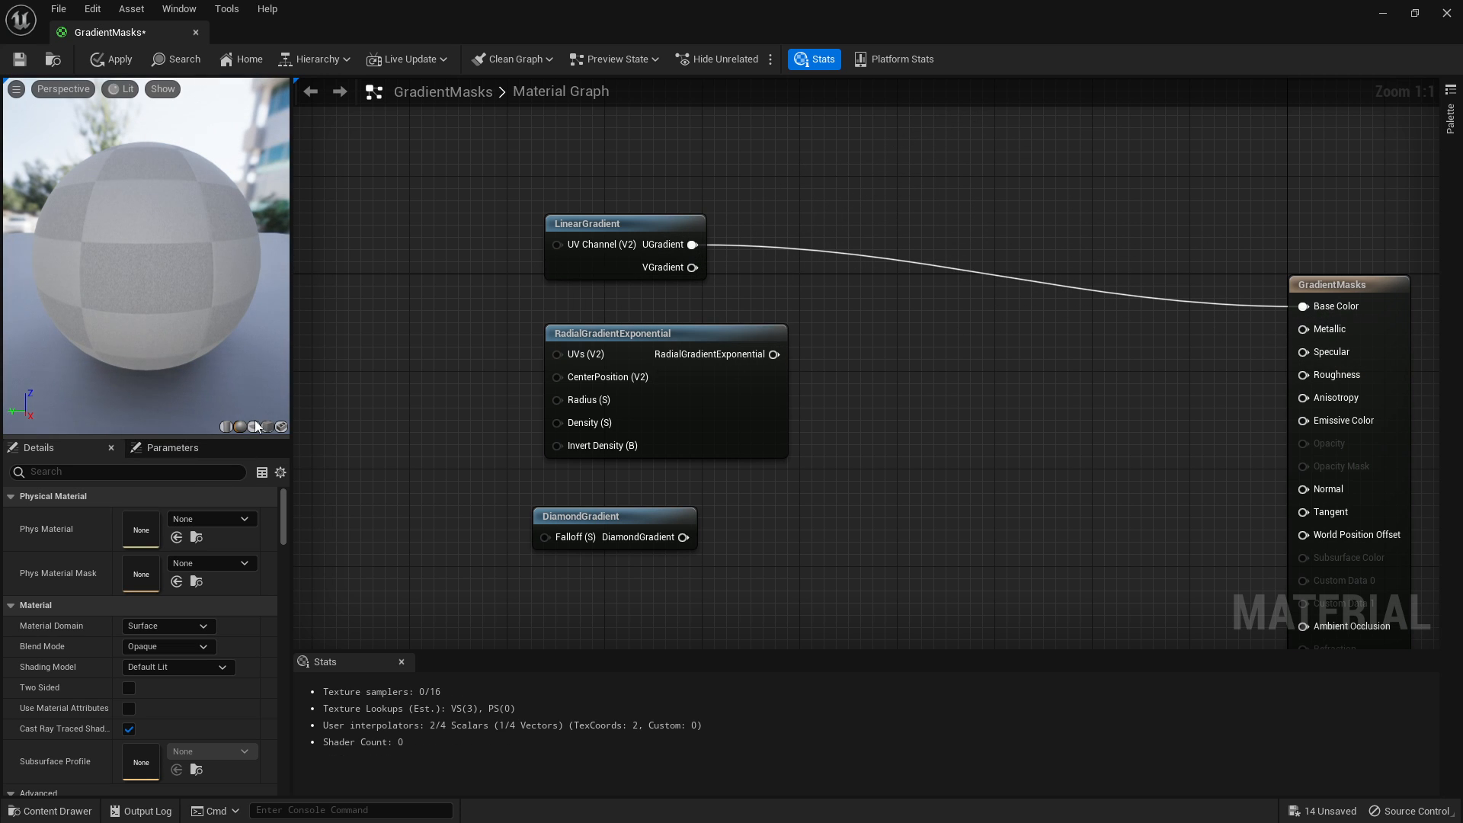
pyautogui.click(253, 427)
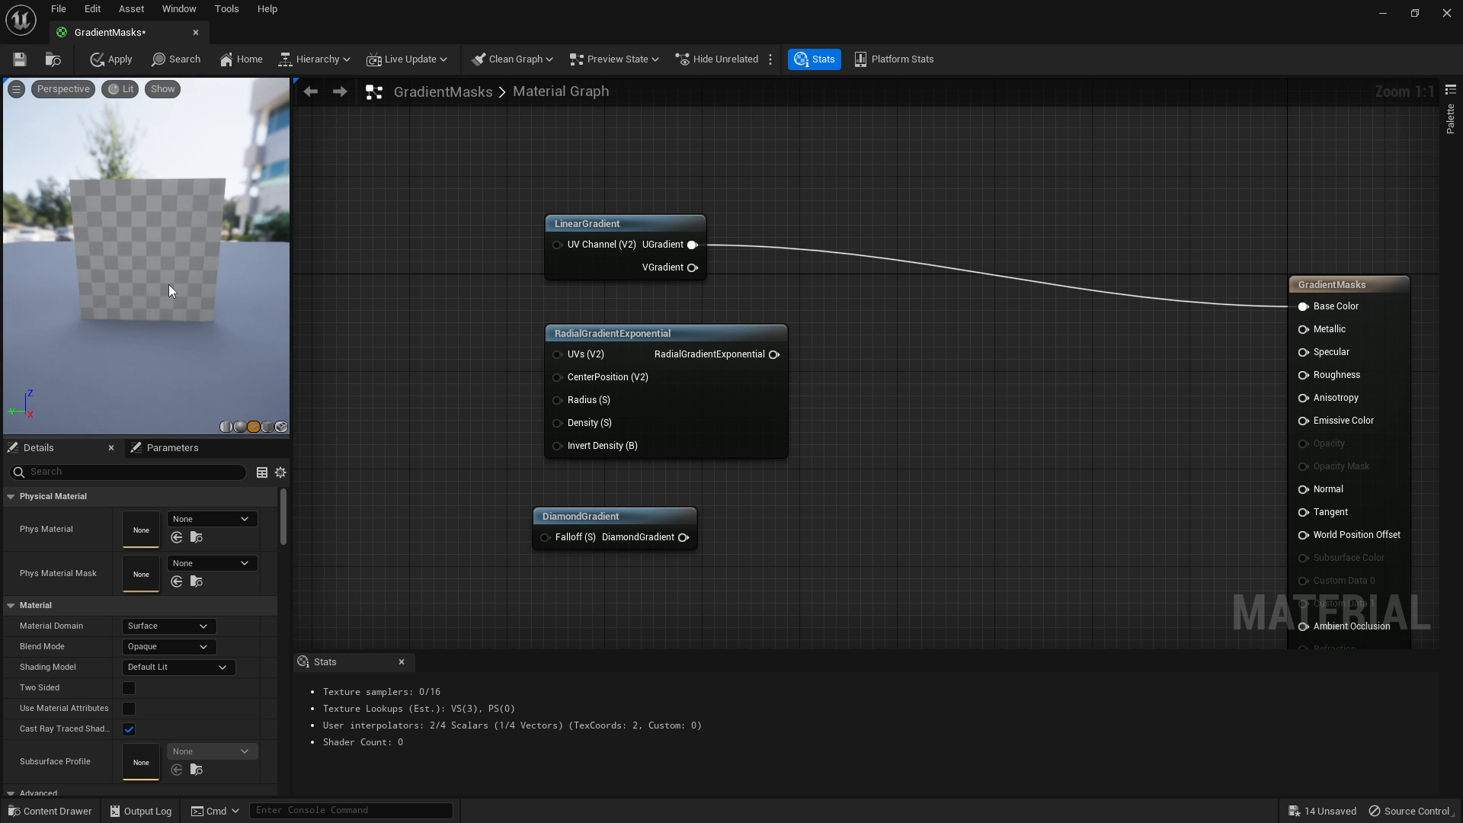
pyautogui.click(109, 59)
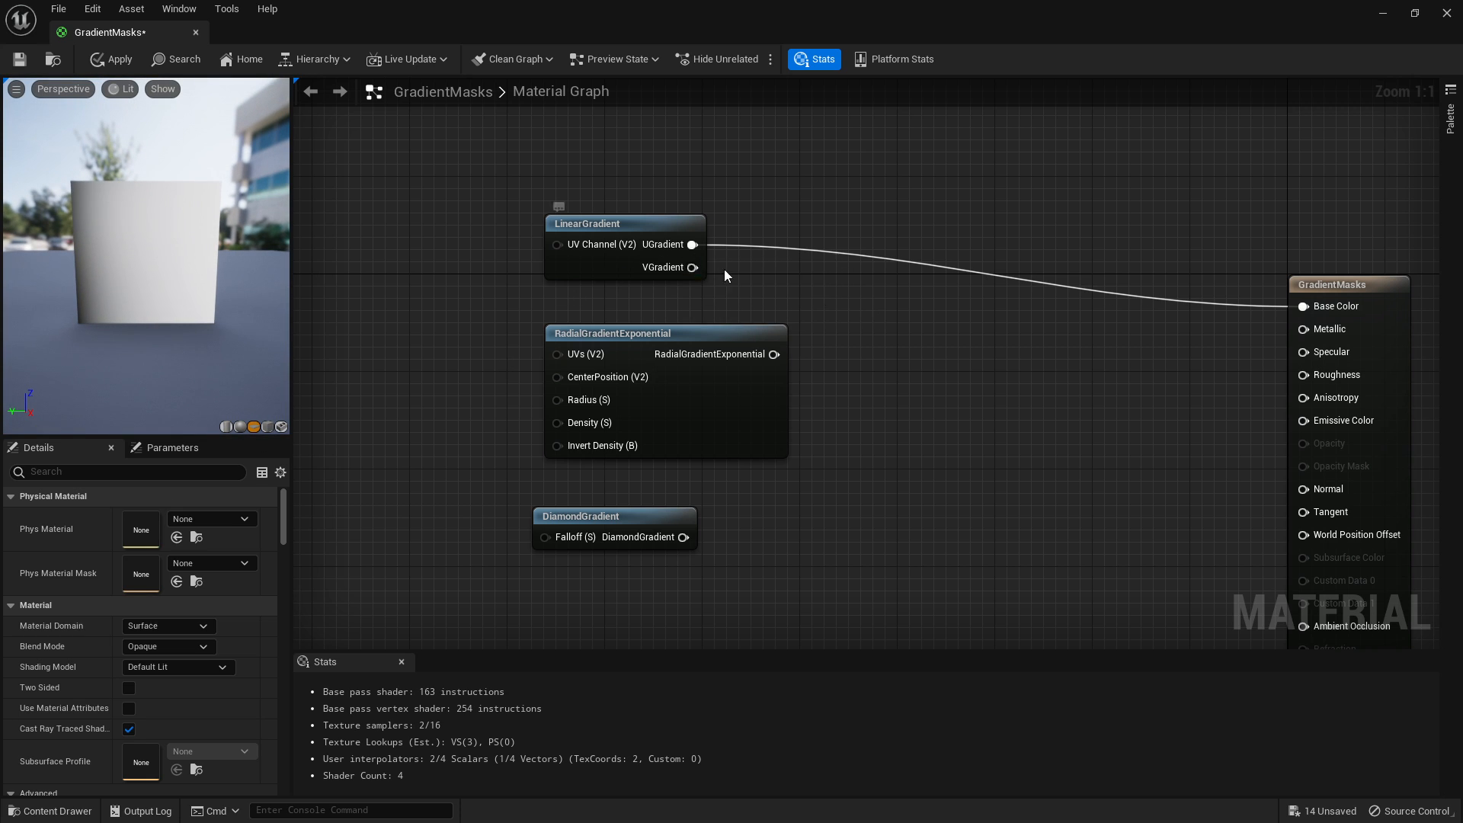
pyautogui.click(625, 223)
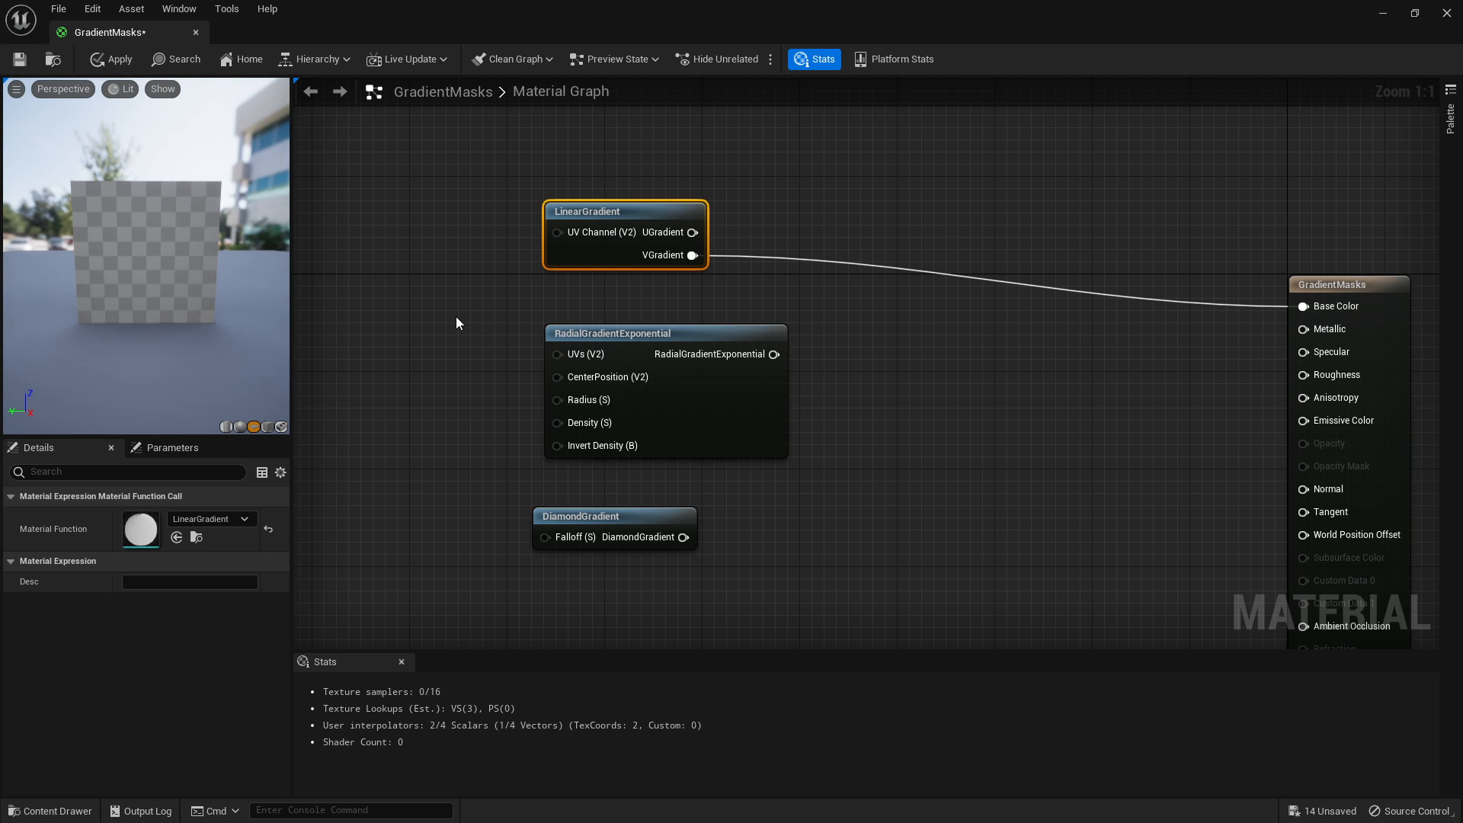
pyautogui.click(109, 59)
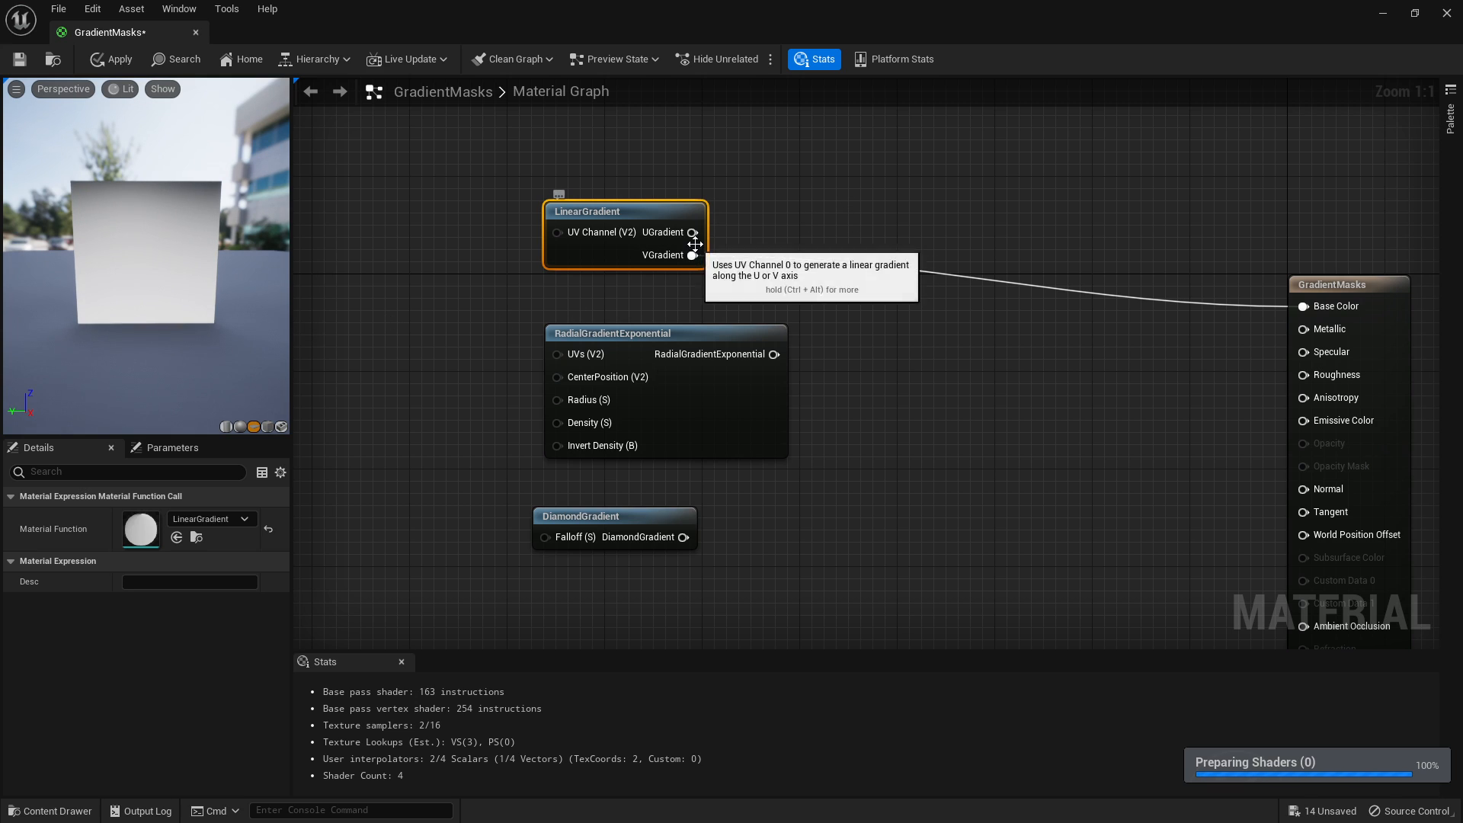
pyautogui.moveTo(550, 328)
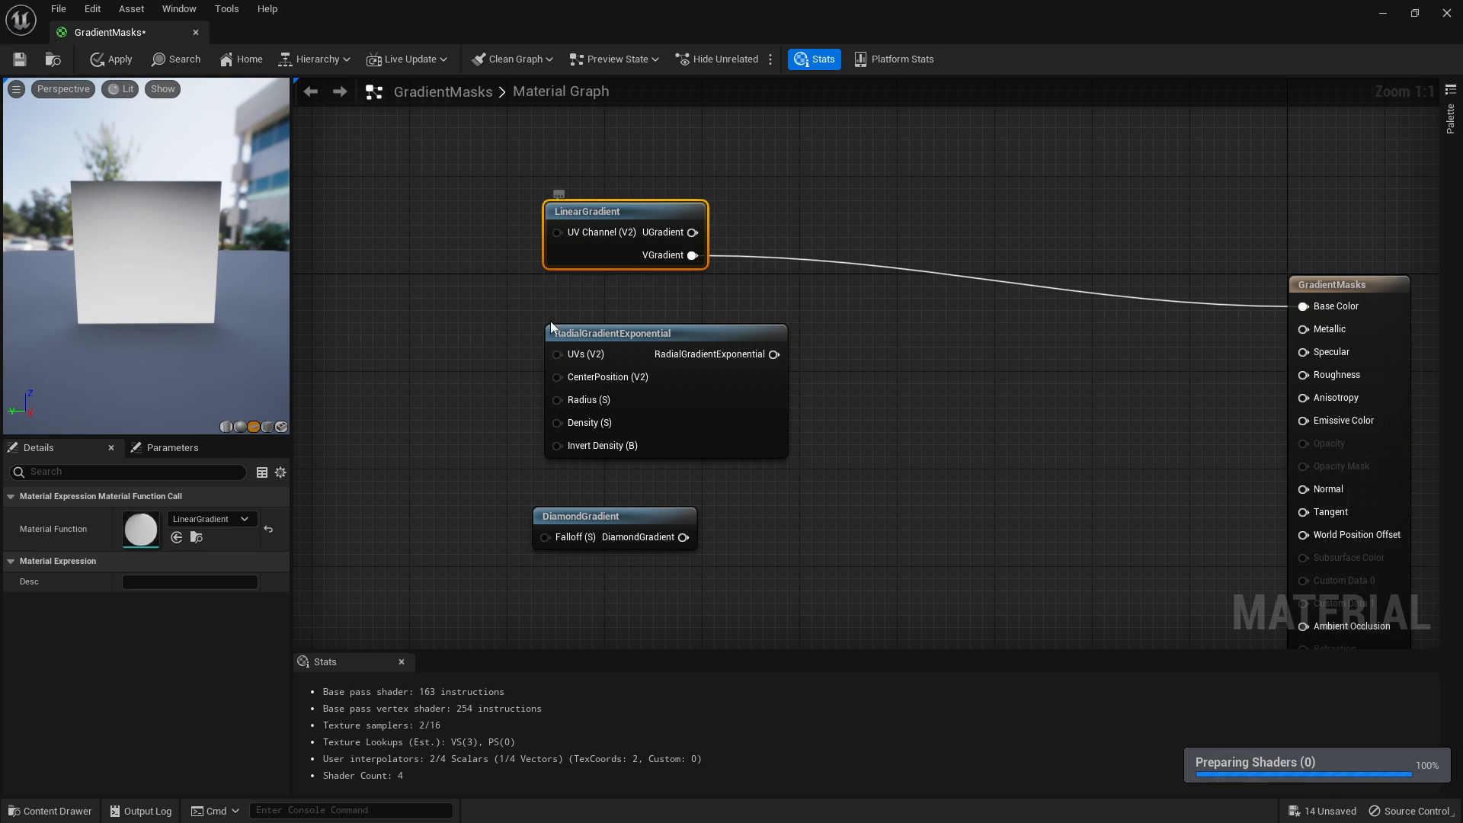
pyautogui.moveTo(694, 232)
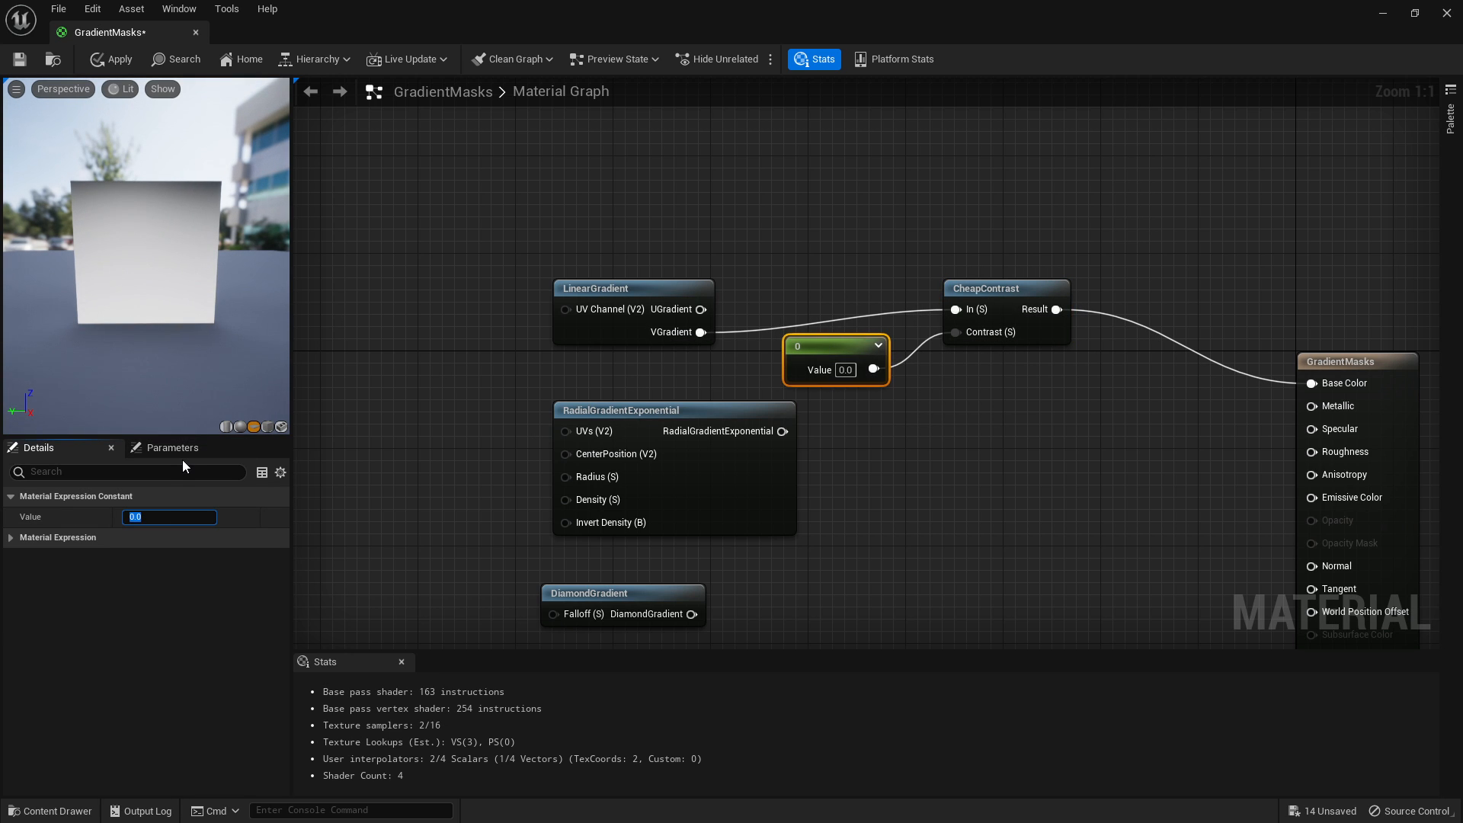
# Step: Set the CheapContrast constant to 5 and the Add node's B offset to 0.2
pyautogui.write('5.0')
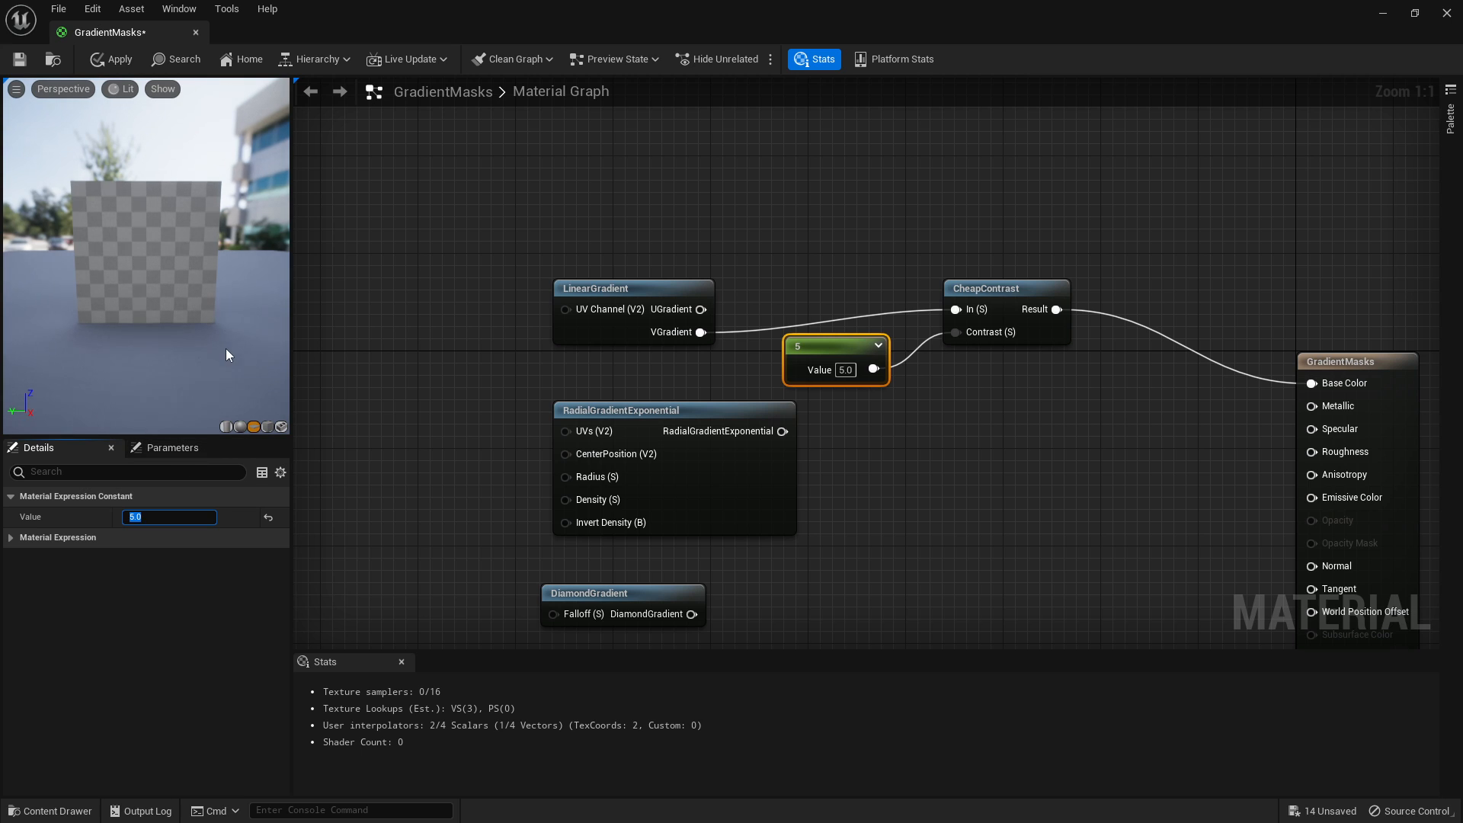
pyautogui.click(110, 59)
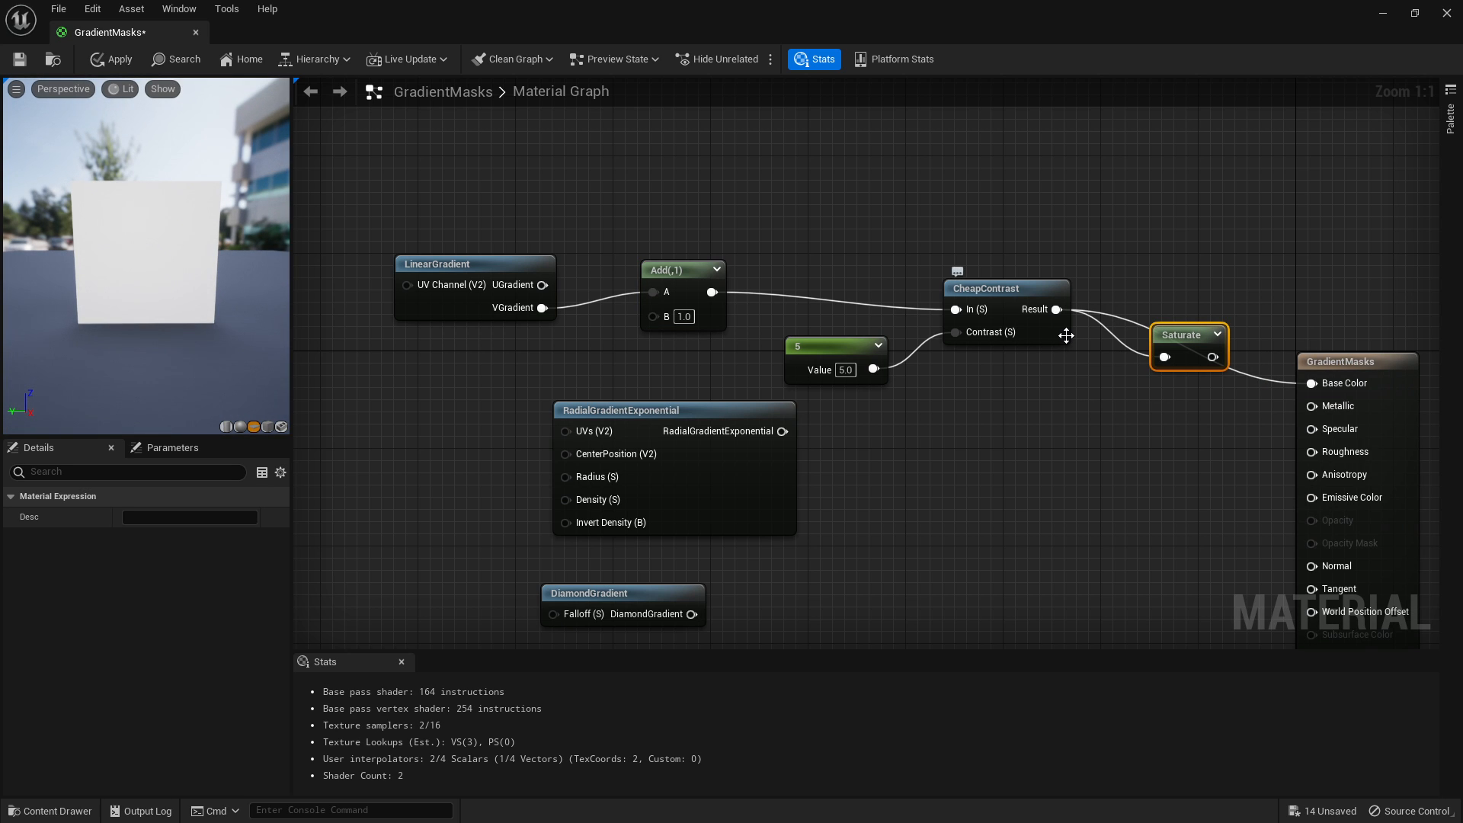
pyautogui.moveTo(1214, 358); pyautogui.dragTo(1314, 382)
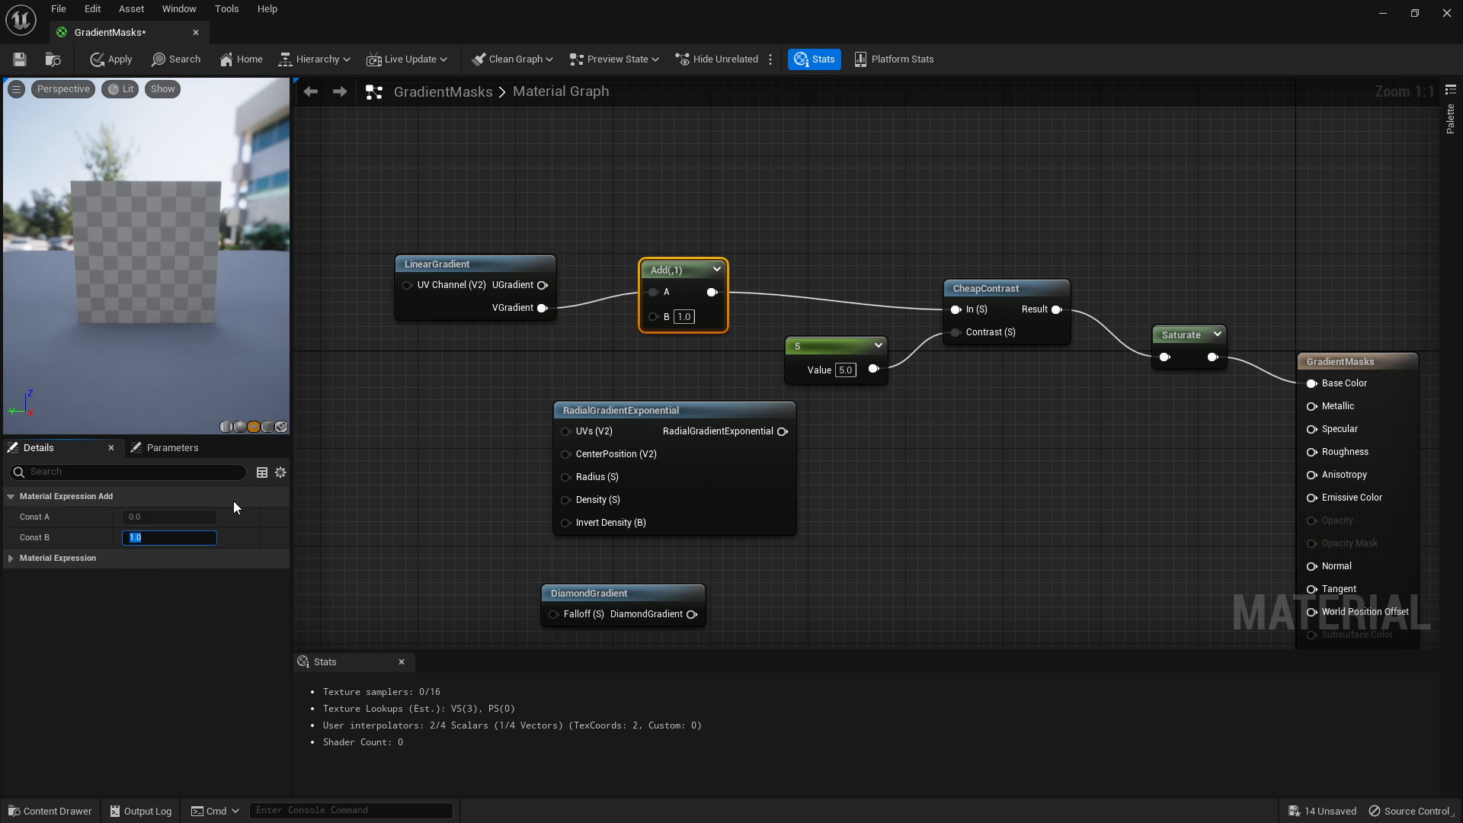
pyautogui.write('0.1')
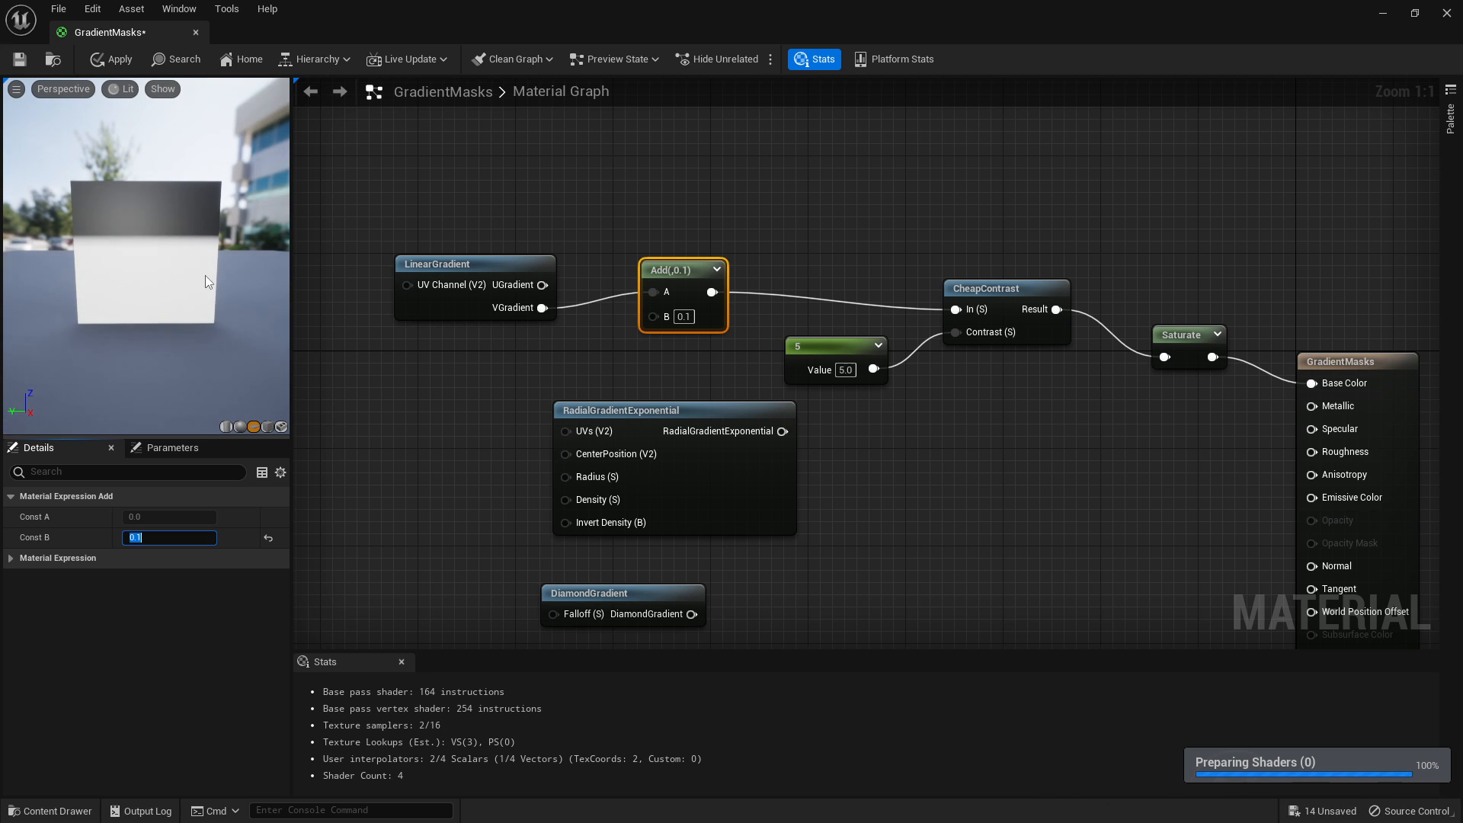
pyautogui.write('0.2')
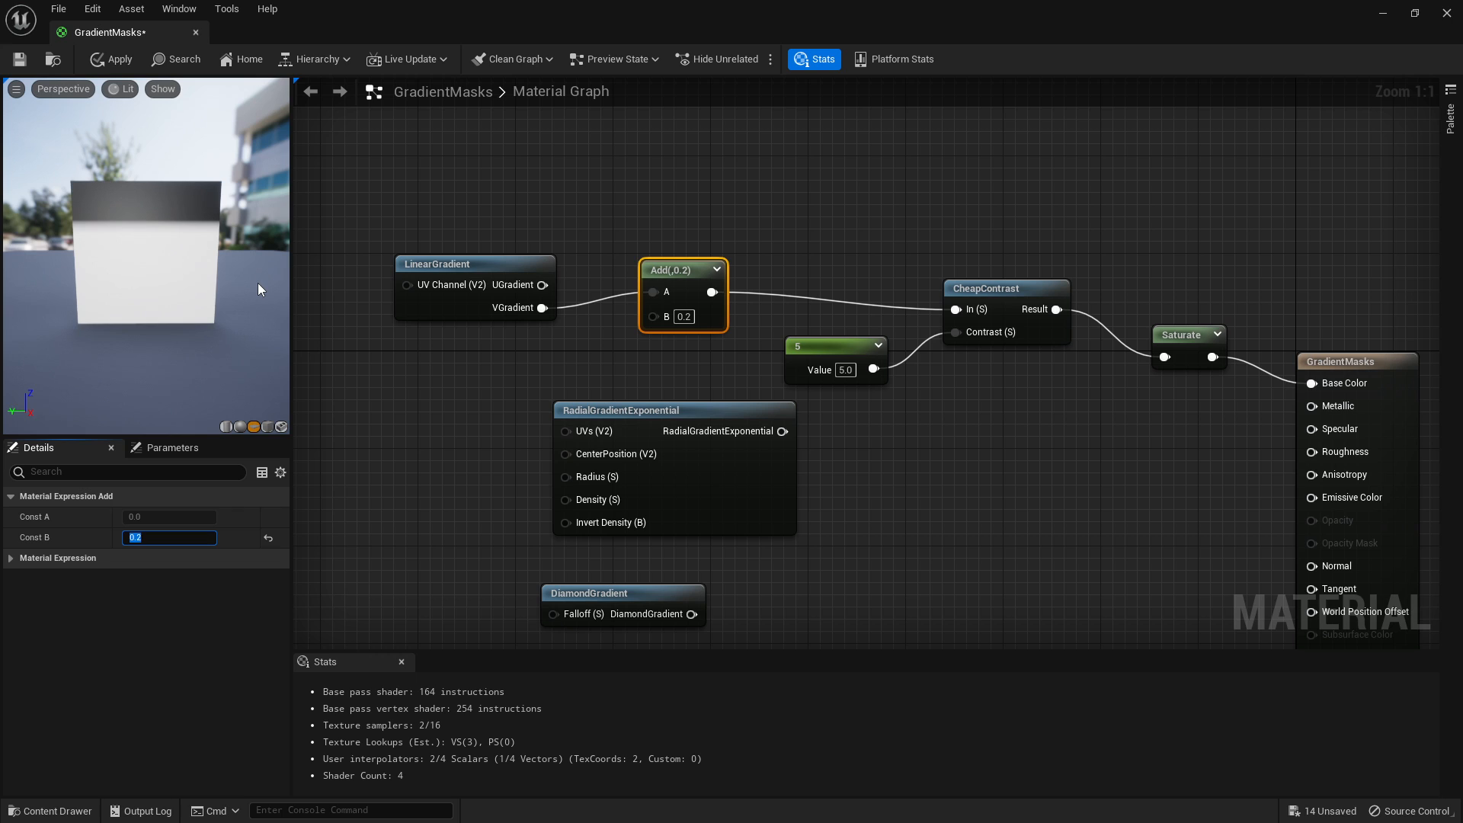
pyautogui.moveTo(836, 341)
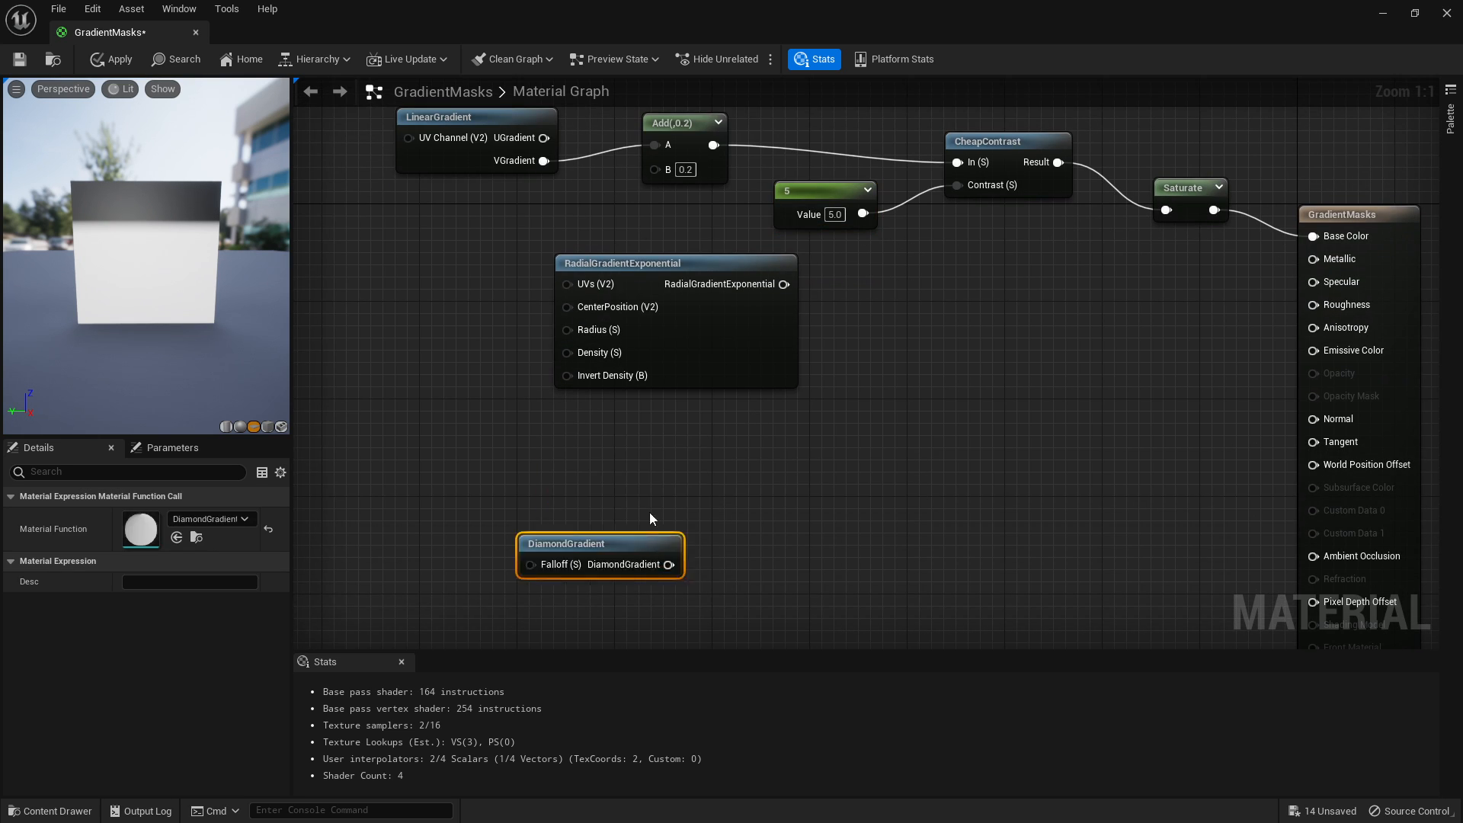
# Step: Delete the Add, CheapContrast and Saturate chain and select the LinearGradient node
pyautogui.moveTo(569, 555); pyautogui.dragTo(672, 433)
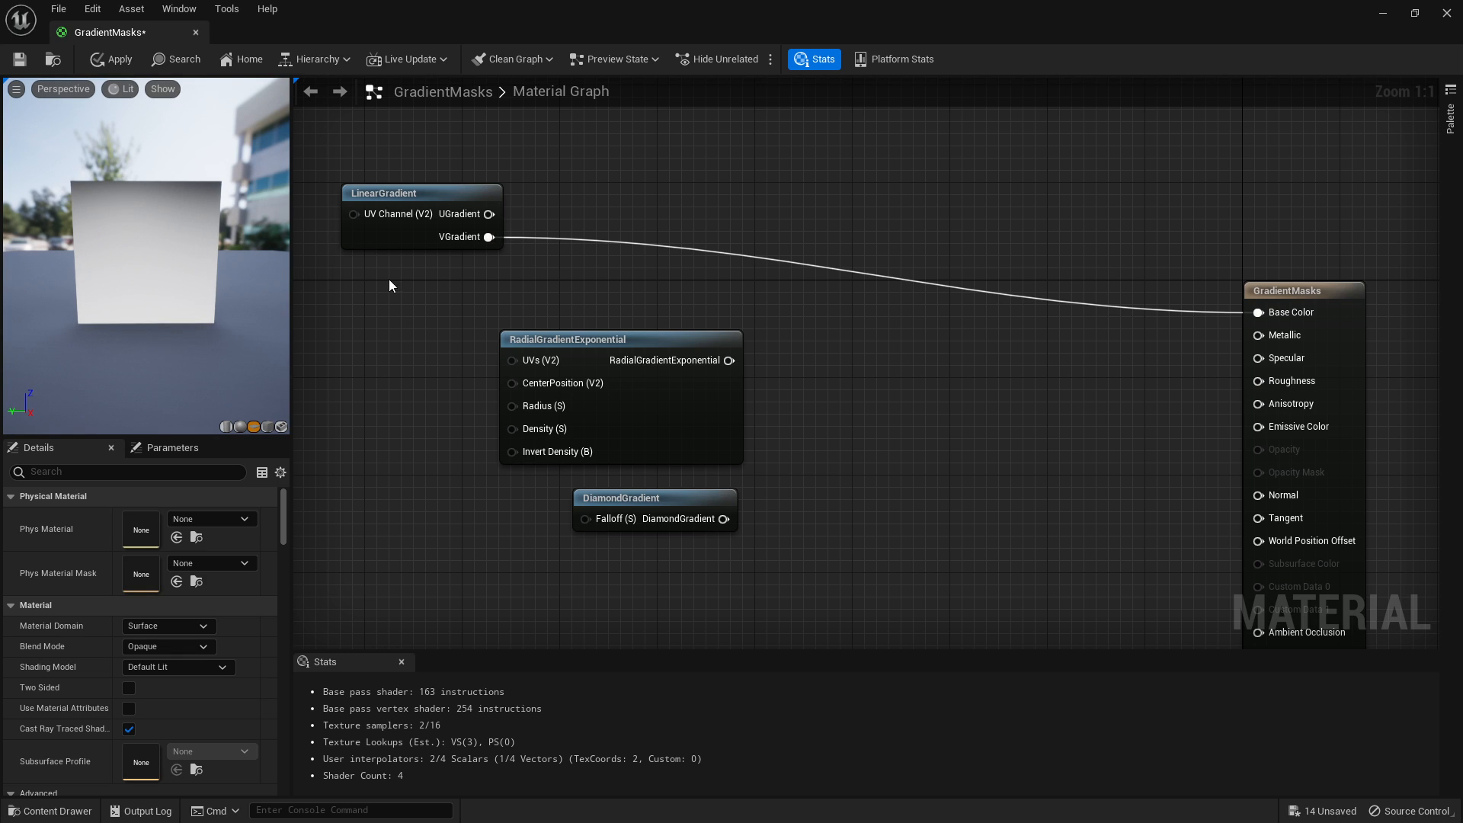
pyautogui.click(383, 192)
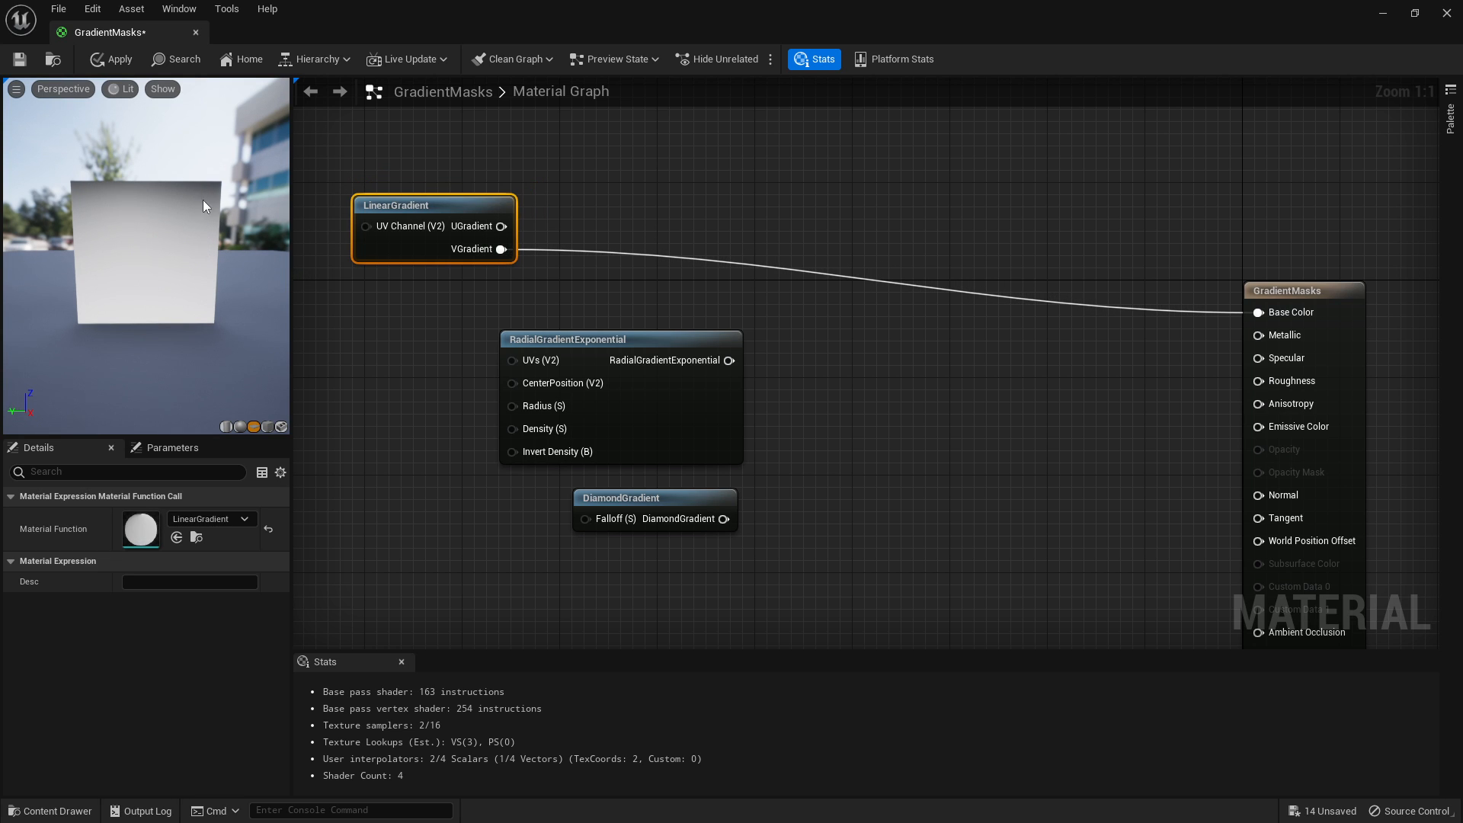
pyautogui.moveTo(460, 270)
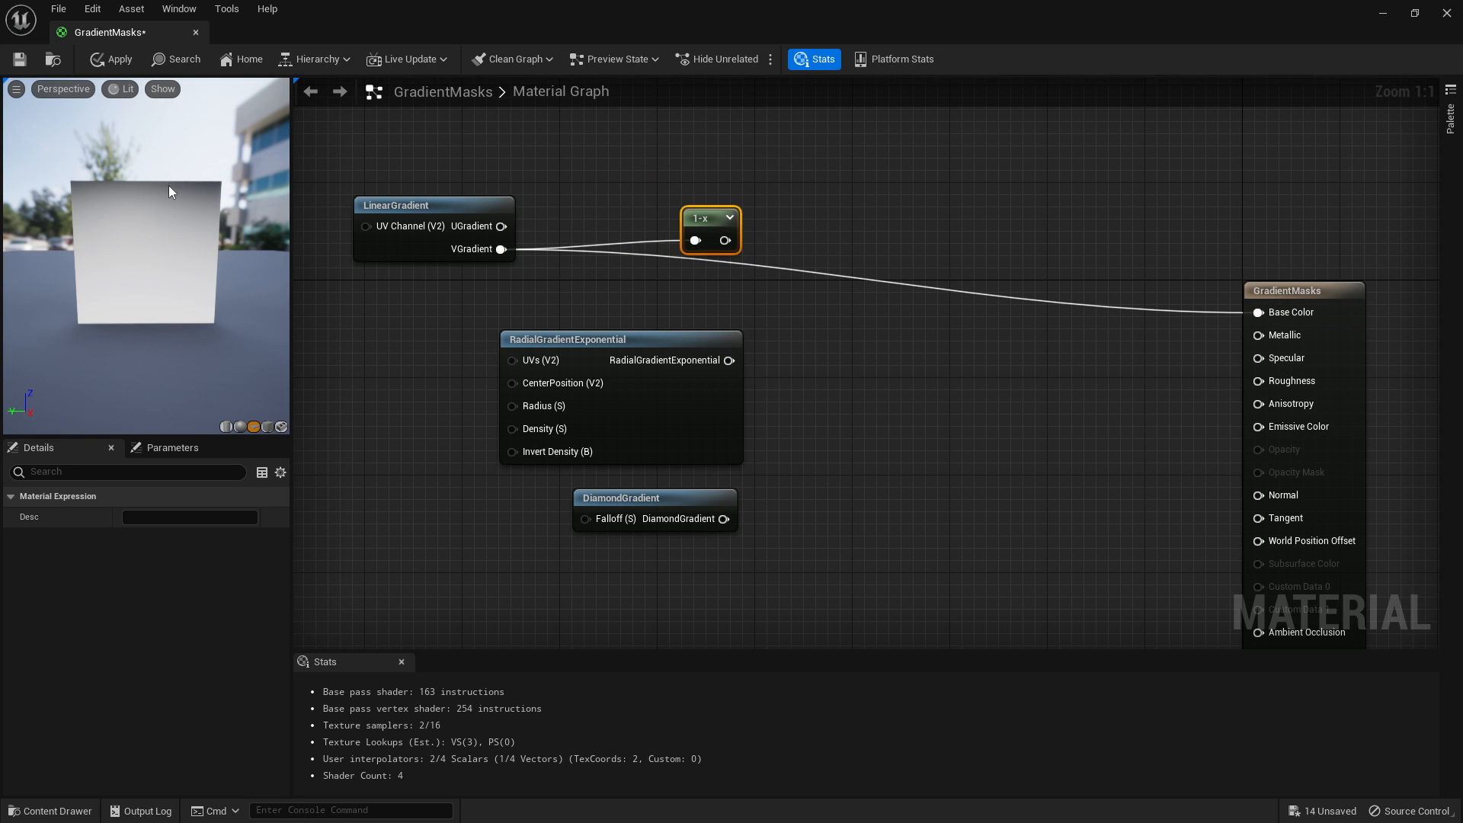
pyautogui.moveTo(192, 190)
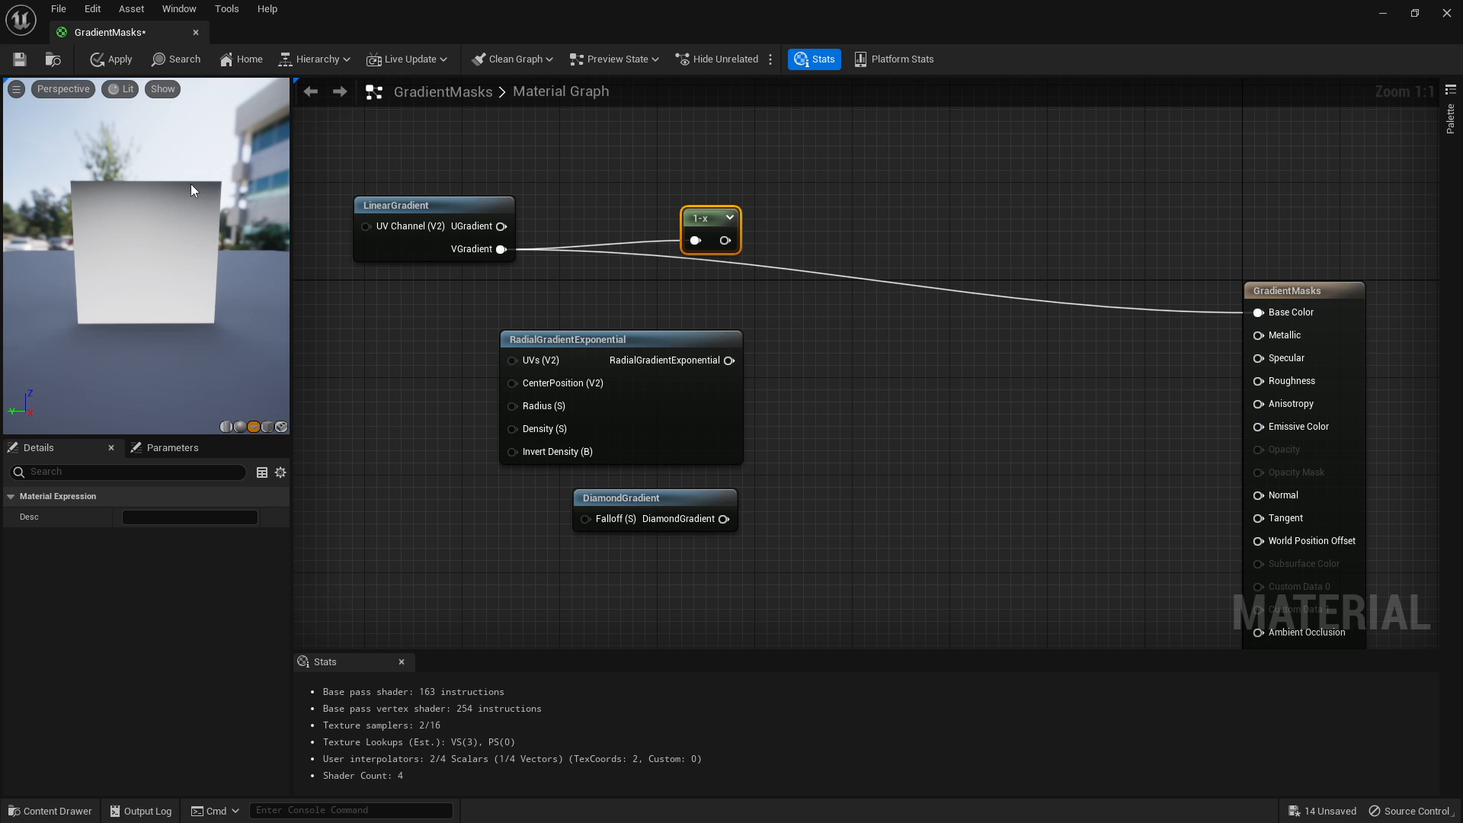
pyautogui.moveTo(711, 307)
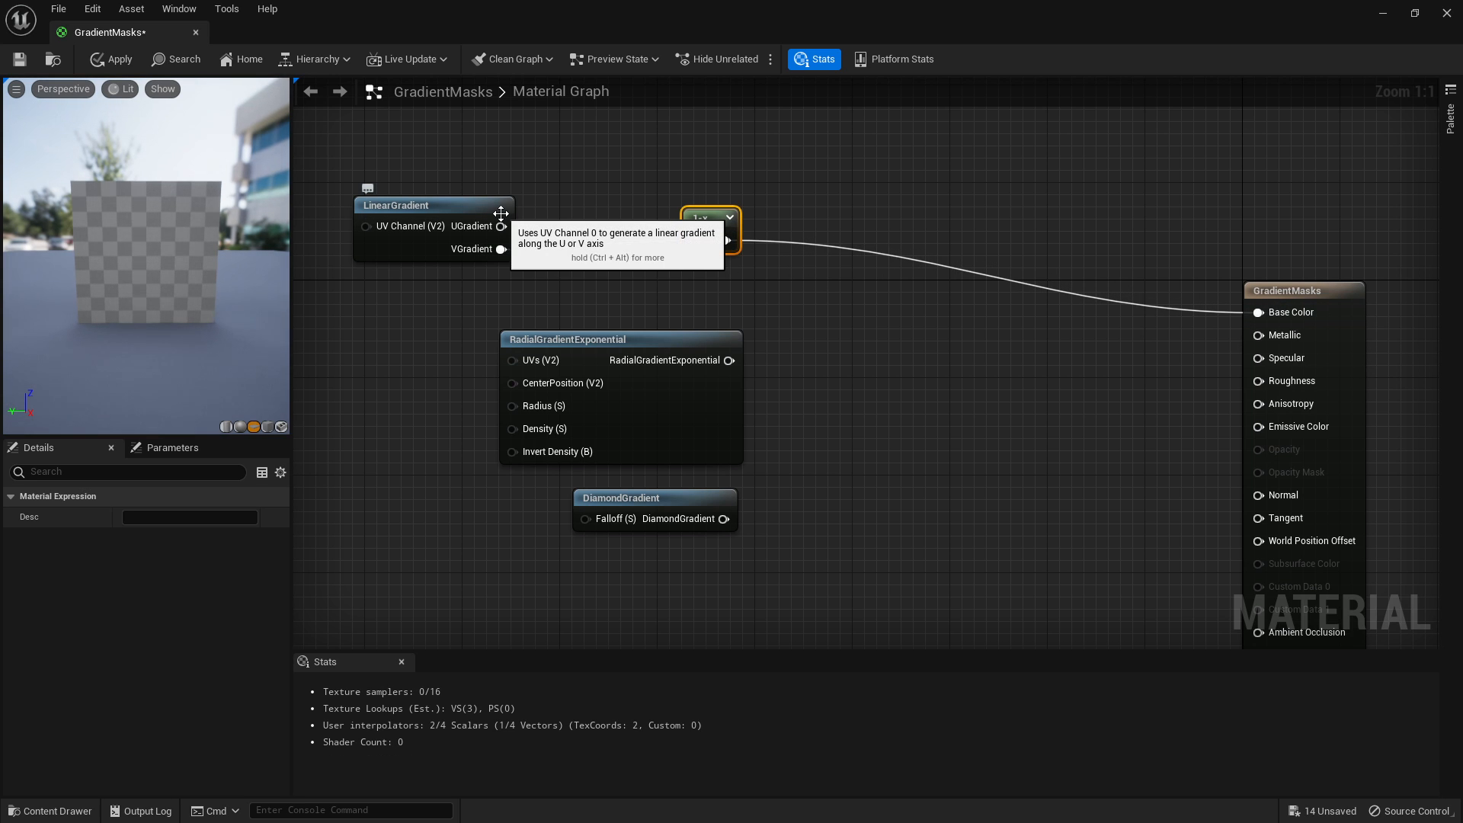
pyautogui.moveTo(166, 403)
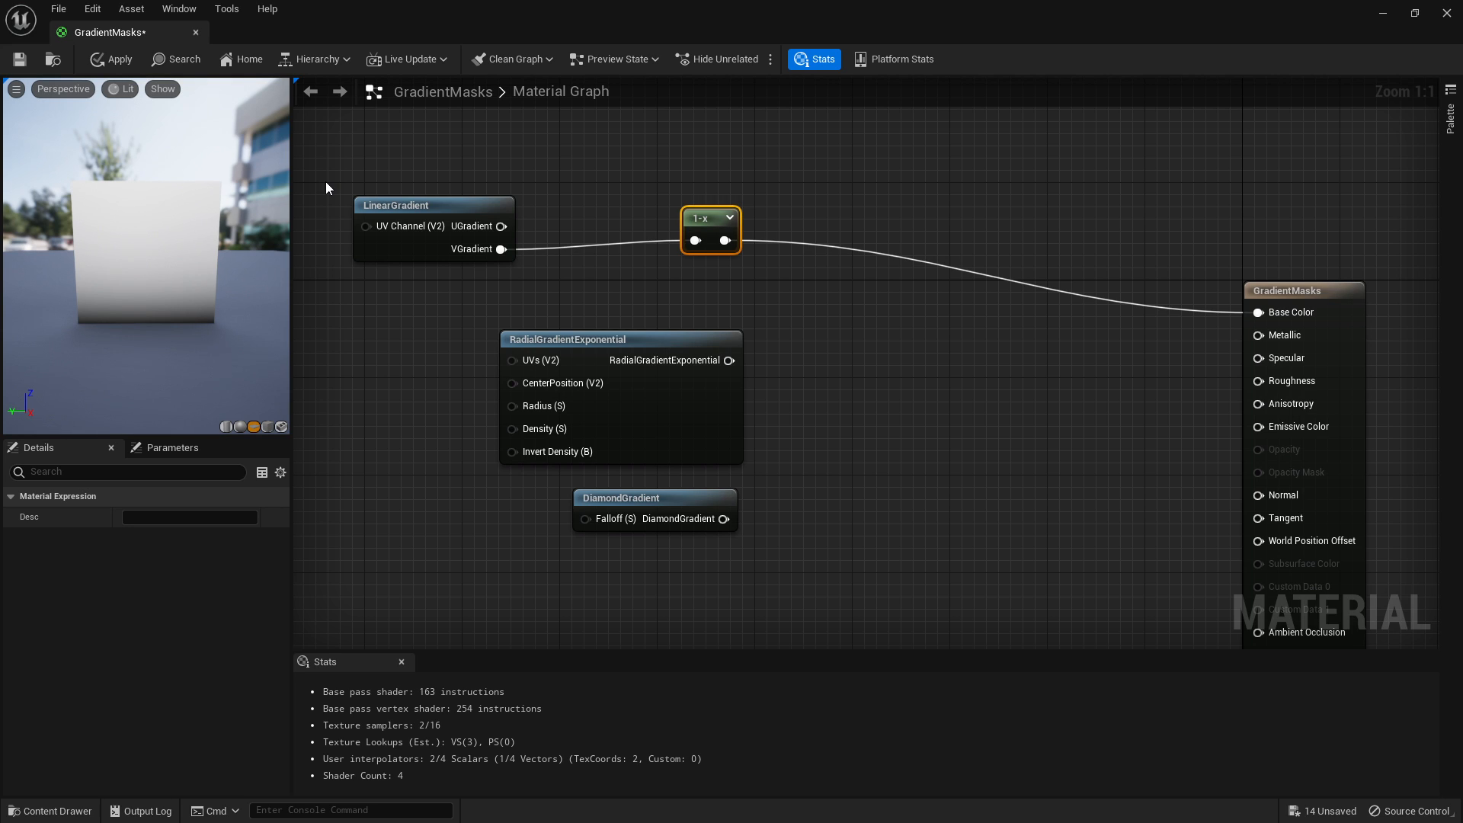
pyautogui.moveTo(766, 593)
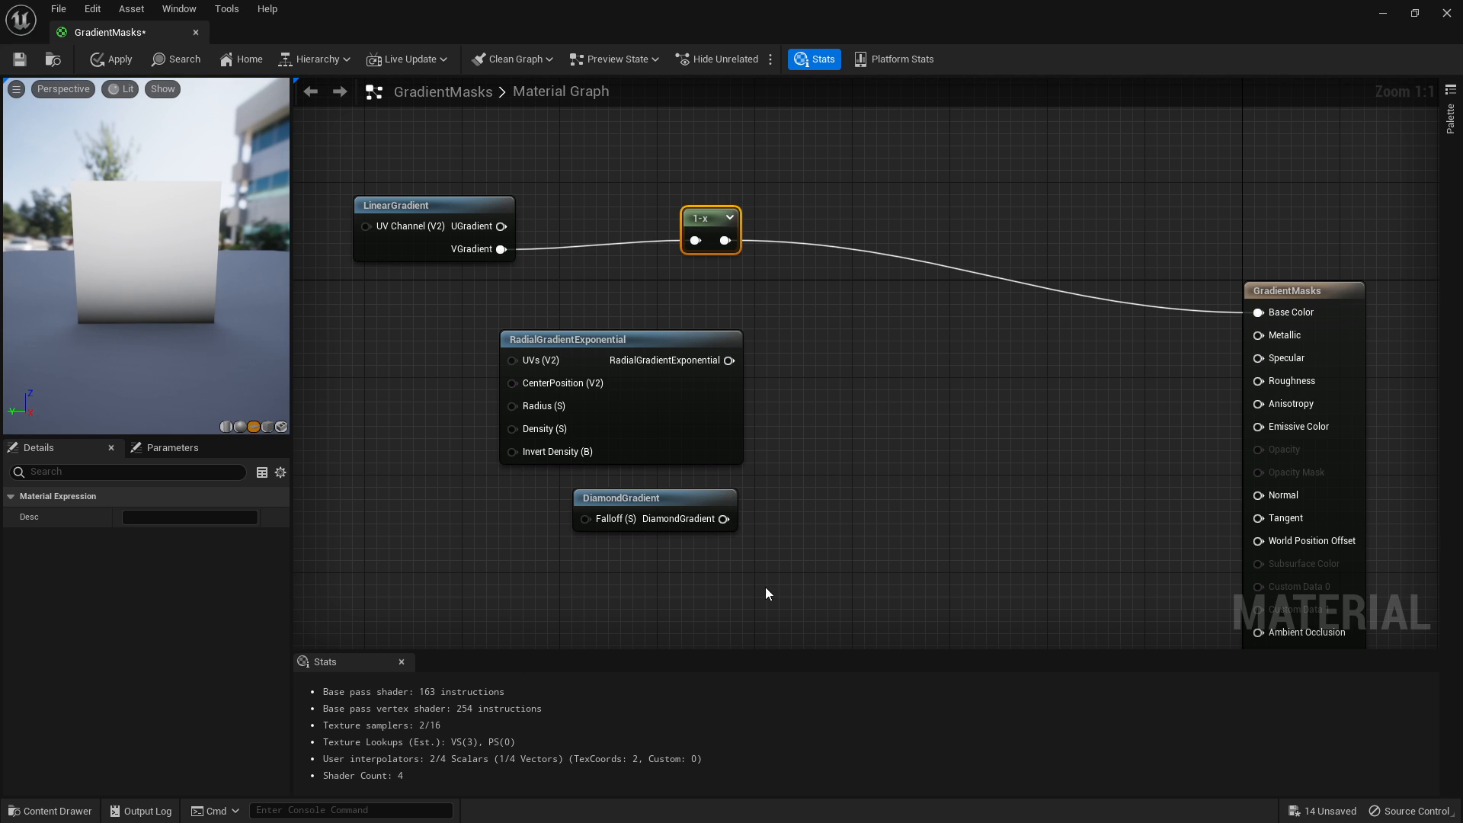
pyautogui.moveTo(822, 290)
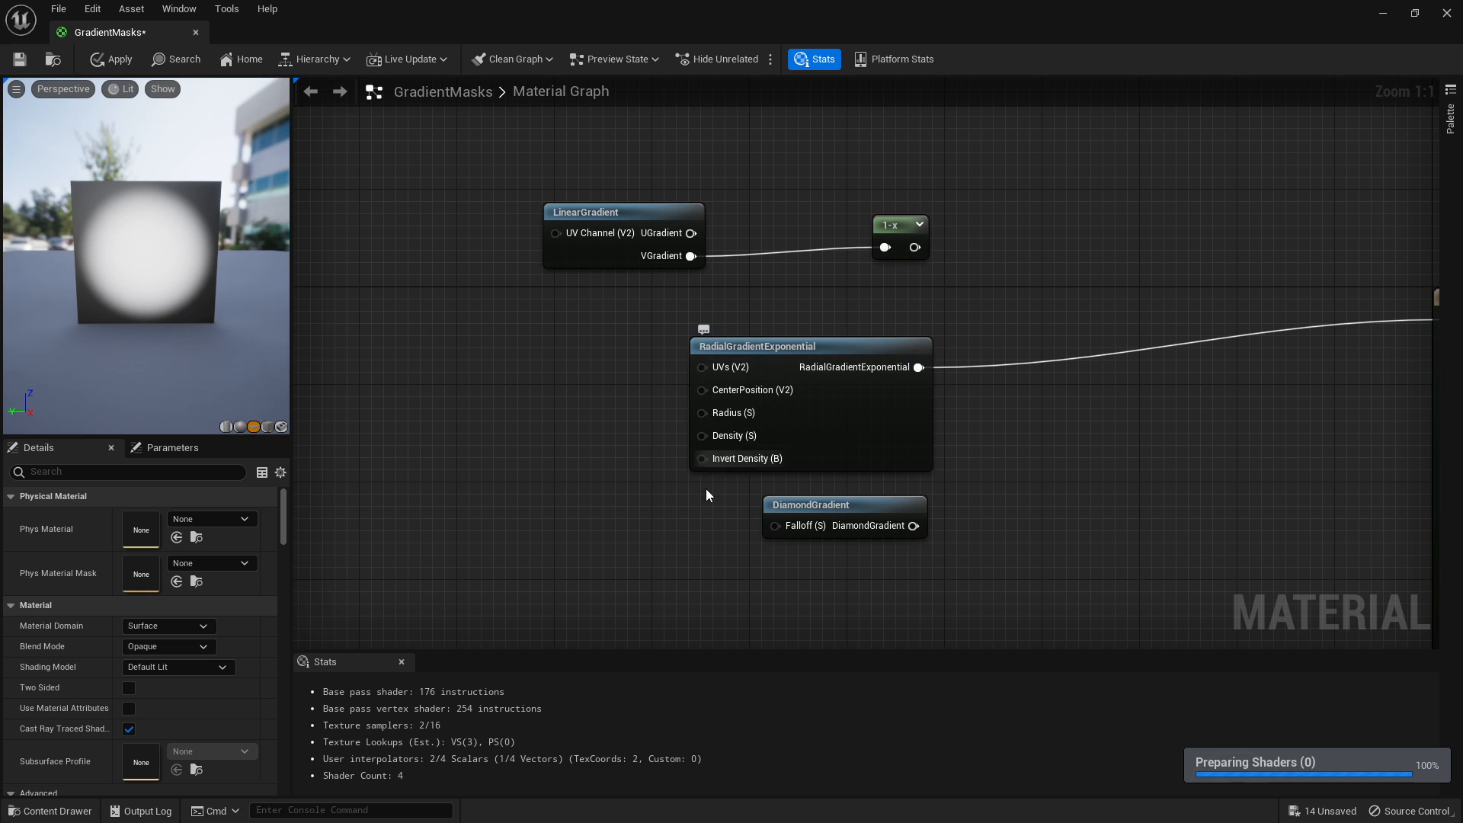
pyautogui.moveTo(752, 390)
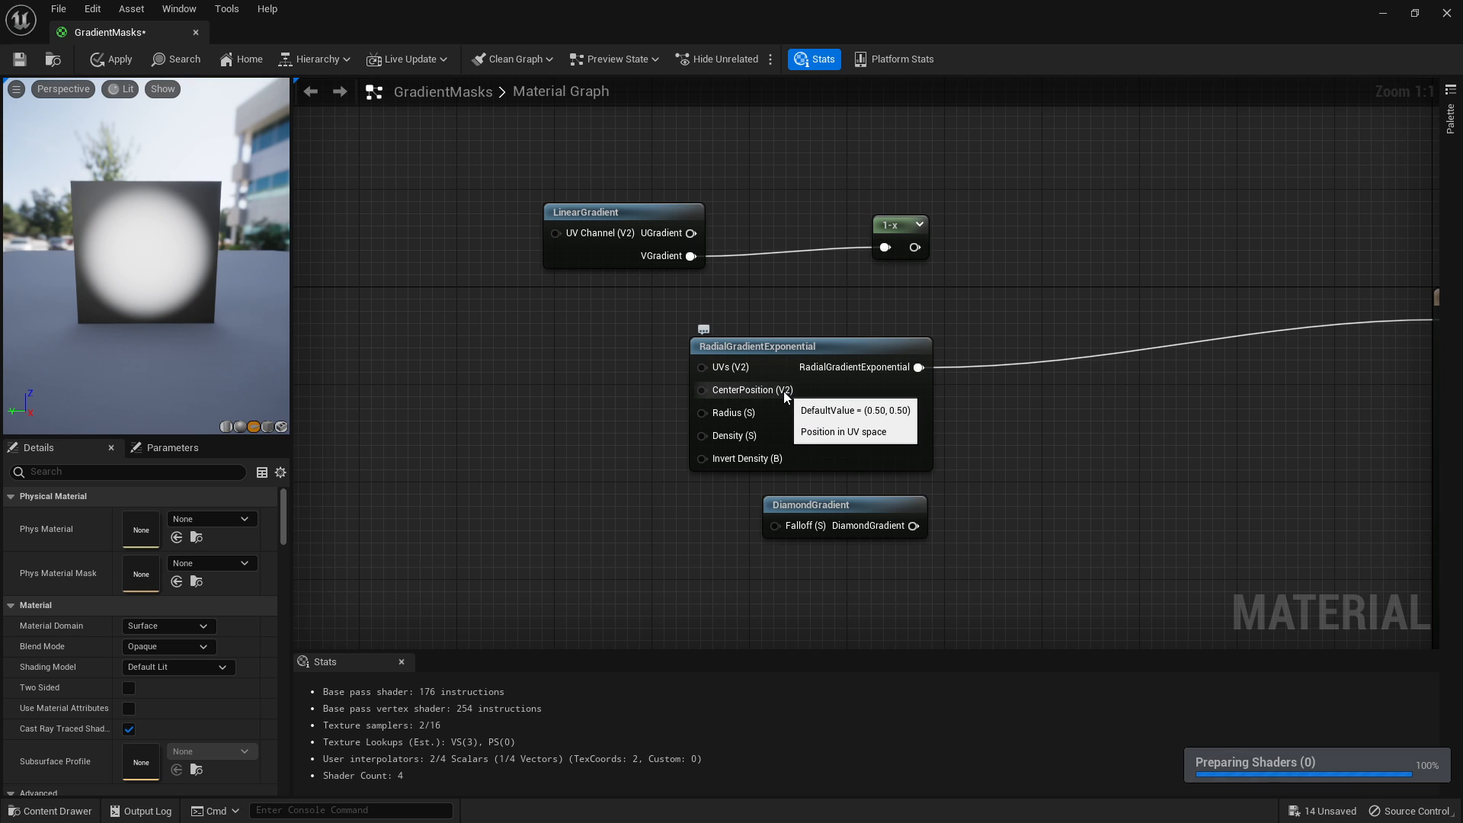
pyautogui.moveTo(751, 412)
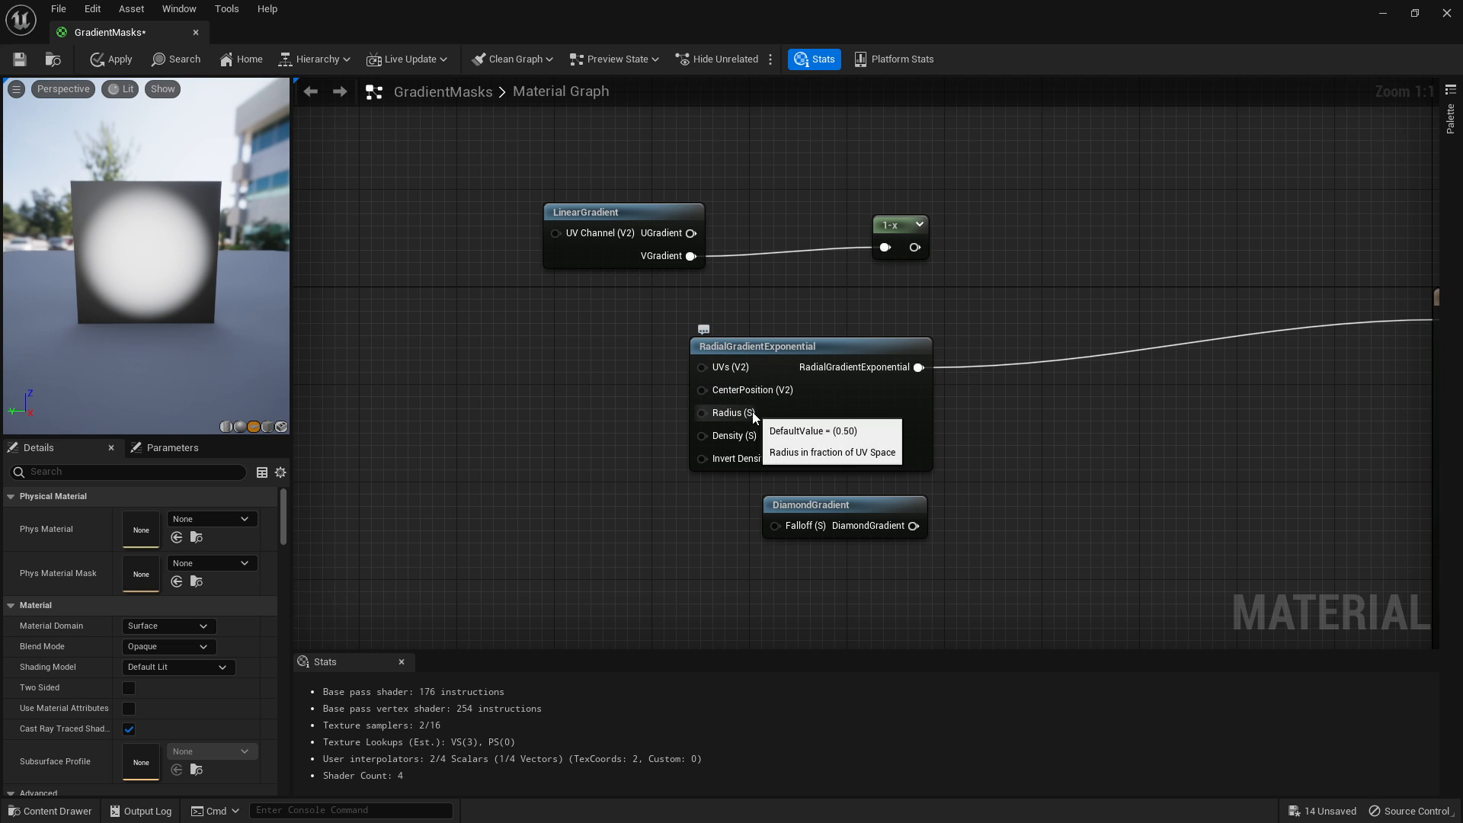
pyautogui.moveTo(787, 398)
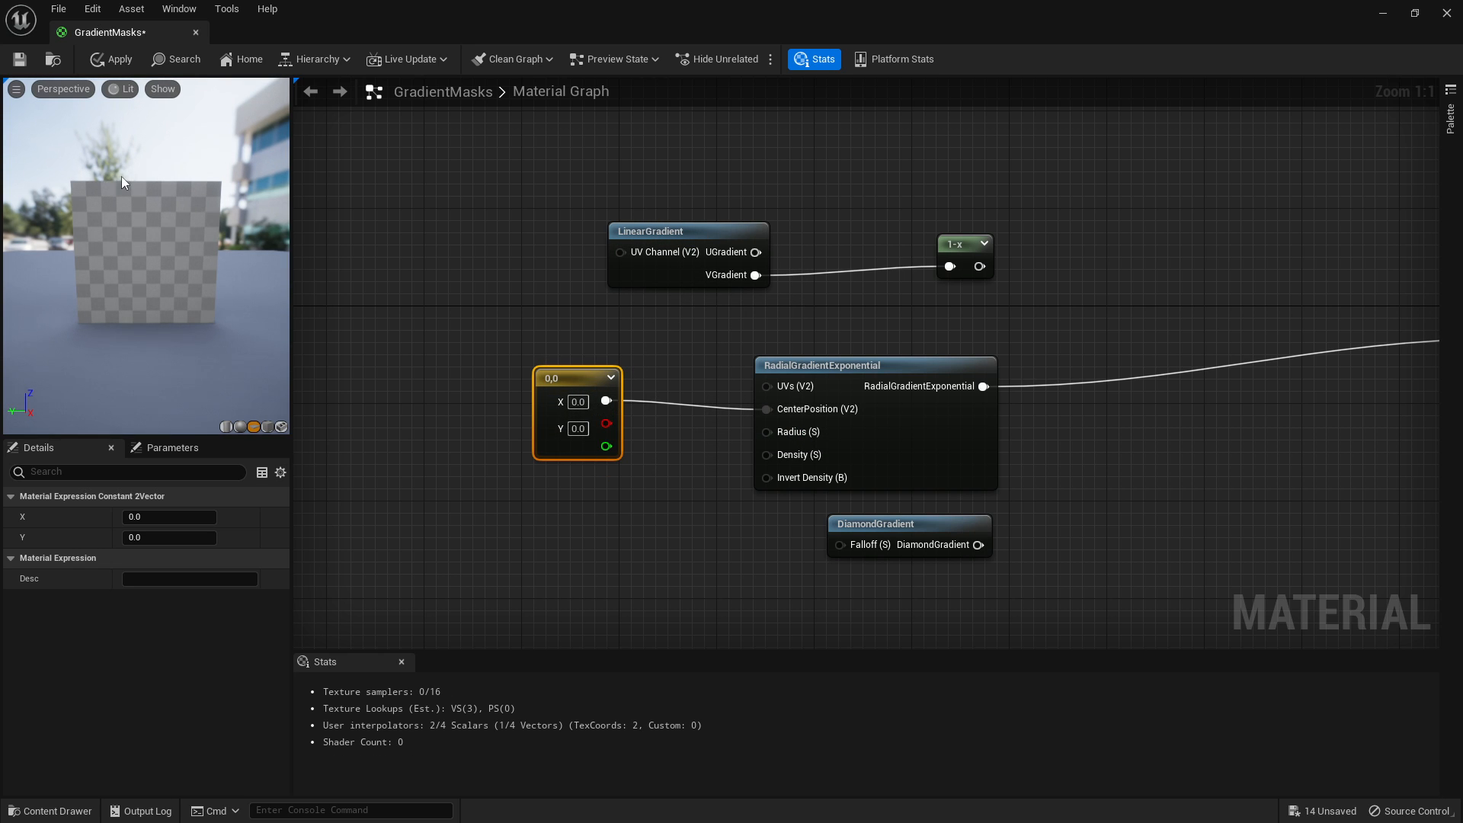
# Step: Set the radial gradient's Constant2Vector centre position to 0.5, 0.5
pyautogui.click(109, 59)
pyautogui.write('0.5')
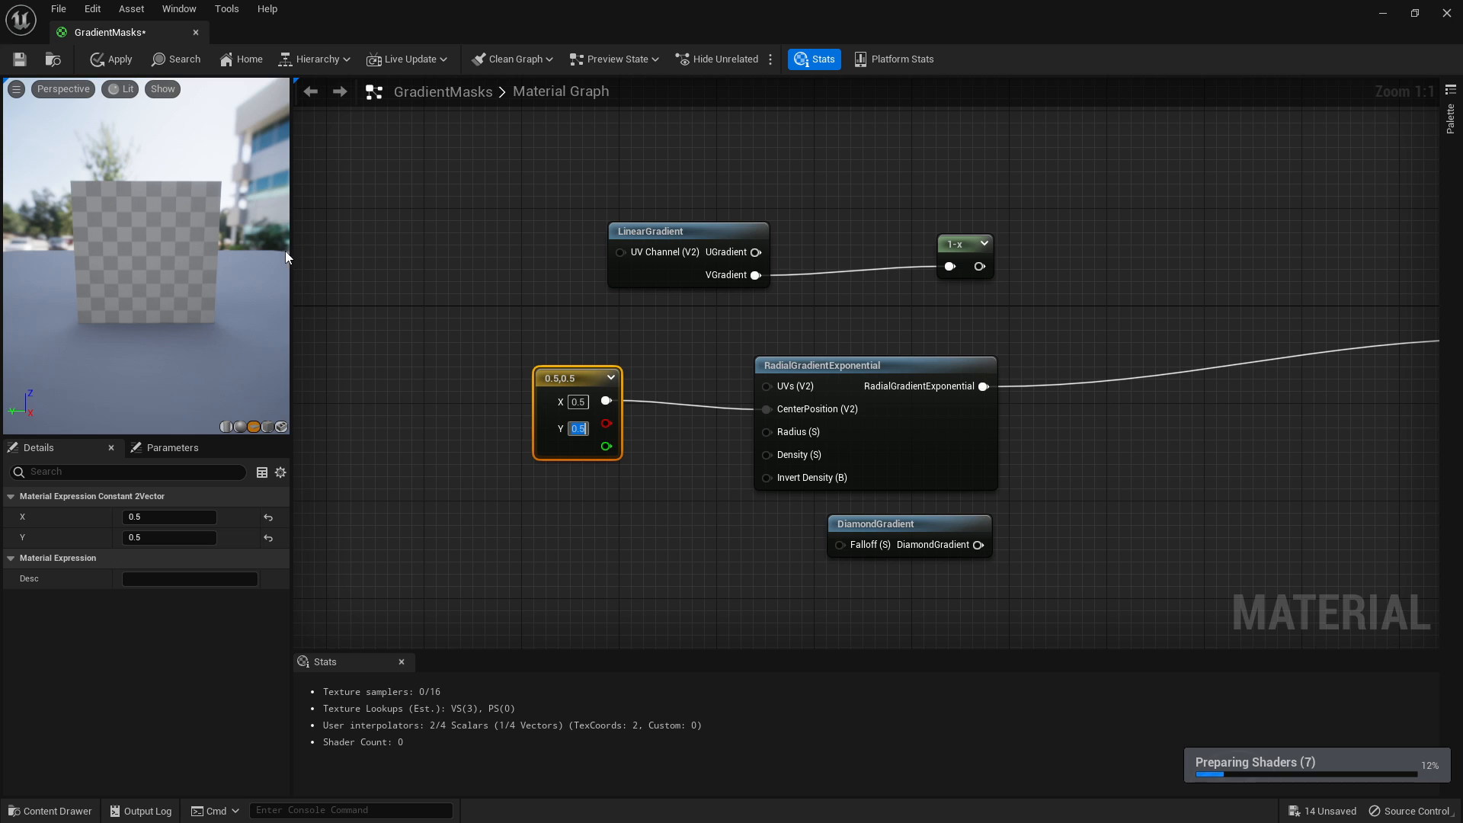
pyautogui.moveTo(244, 261)
pyautogui.write('1')
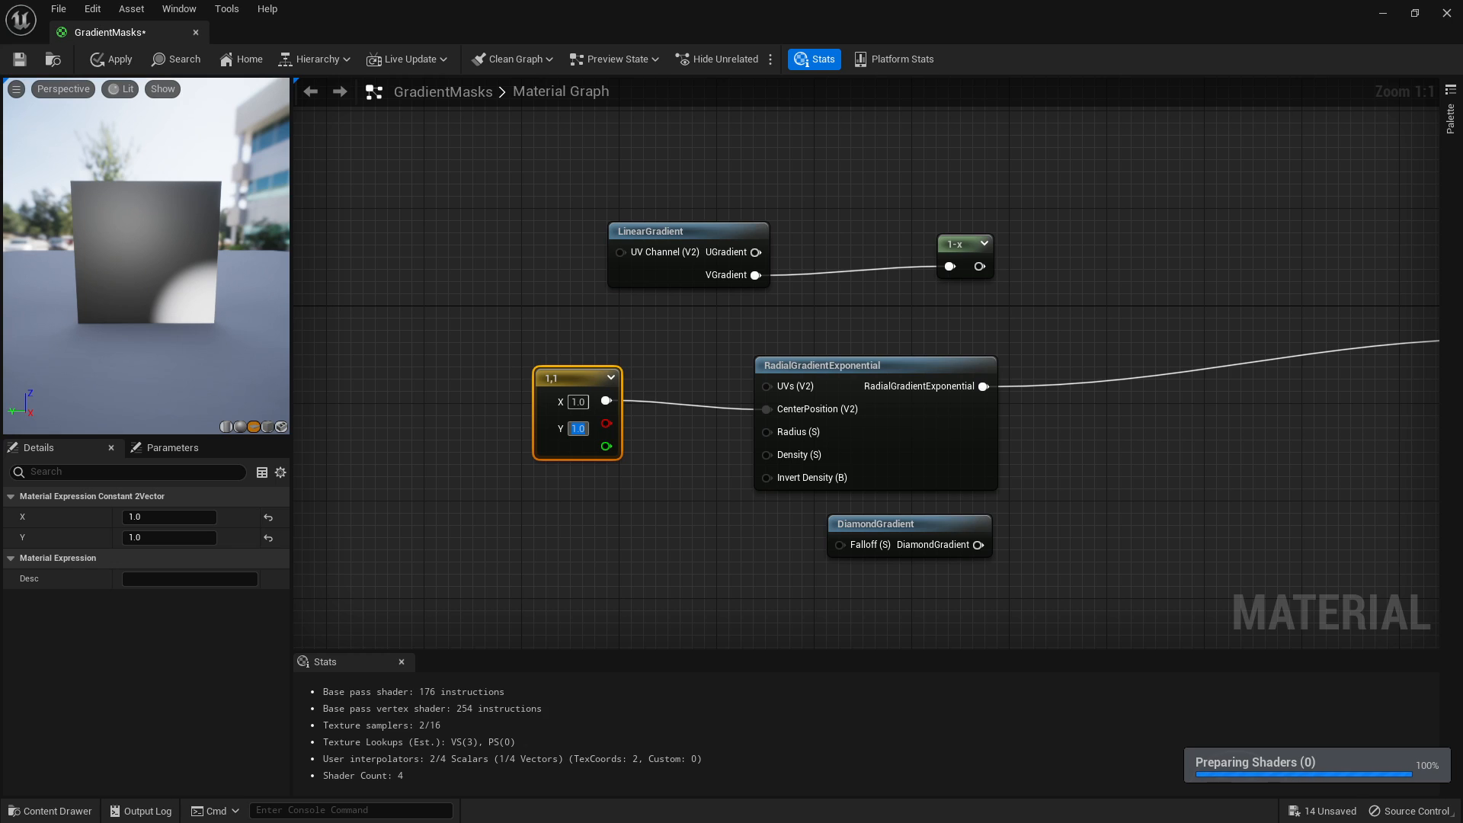
pyautogui.moveTo(190, 211)
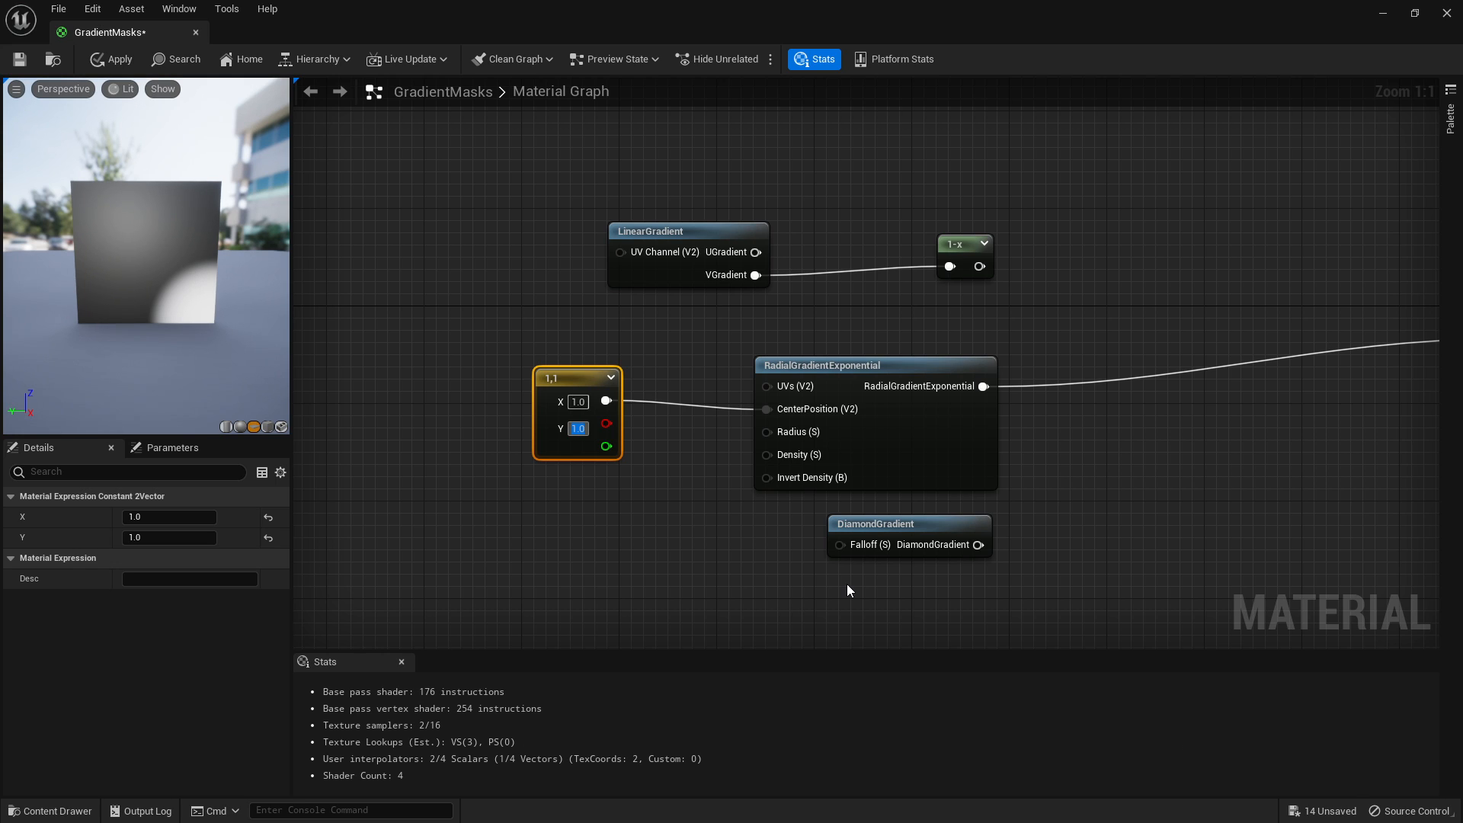
pyautogui.moveTo(727, 471)
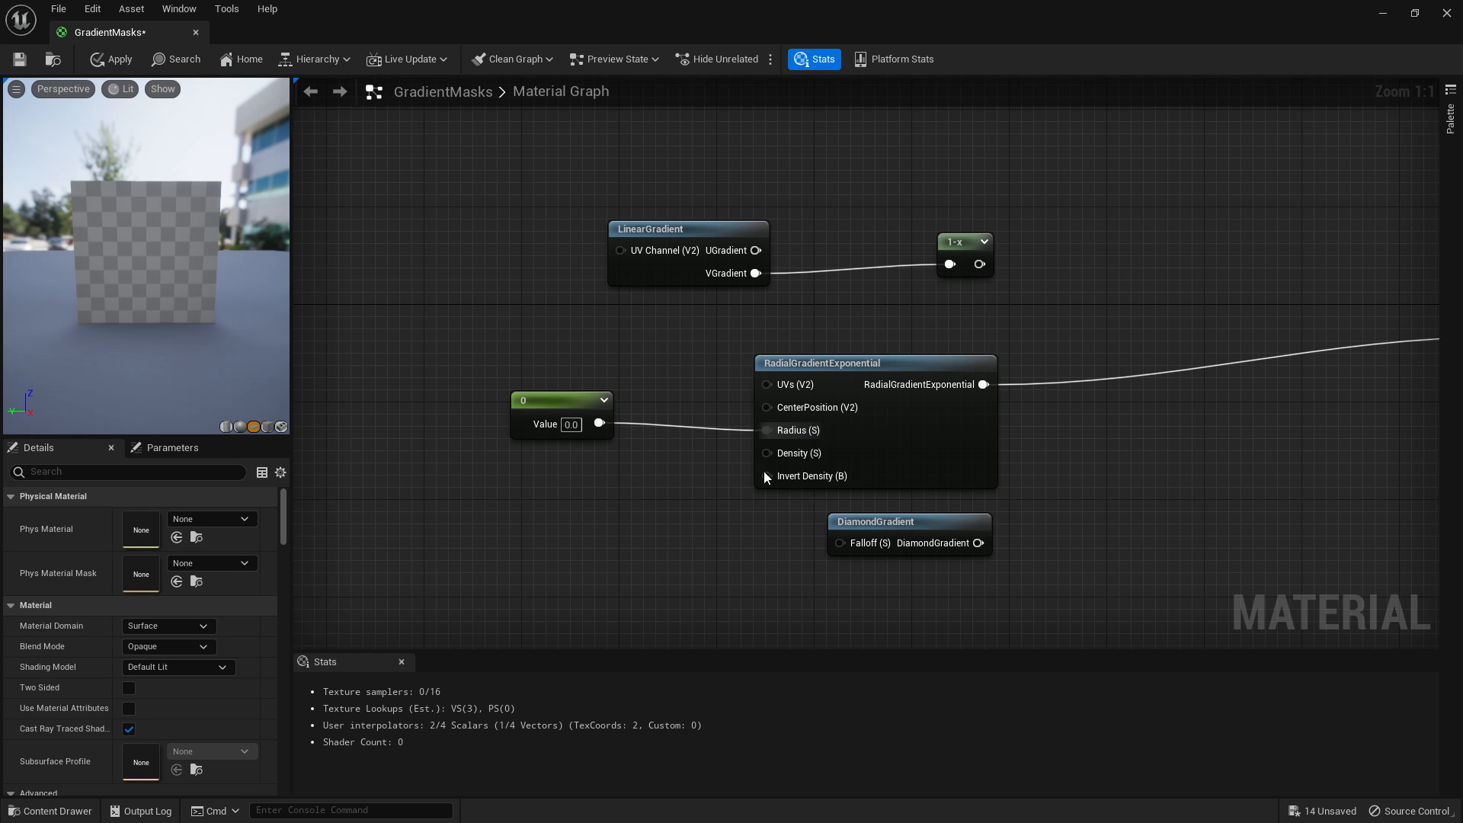
# Step: Select the radius Constant and change its Value from 0.1 to 0.2, then 0.9
pyautogui.click(560, 400)
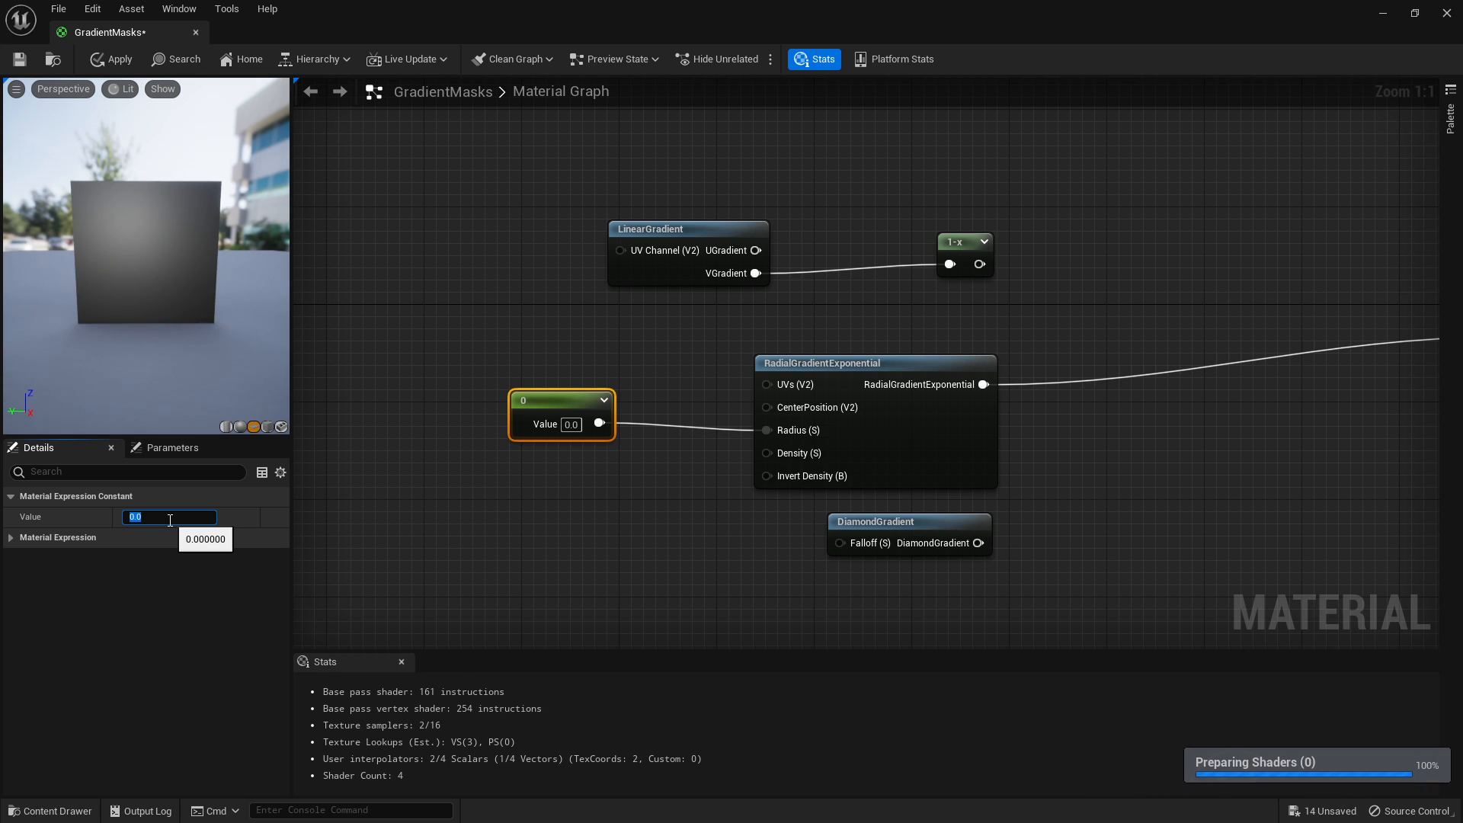
pyautogui.write('0.1')
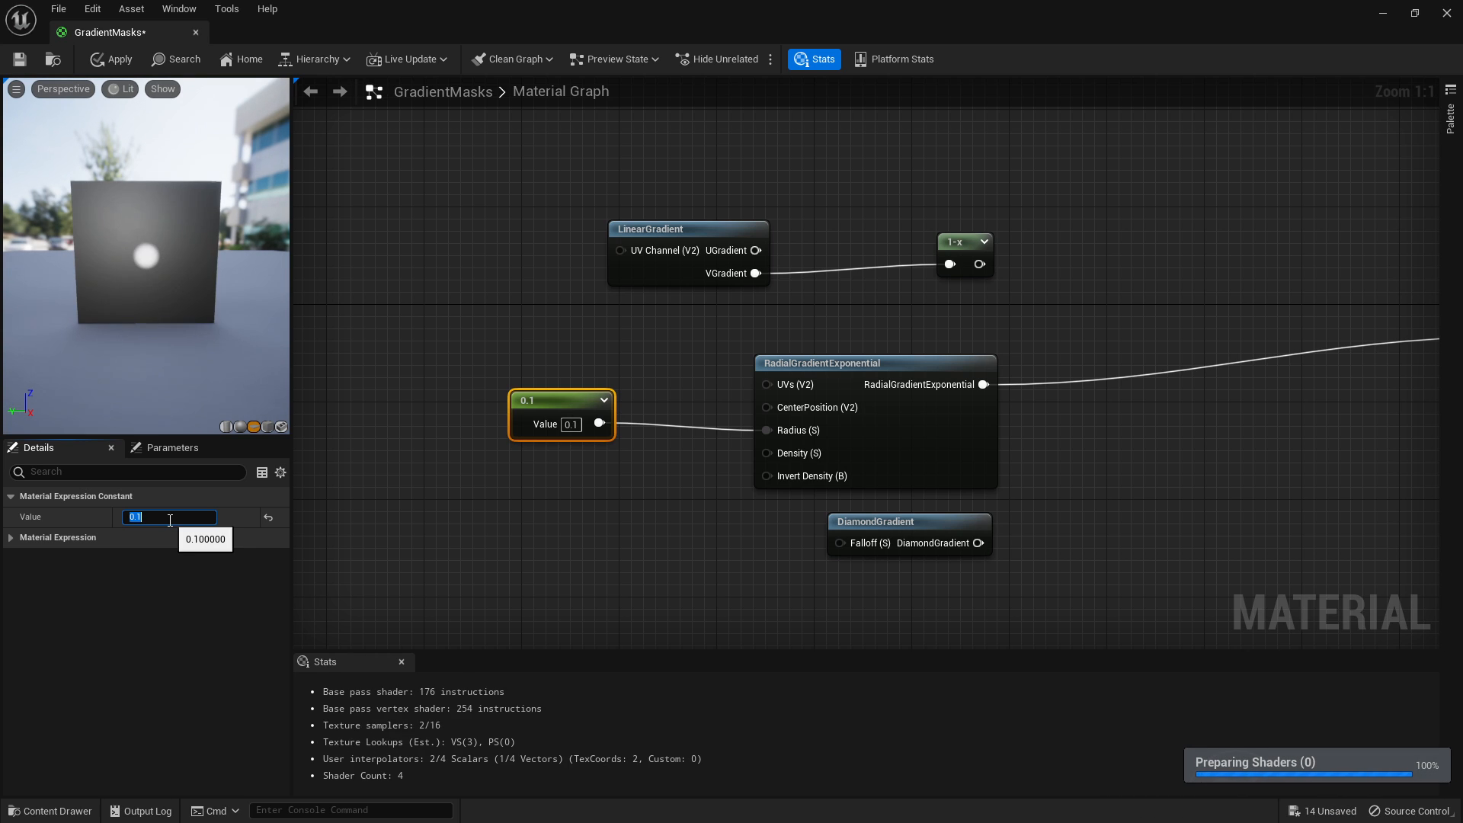
pyautogui.write('2')
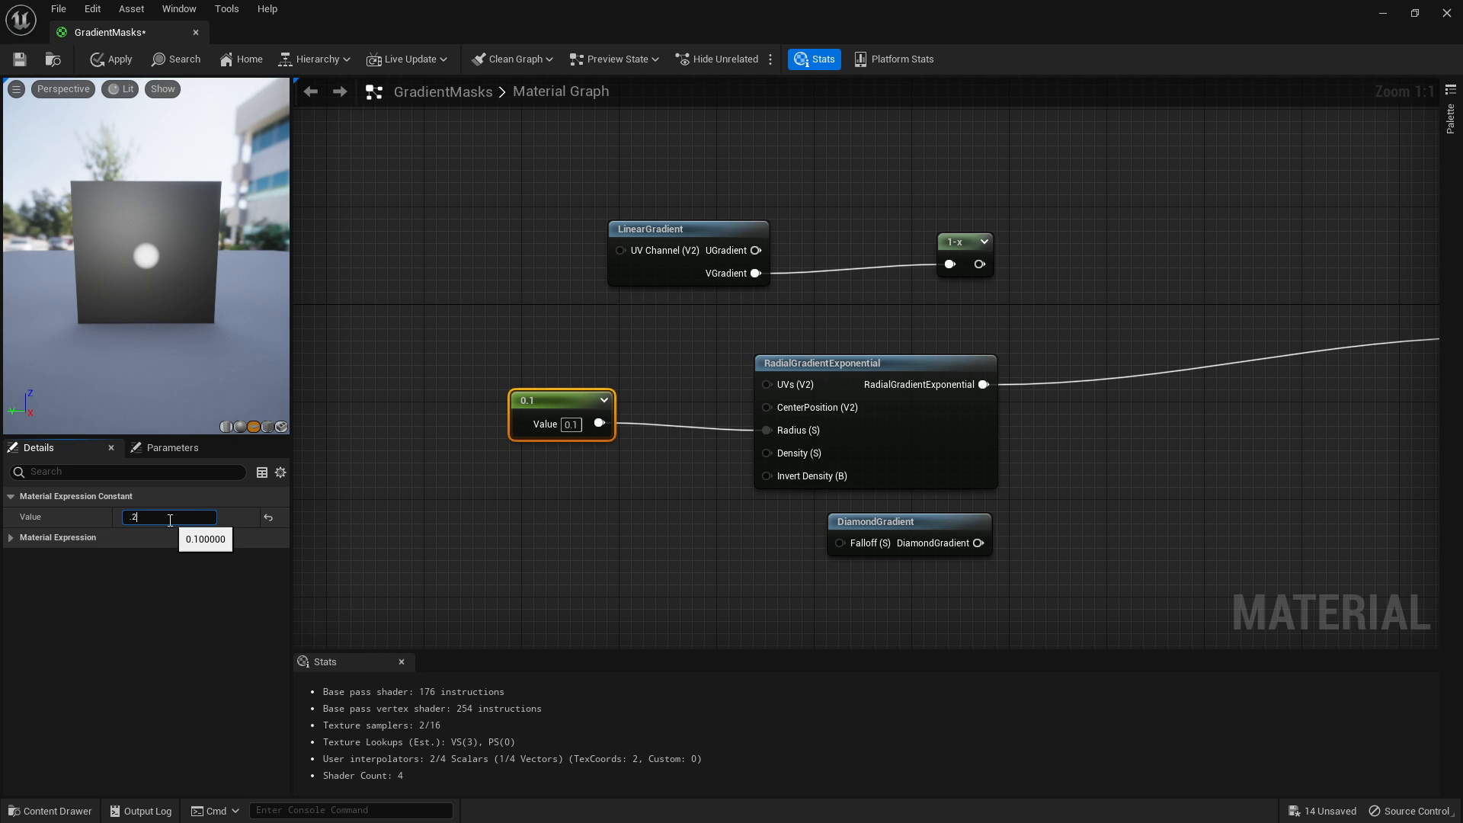
pyautogui.write('0.2')
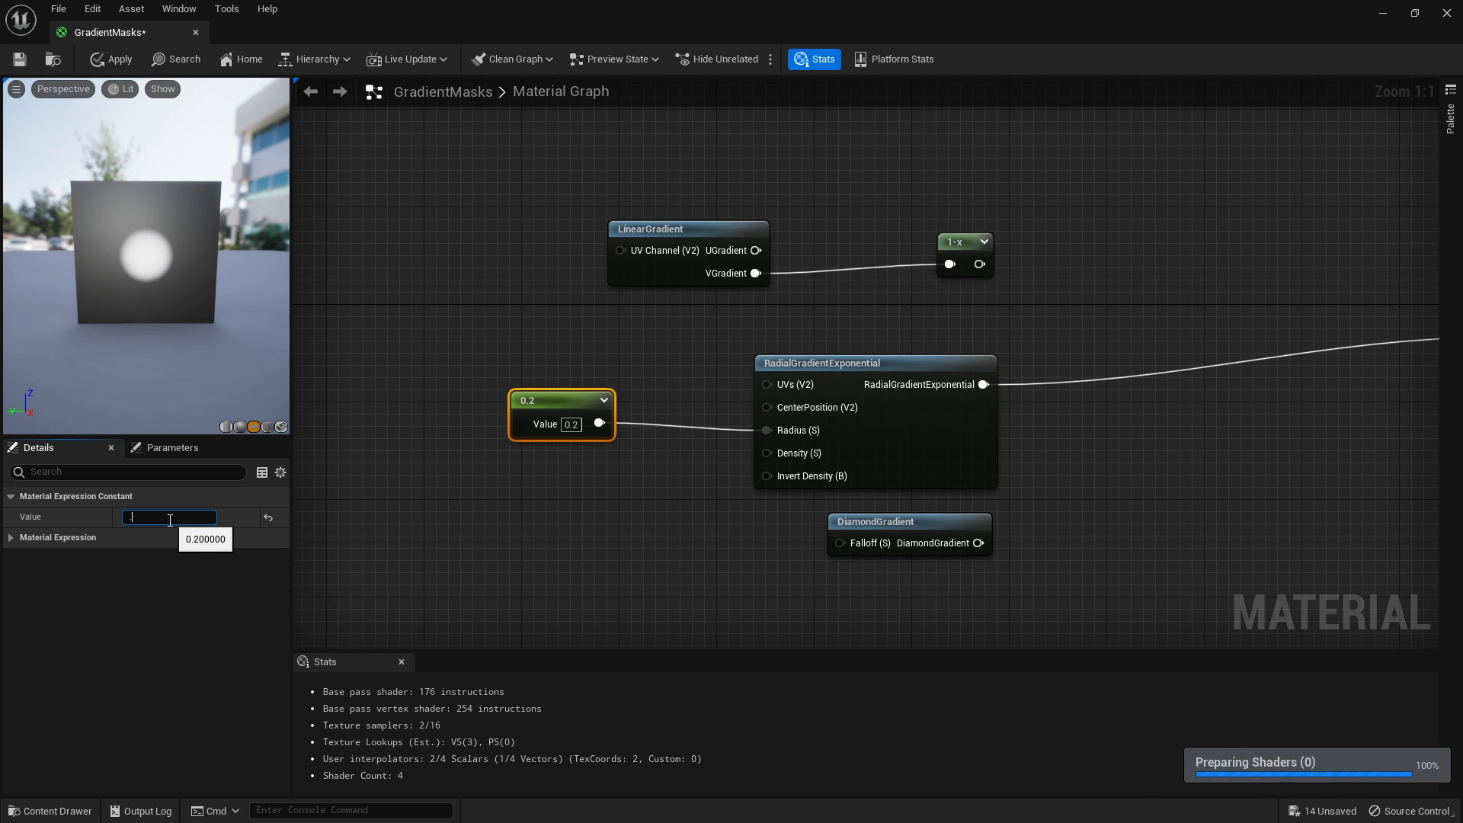
pyautogui.write('0.9')
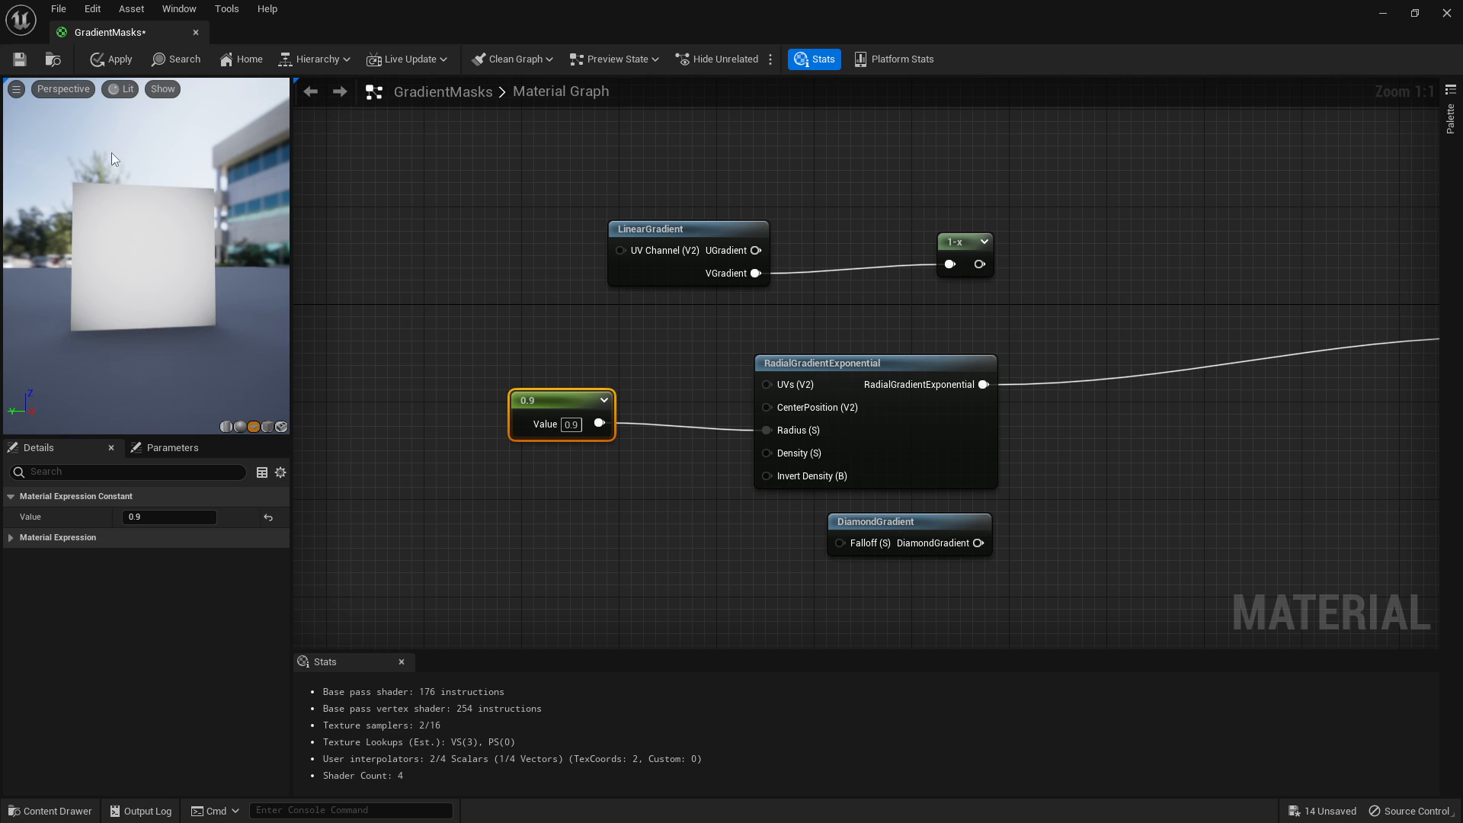
pyautogui.moveTo(100, 226)
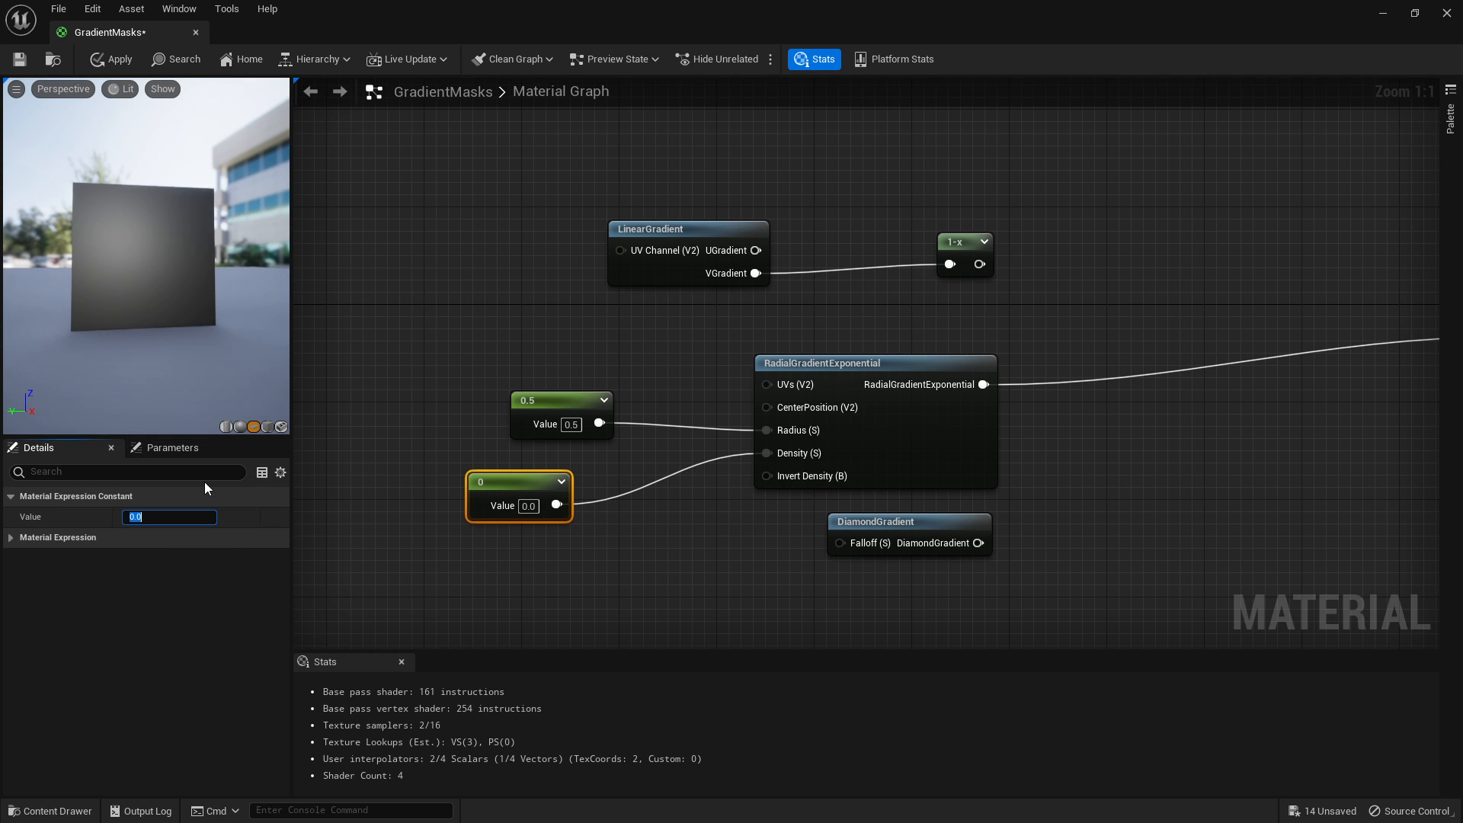
# Step: Set radius 0.5 and density 50, and add a Saturate after RadialGradientExponential
pyautogui.write('1.0')
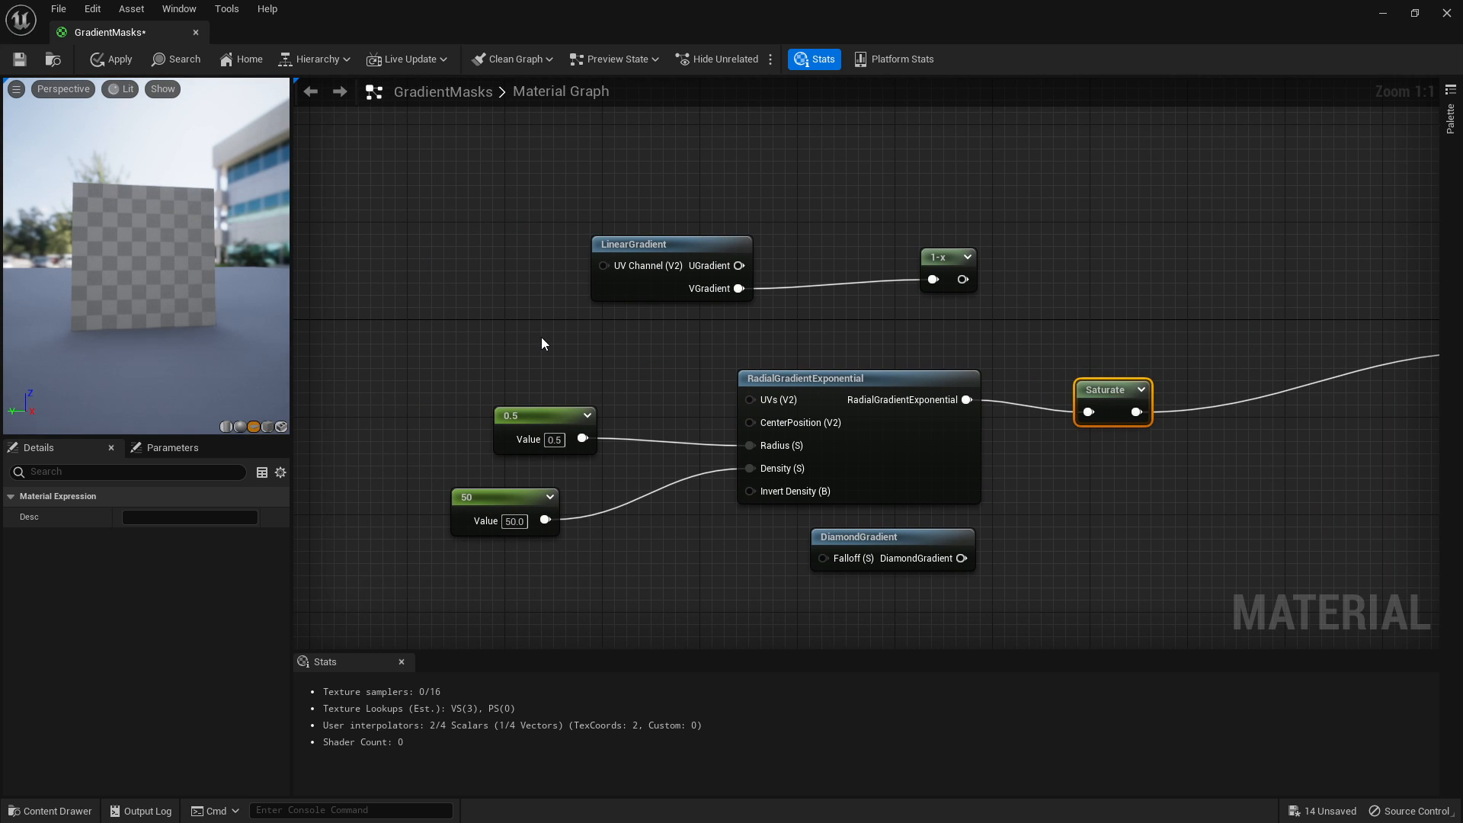
pyautogui.click(109, 58)
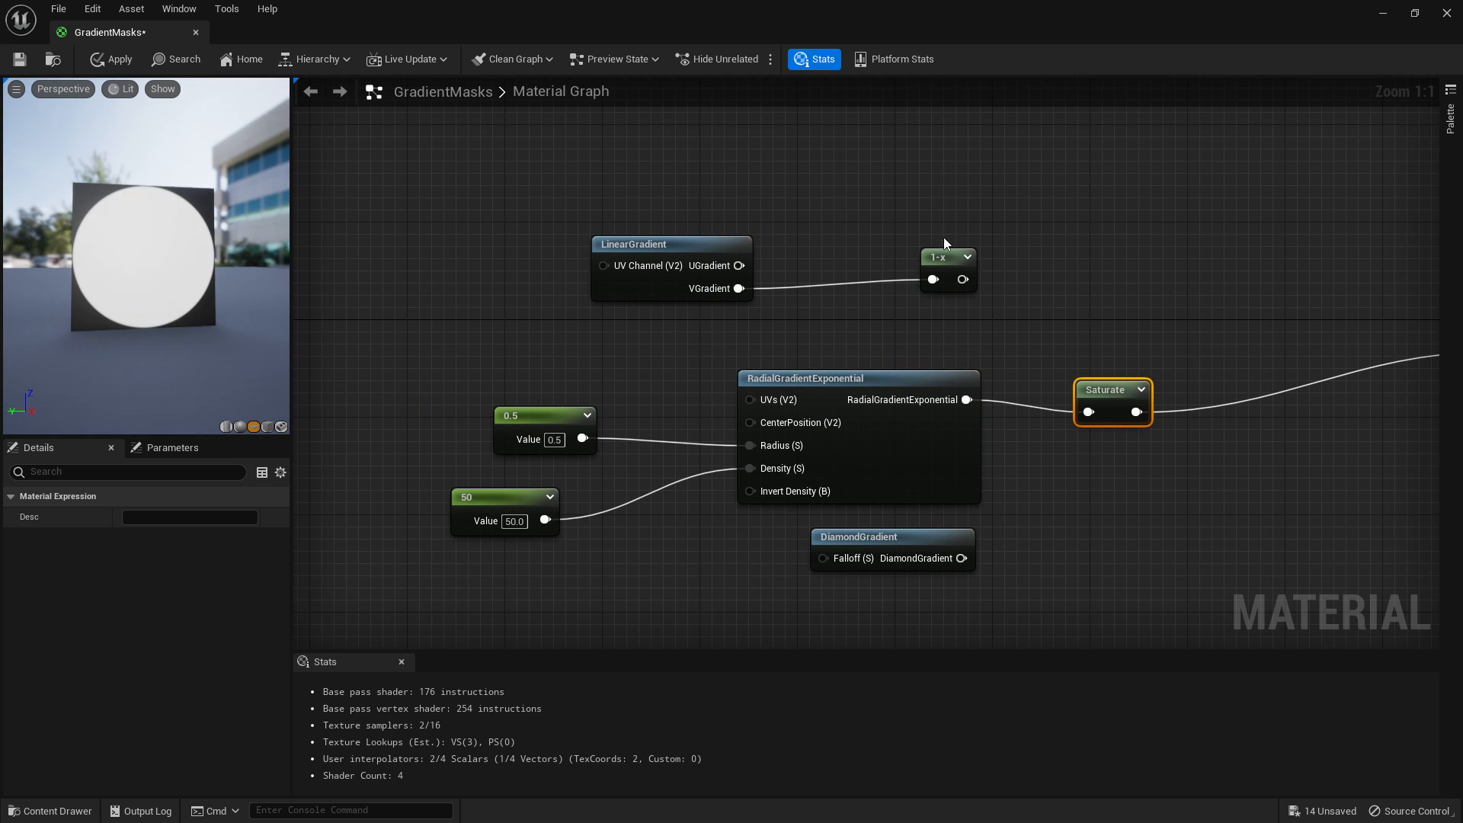
pyautogui.click(943, 270)
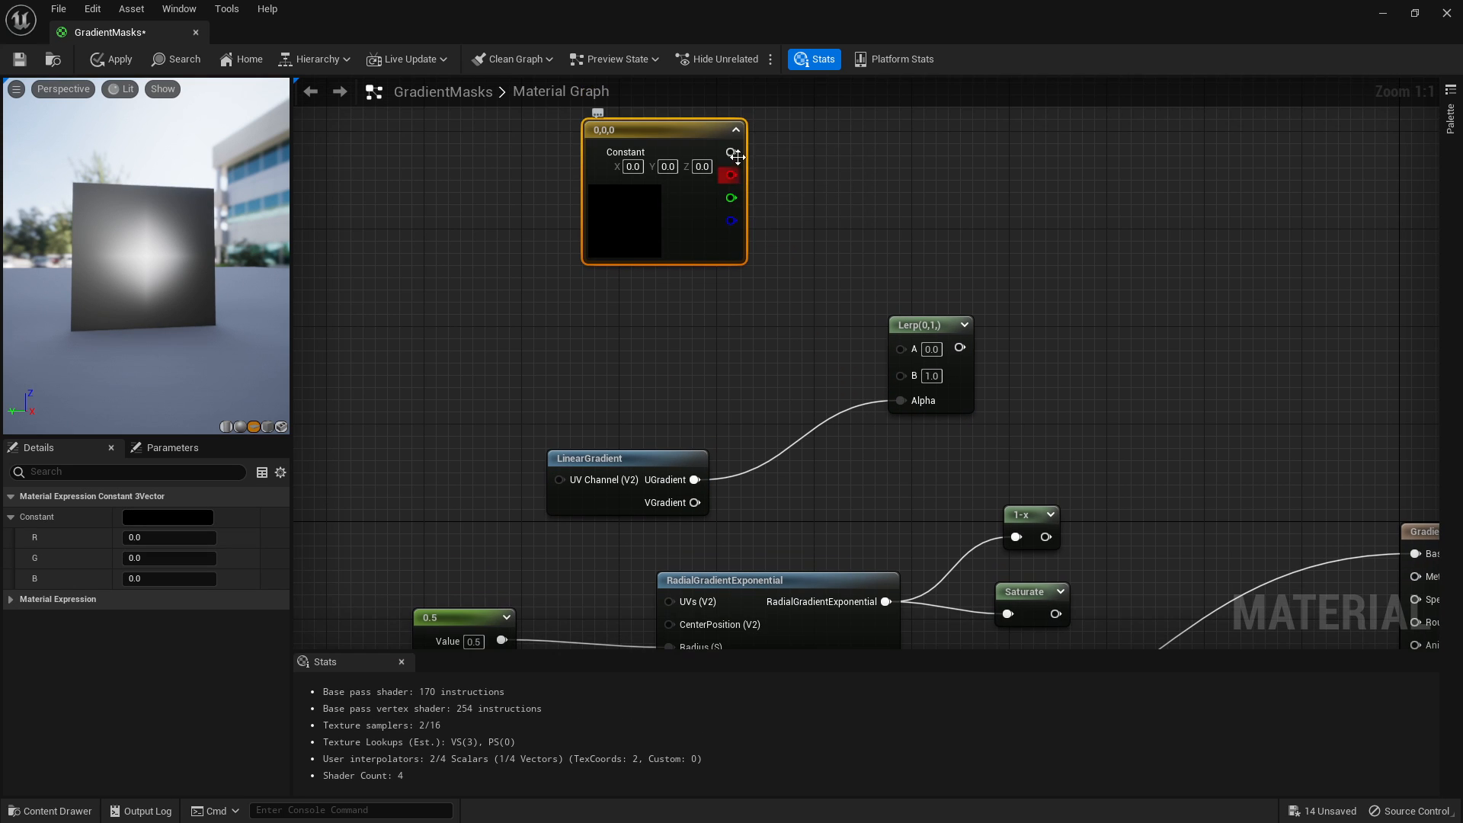
# Step: Connect the red constant to the Lerp and pick a new colour for the second constant
pyautogui.click(168, 517)
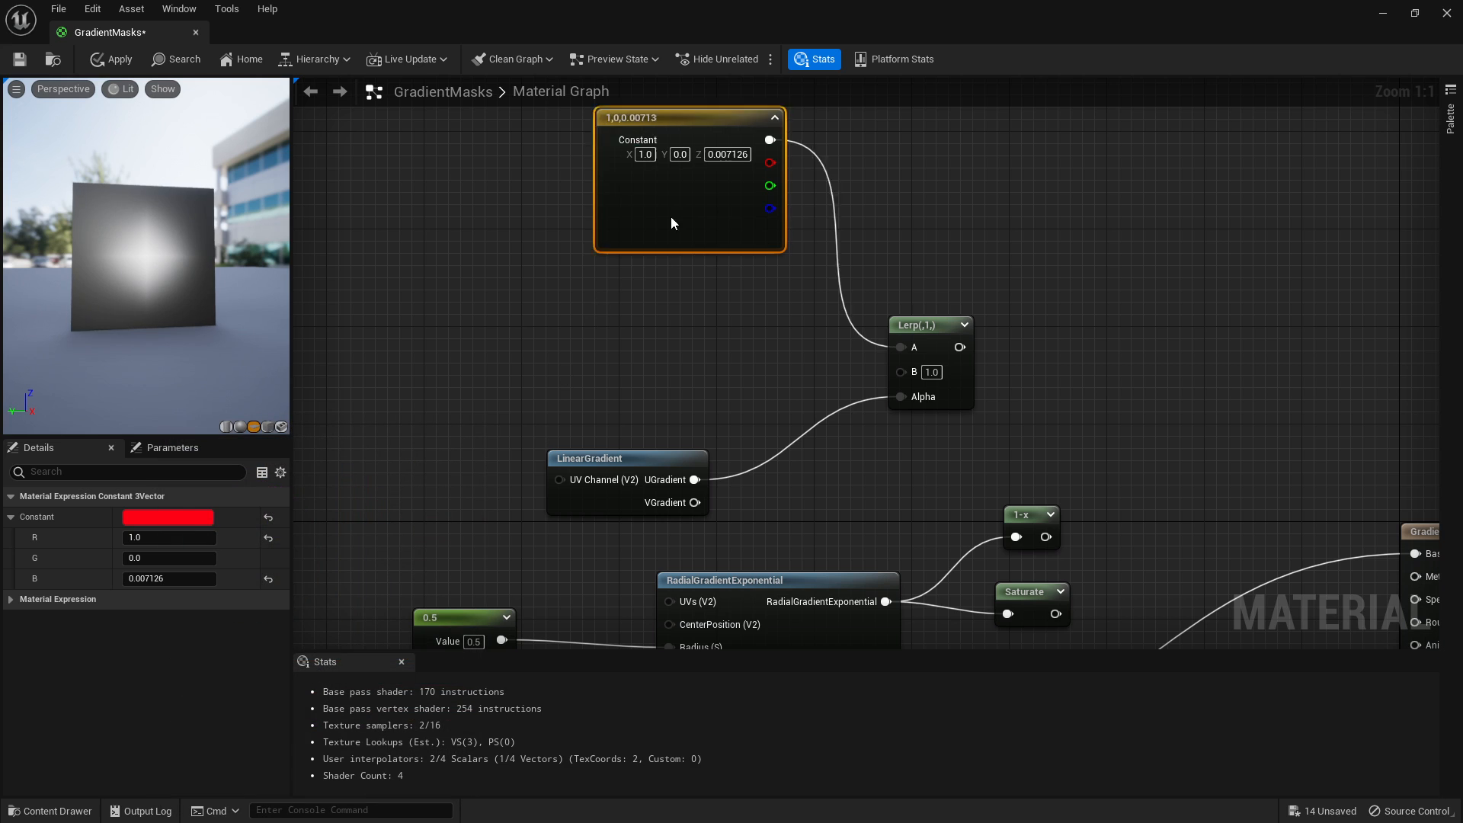
pyautogui.click(168, 517)
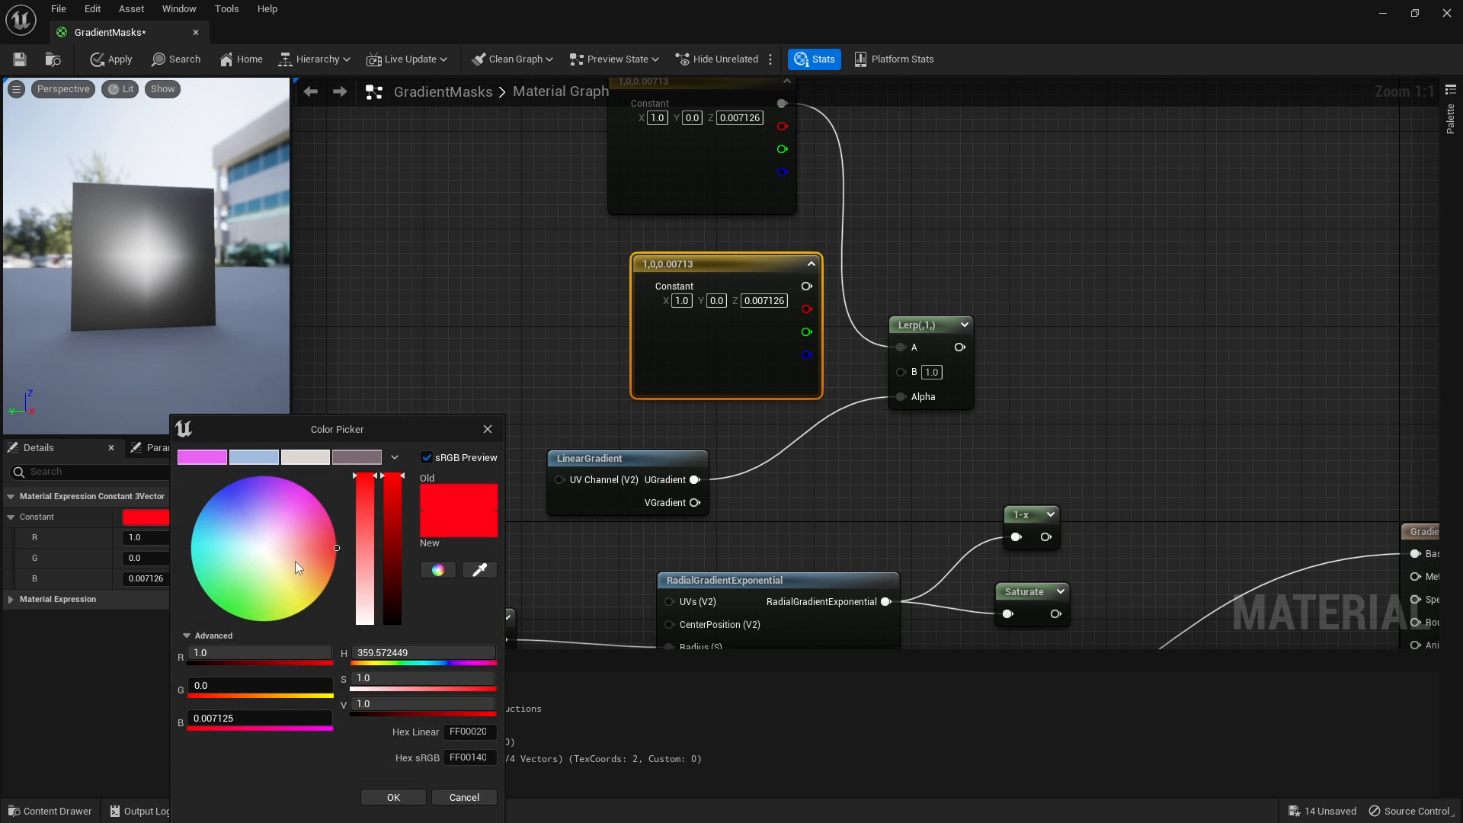
pyautogui.click(392, 798)
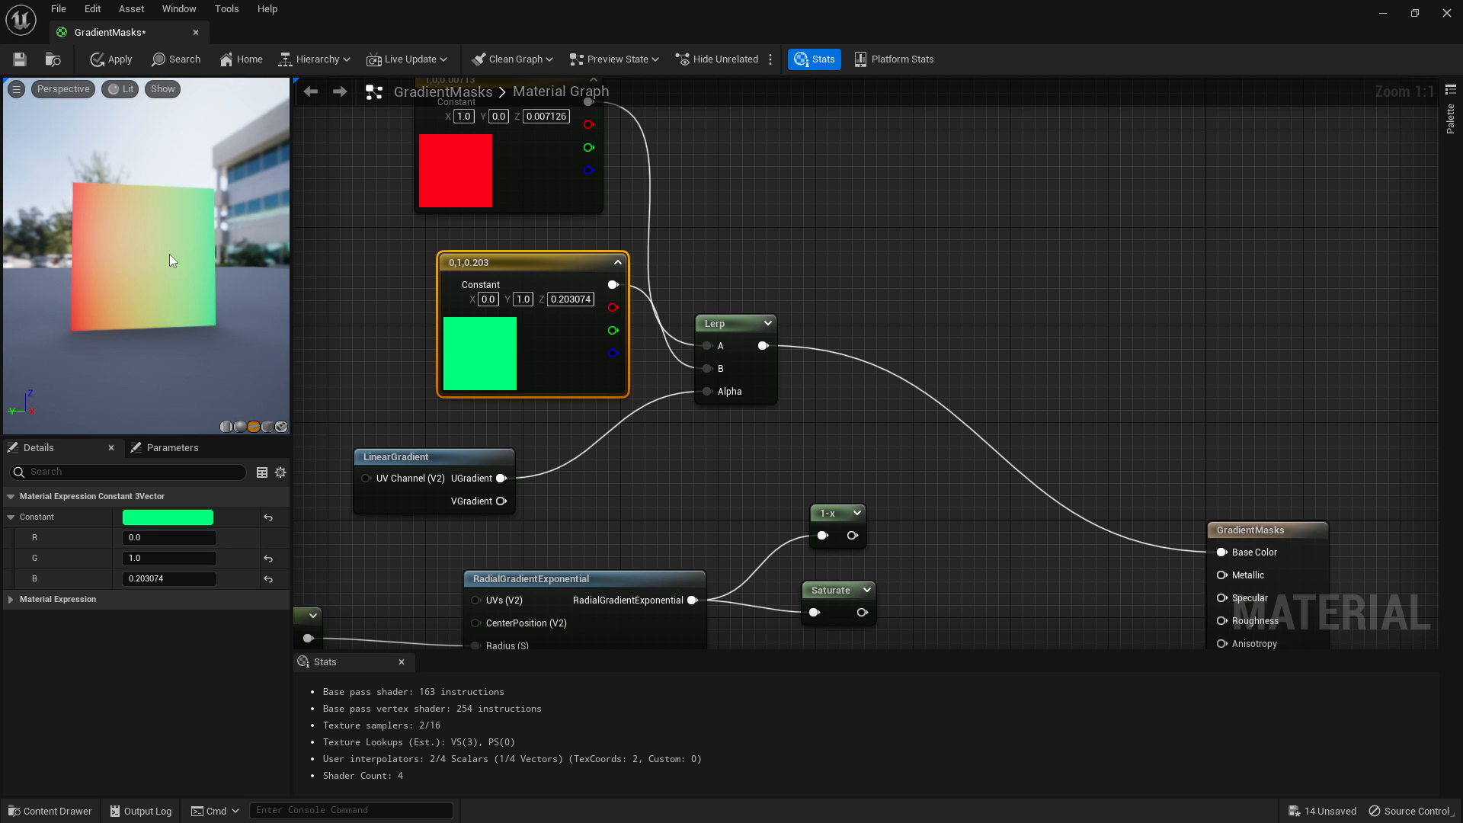
pyautogui.moveTo(106, 234)
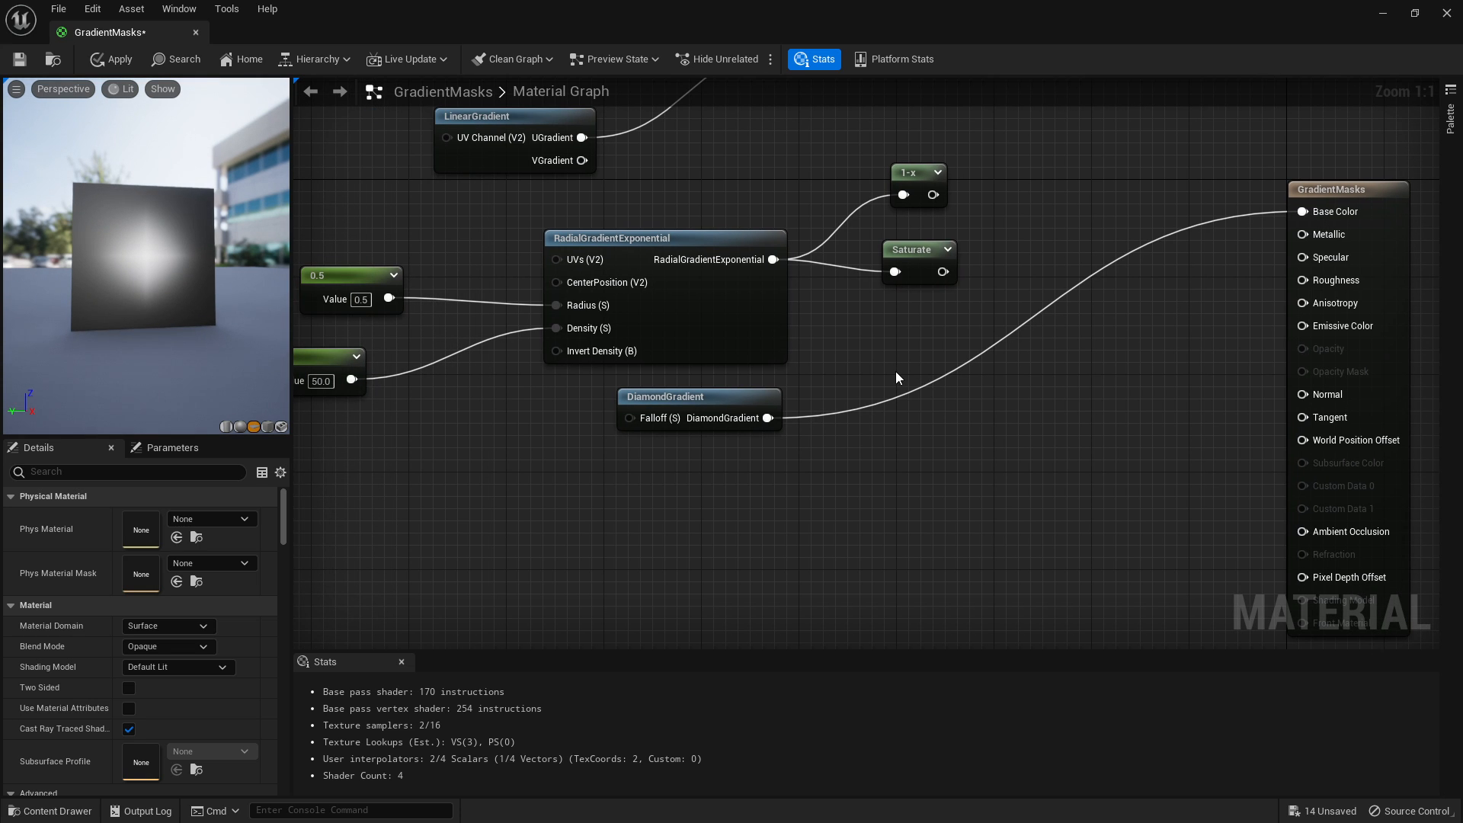
pyautogui.moveTo(498, 461)
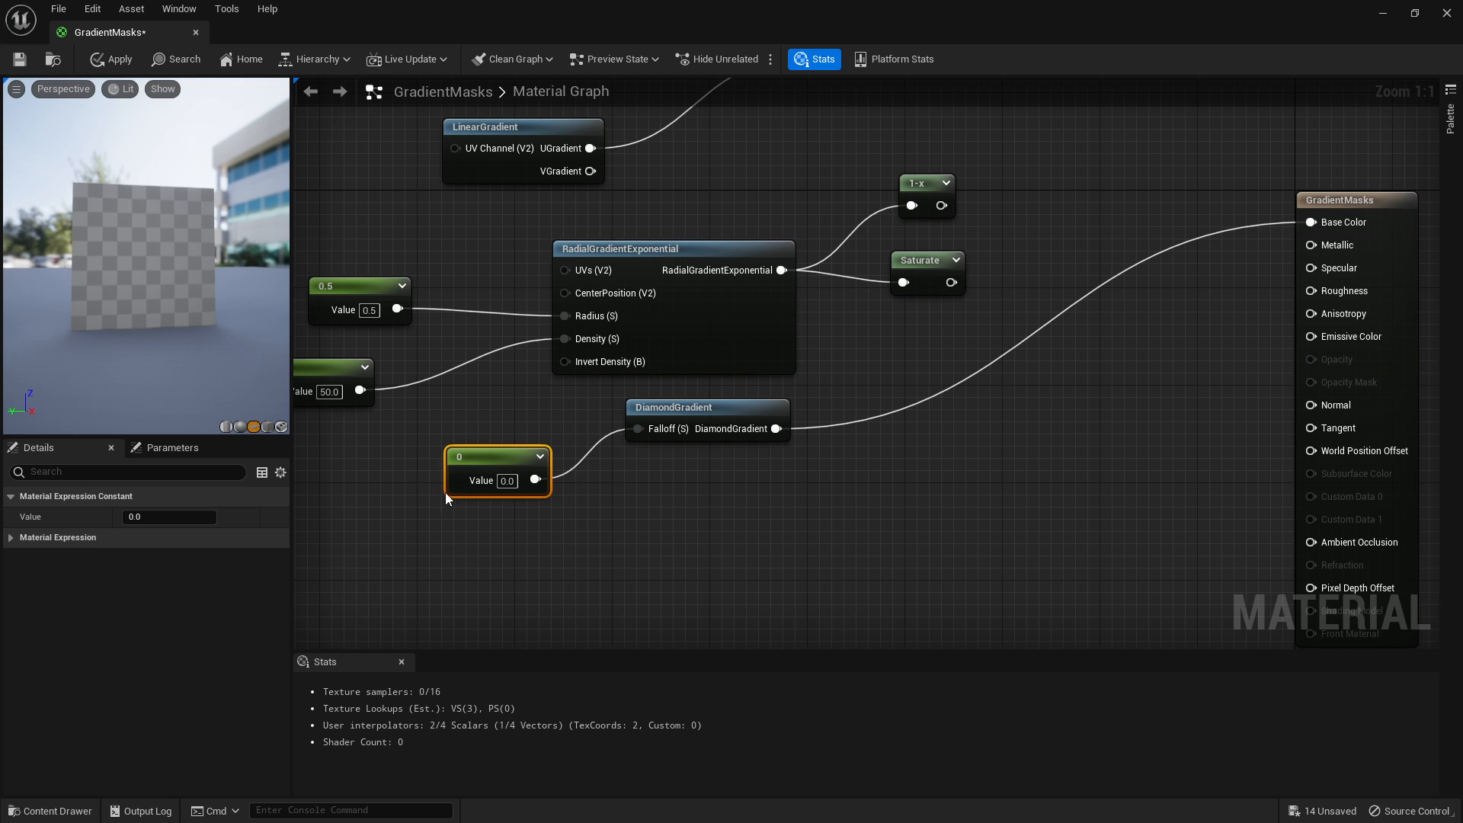
# Step: Try DiamondGradient falloff constant values 10, 50 and 5, settling on 2
pyautogui.click(170, 517)
pyautogui.write('5')
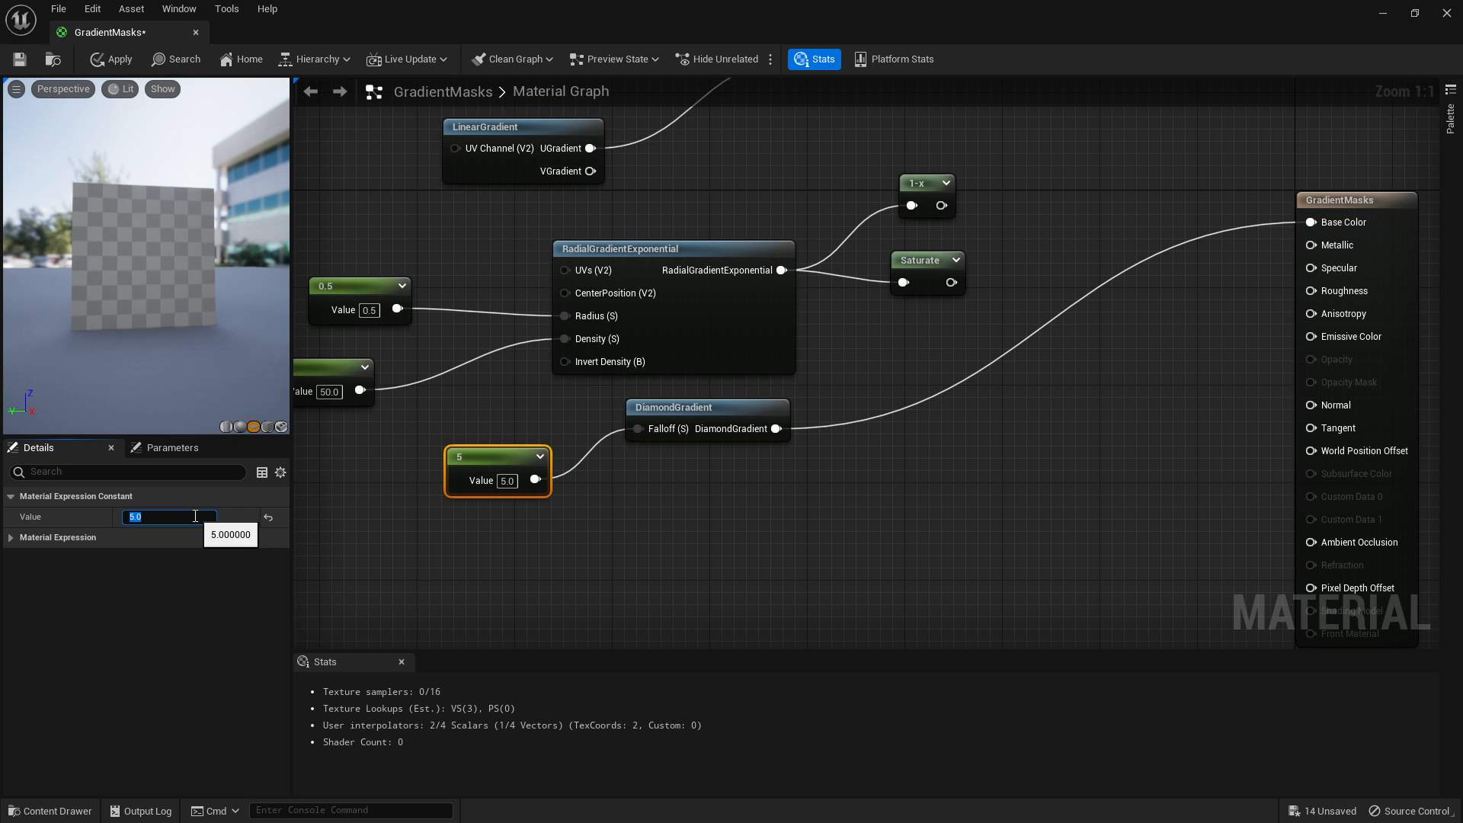
pyautogui.write('10.0')
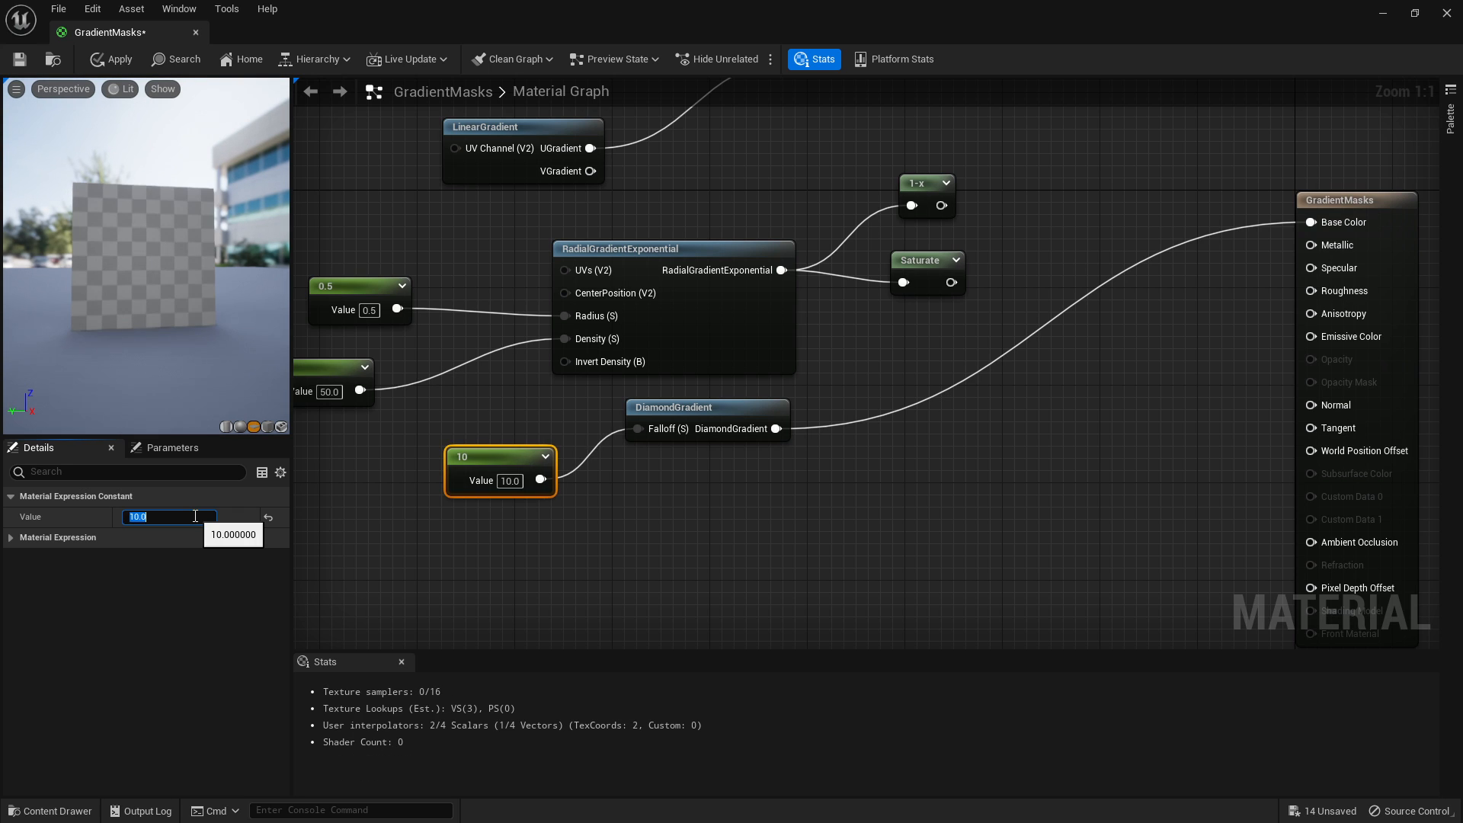
pyautogui.write('50')
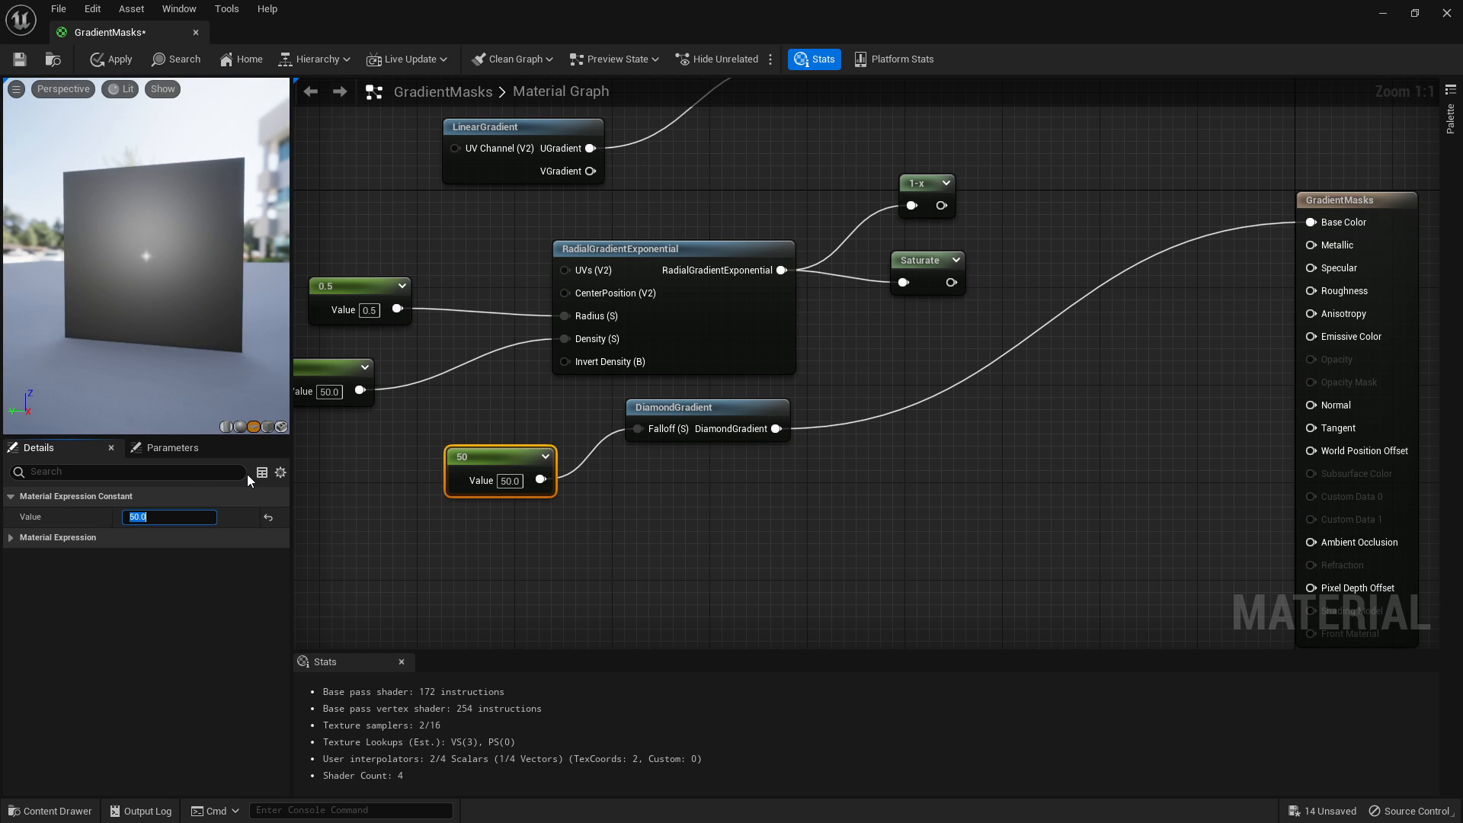
pyautogui.write('5.0')
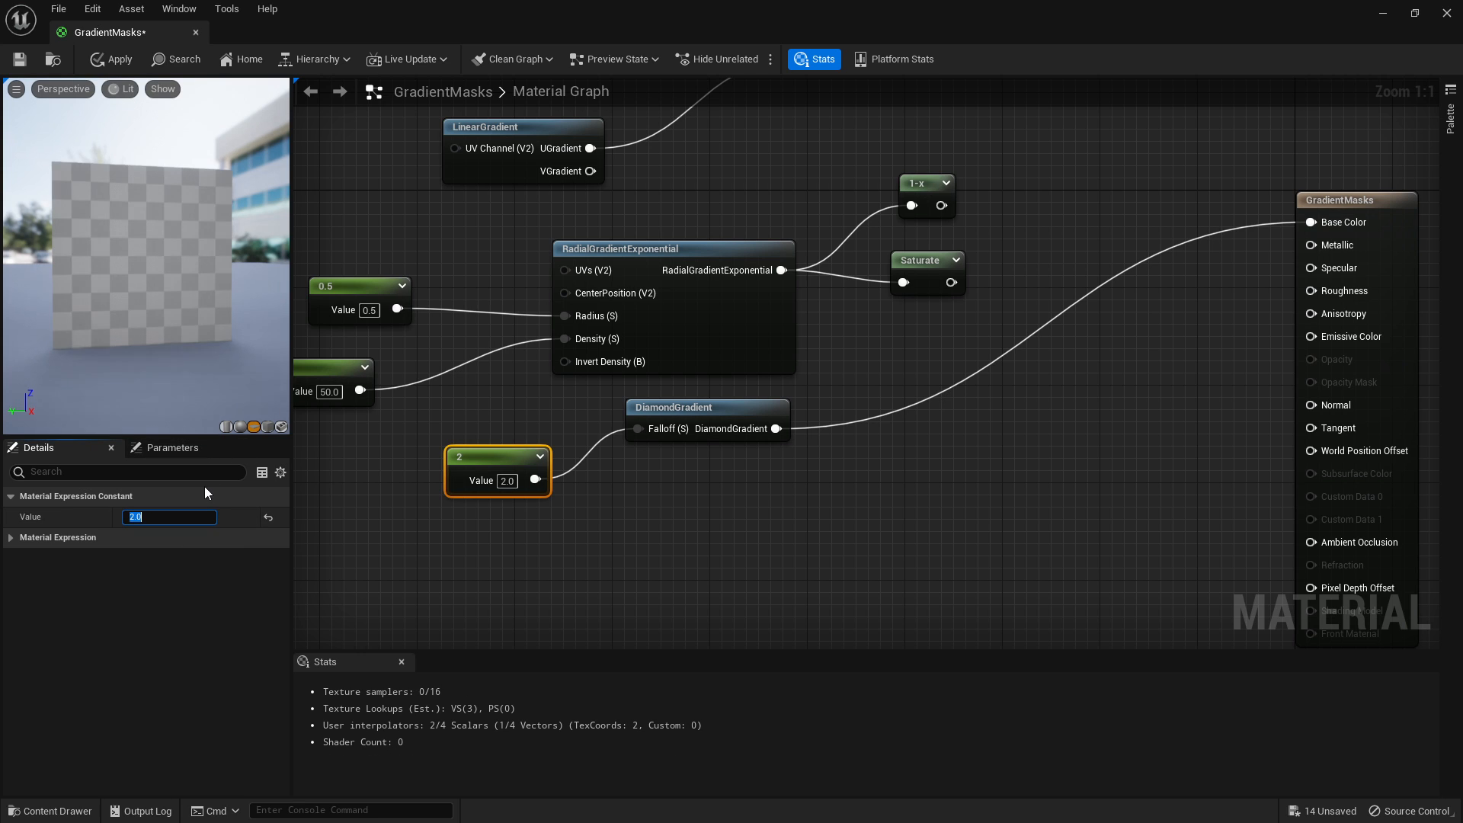
pyautogui.moveTo(208, 487)
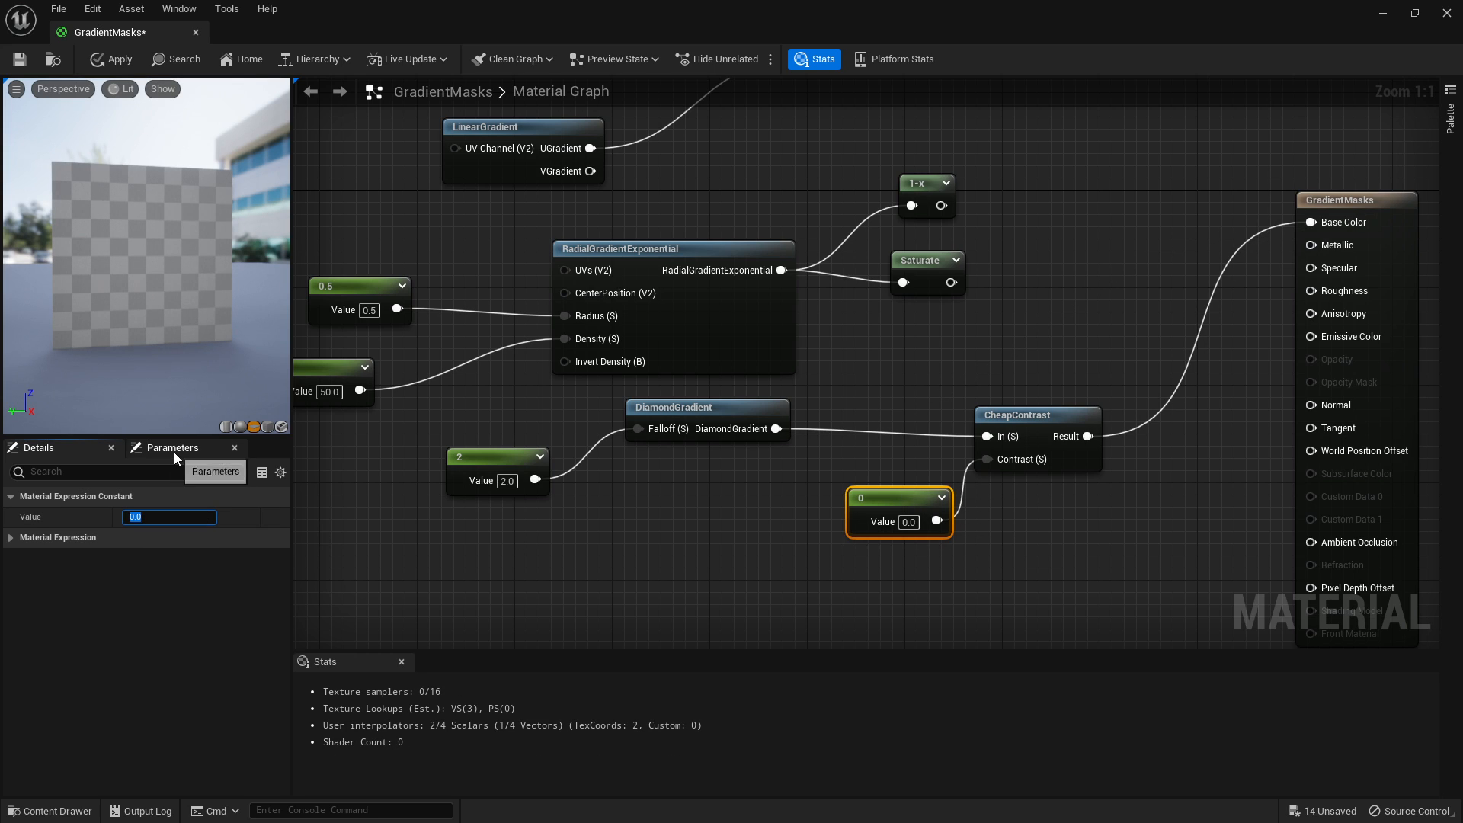
# Step: Set the constant feeding CheapContrast's Contrast to 10
pyautogui.write('10.0')
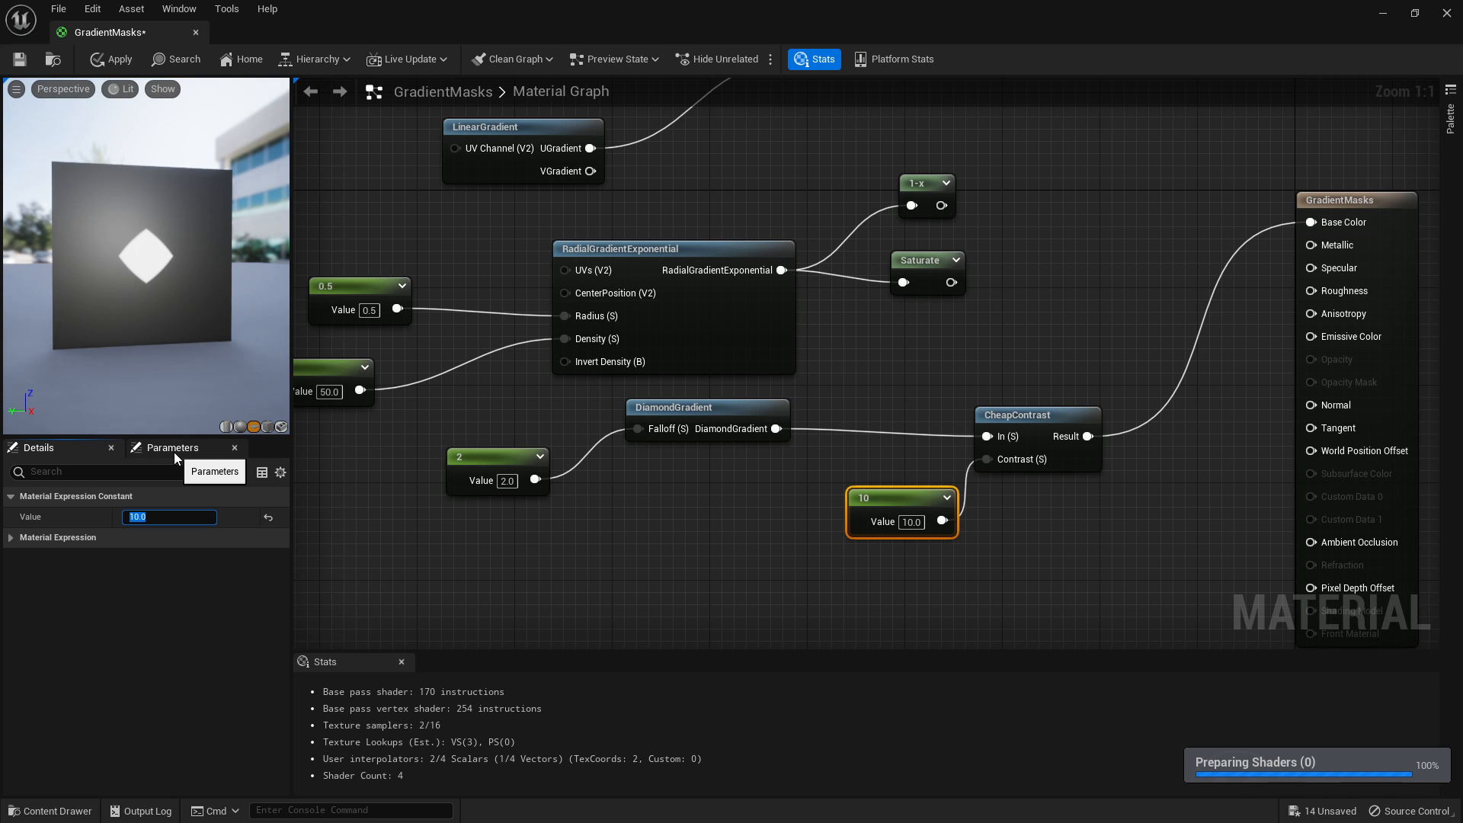
pyautogui.moveTo(909, 574)
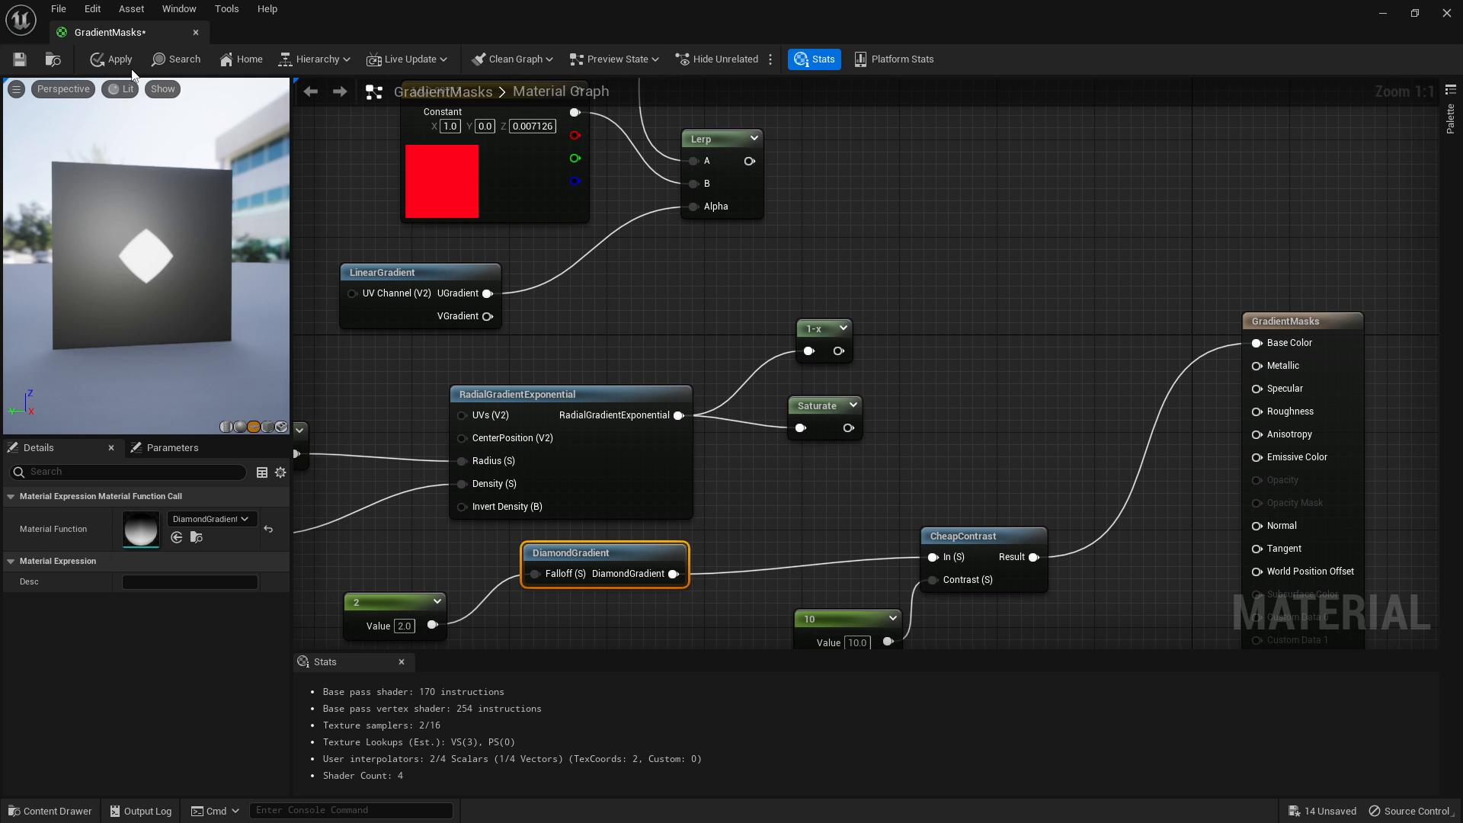
# Step: Apply the GradientMasks changes and select it in the Content Browser for the level plane
pyautogui.click(116, 59)
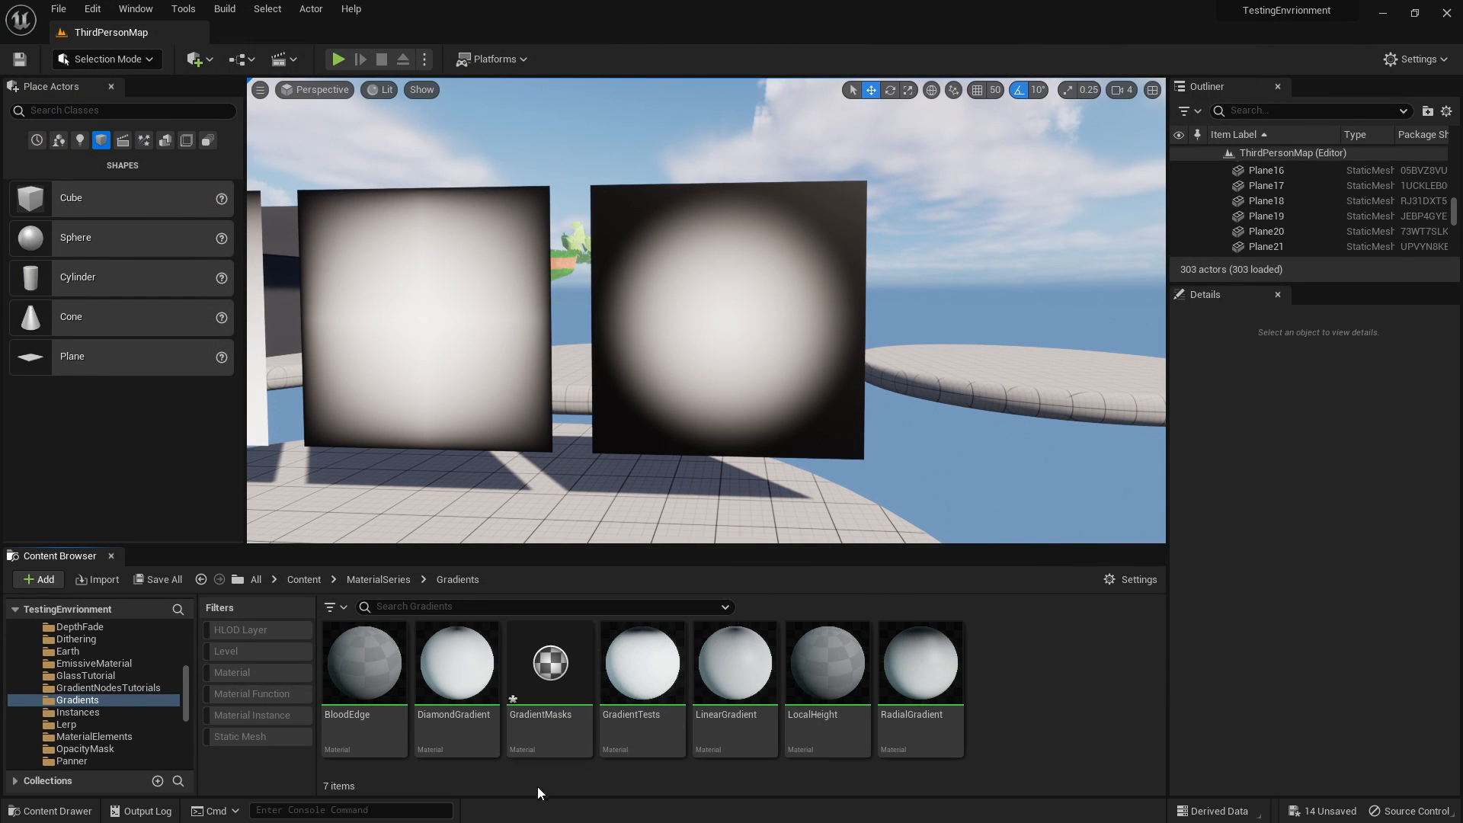
pyautogui.click(549, 664)
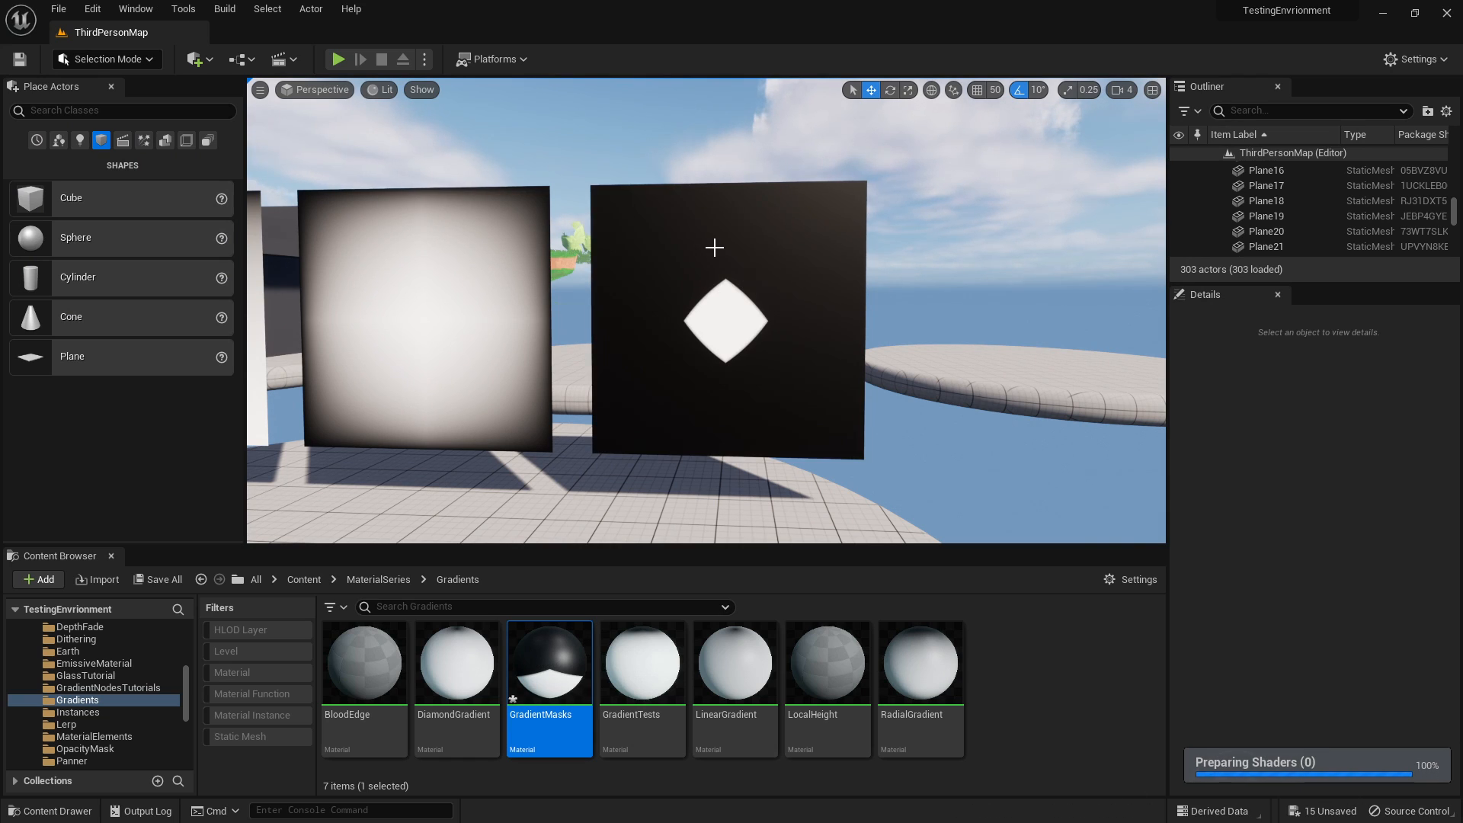
pyautogui.moveTo(781, 169)
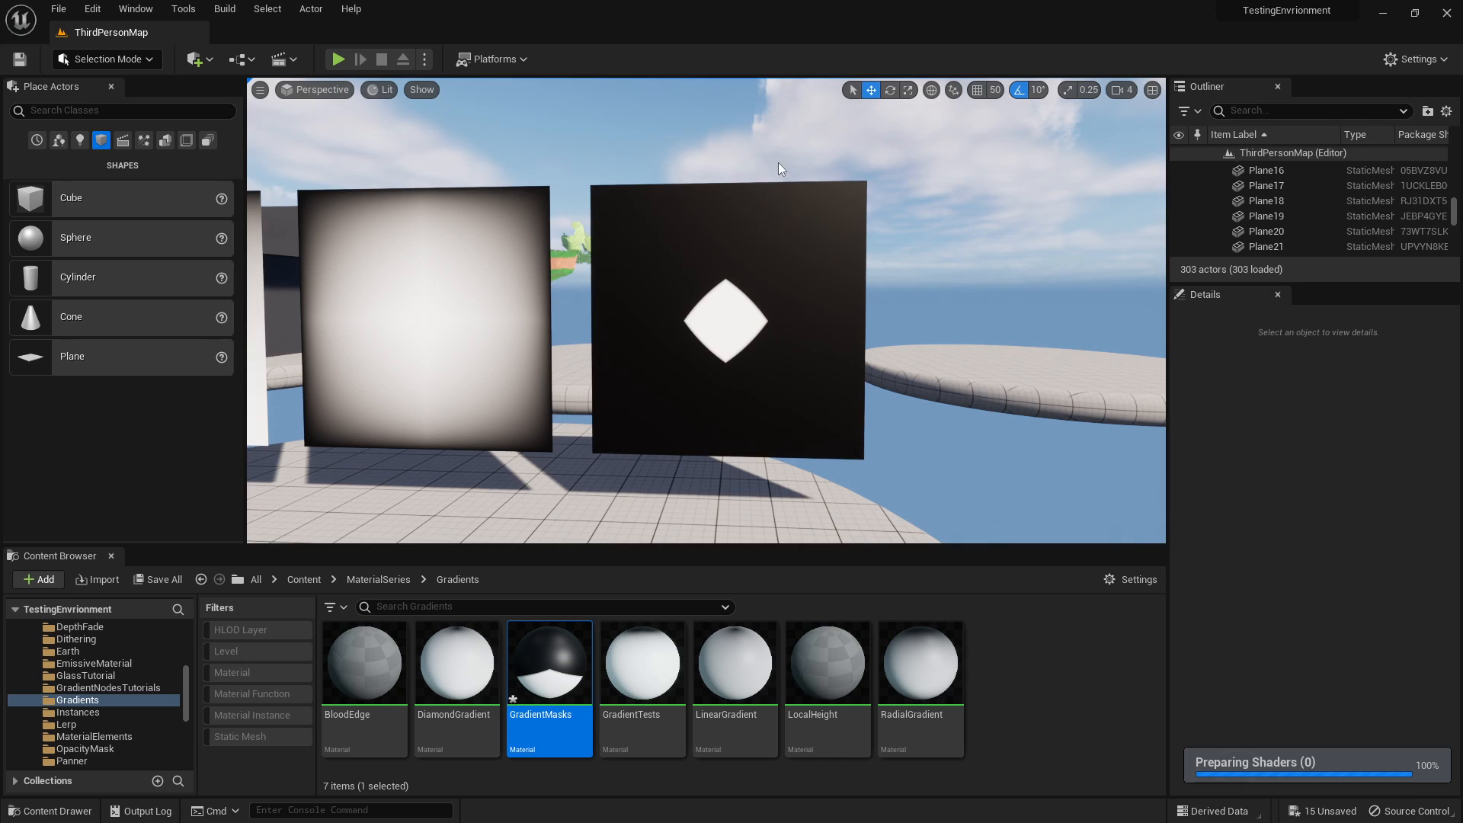